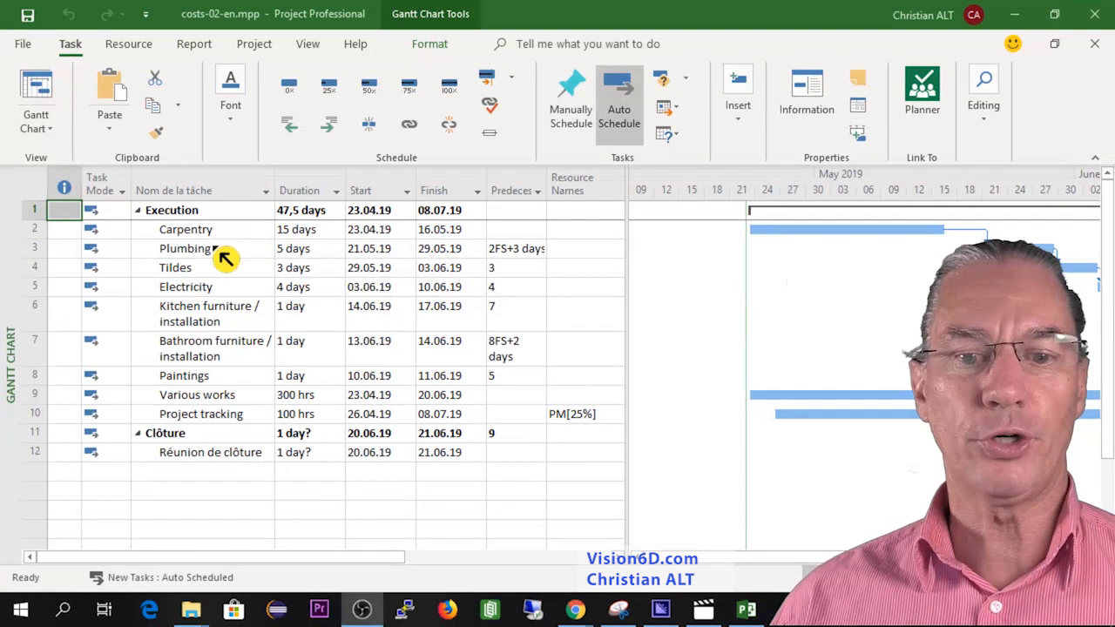
{"action": "mouse_move", "coordinate": [226, 286]}
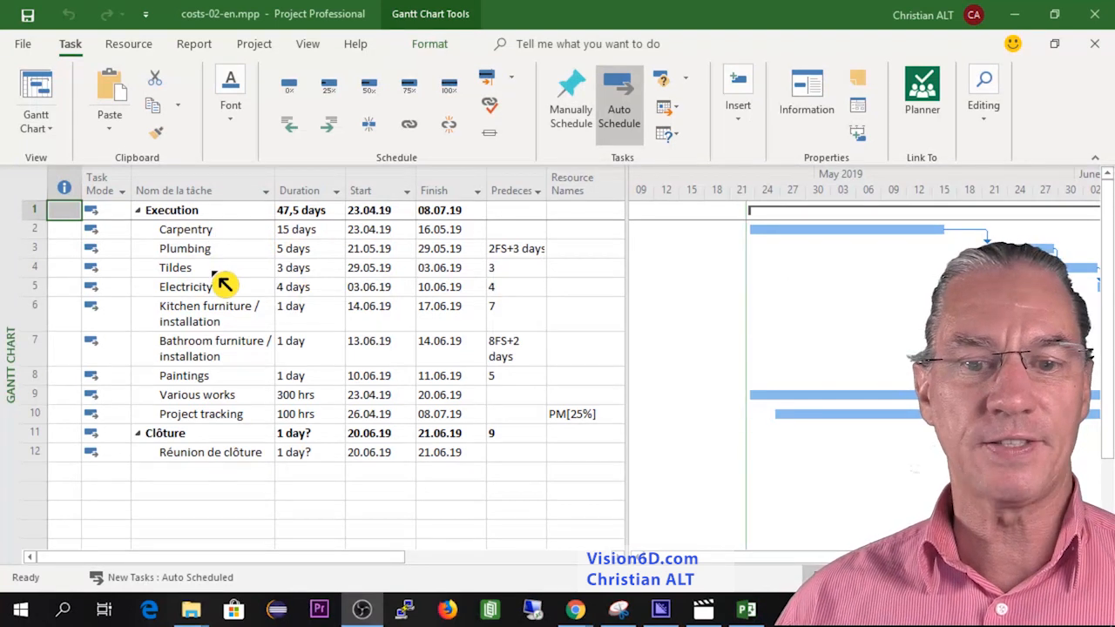
{"action": "mouse_move", "coordinate": [234, 328]}
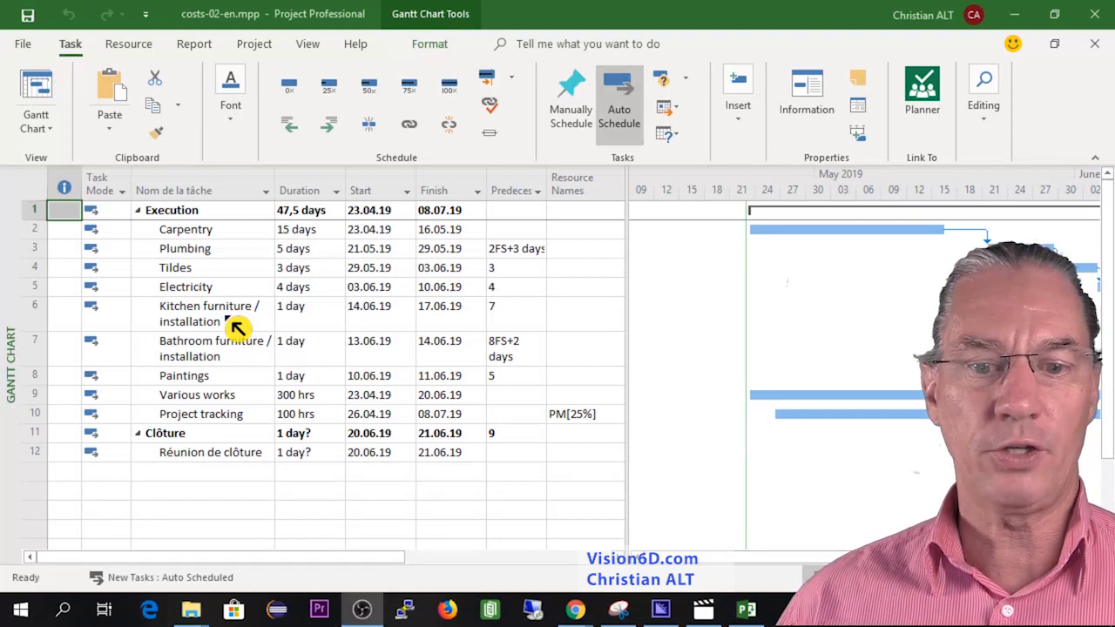
{"action": "mouse_move", "coordinate": [234, 359]}
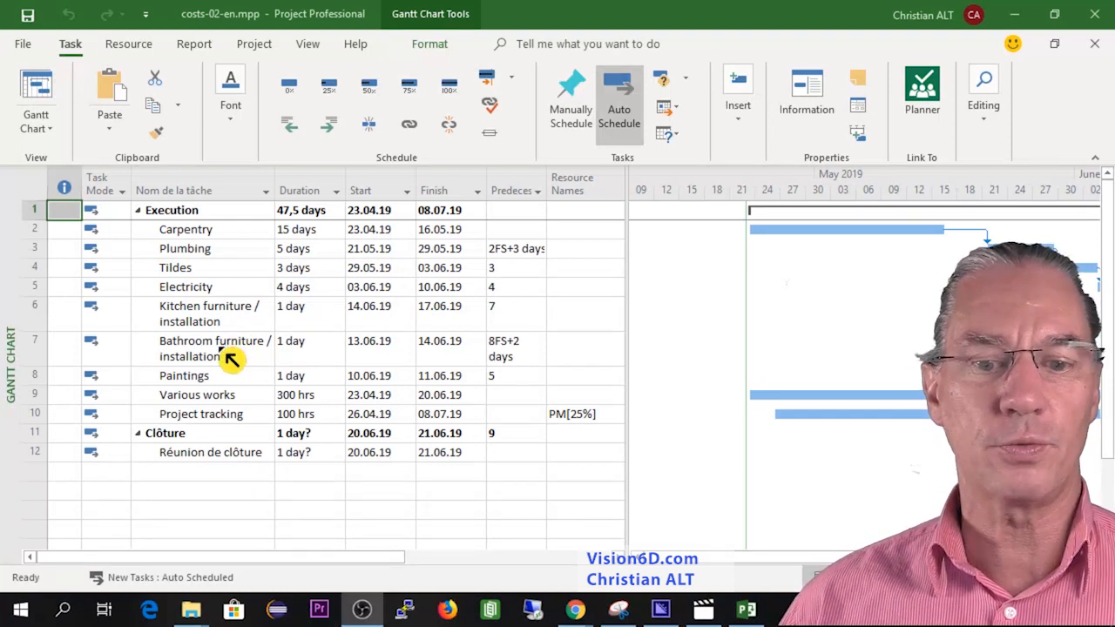
{"action": "mouse_move", "coordinate": [234, 401]}
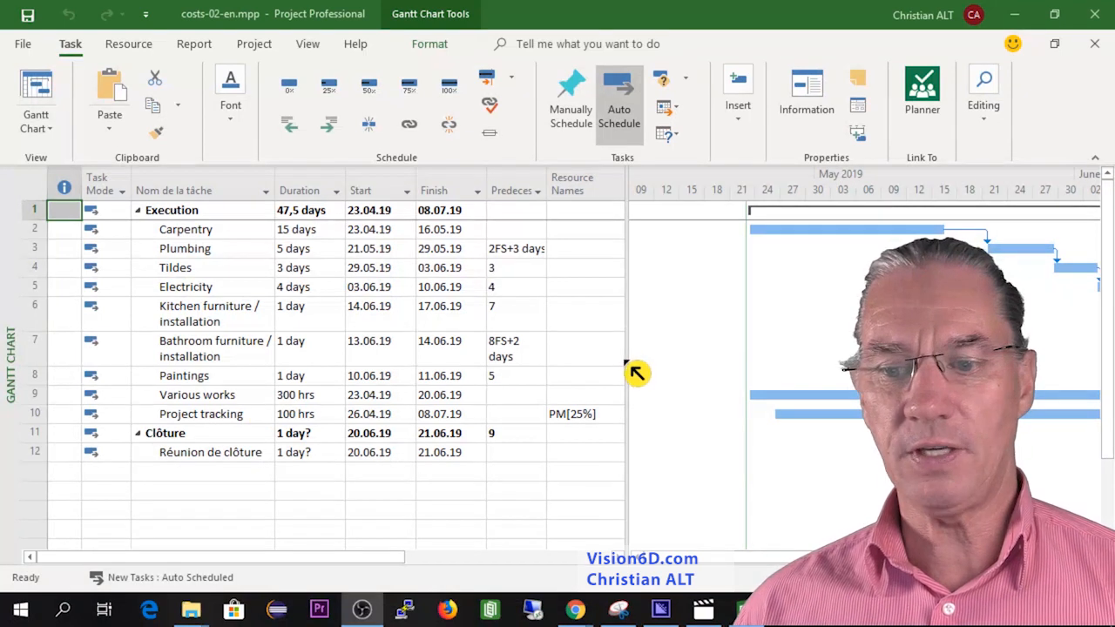
{"action": "mouse_move", "coordinate": [627, 360]}
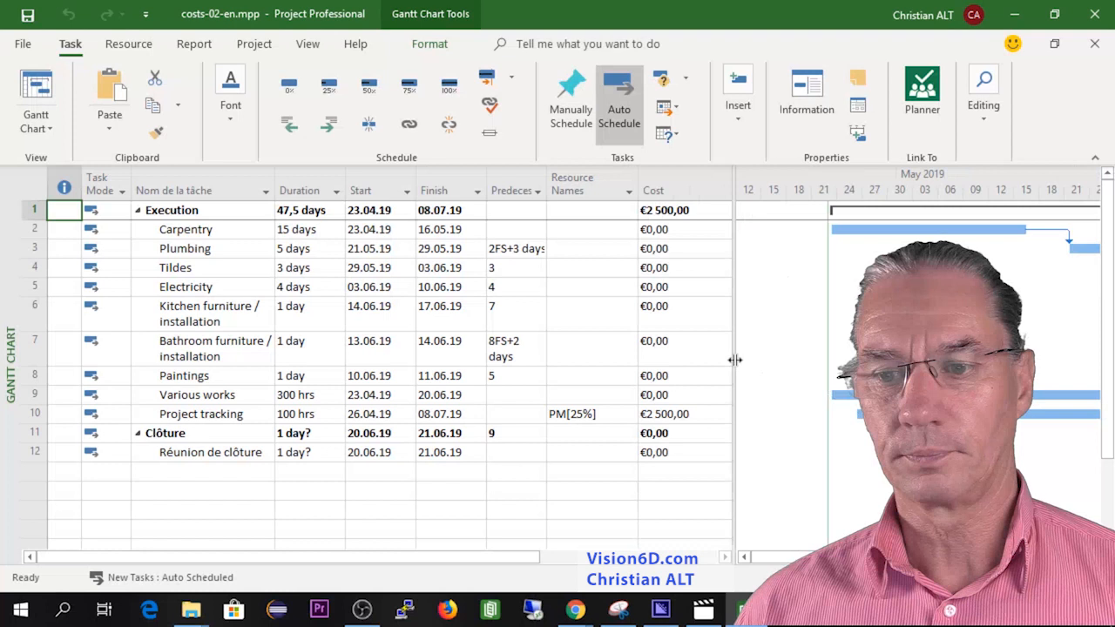
Step: Insert a Cost column next to Resource Names in the task table
{"action": "left_click", "coordinate": [589, 190]}
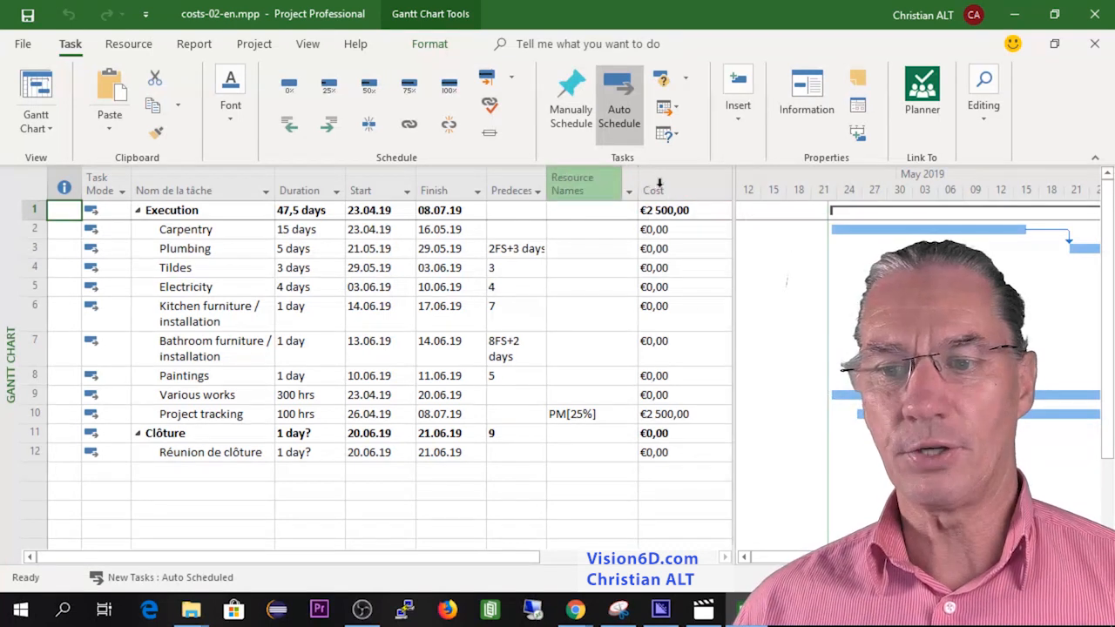
{"action": "mouse_move", "coordinate": [653, 190]}
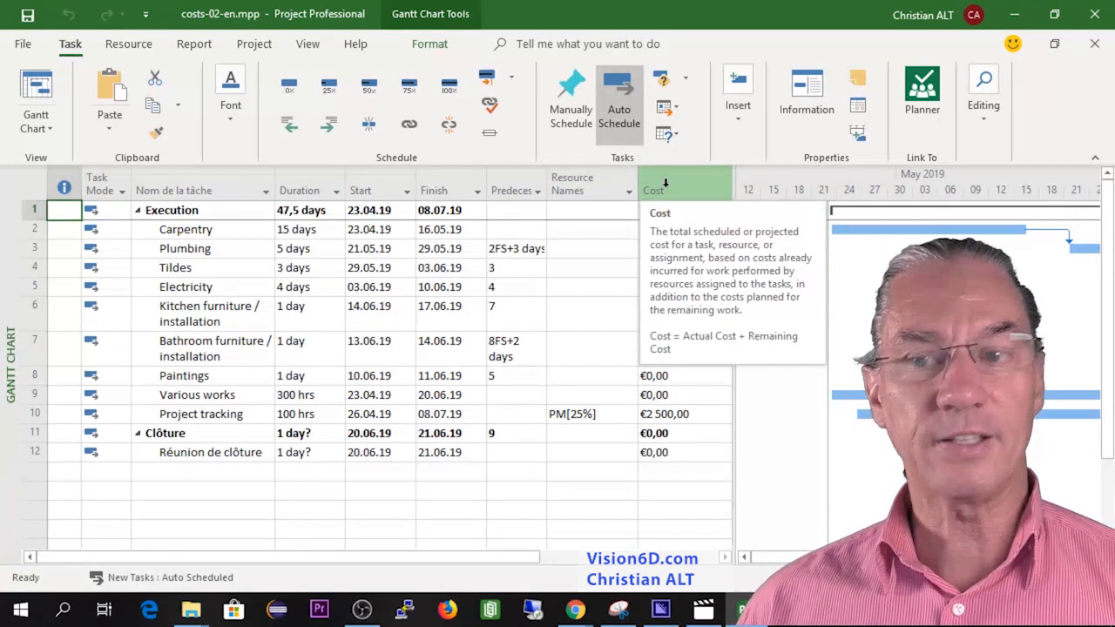
{"action": "right_click", "coordinate": [684, 190]}
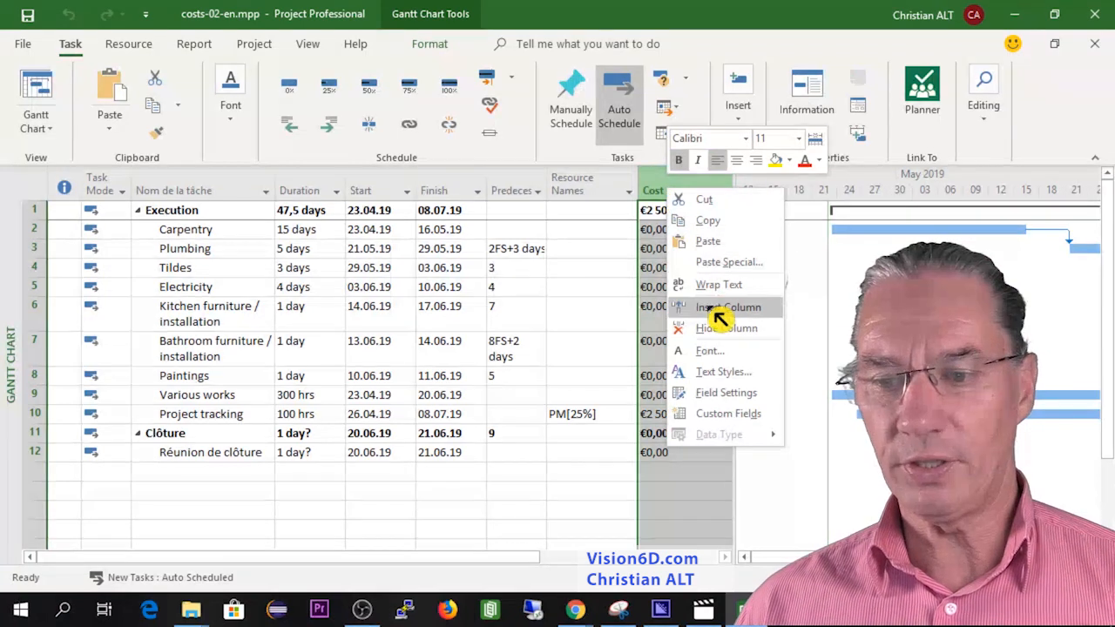
{"action": "left_click", "coordinate": [728, 306]}
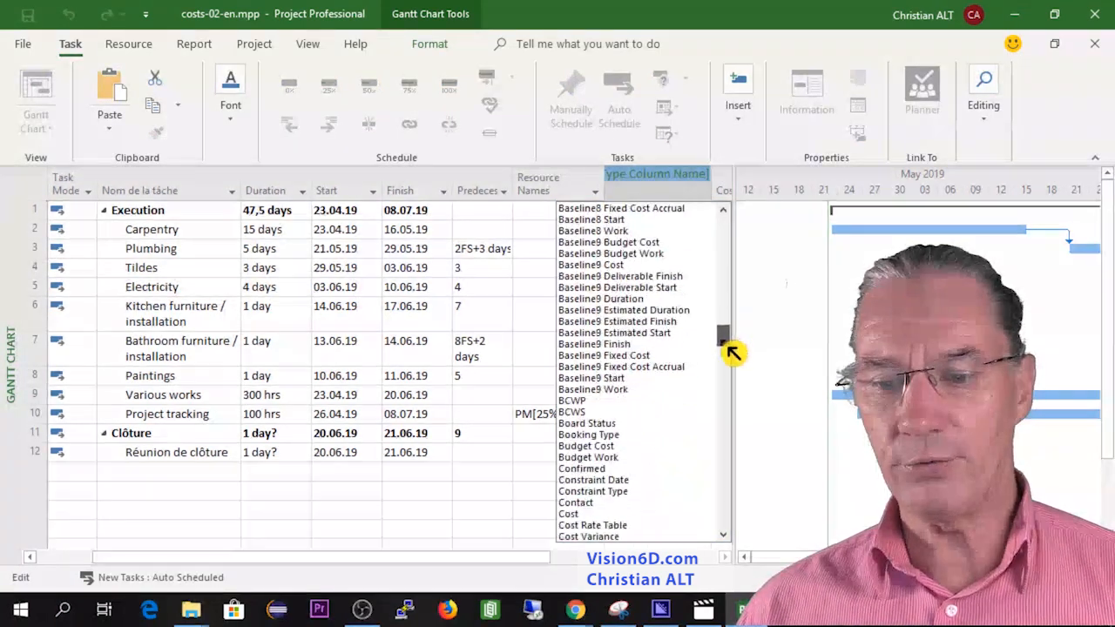
{"action": "scroll", "scroll_direction": "down", "scroll_amount": 3}
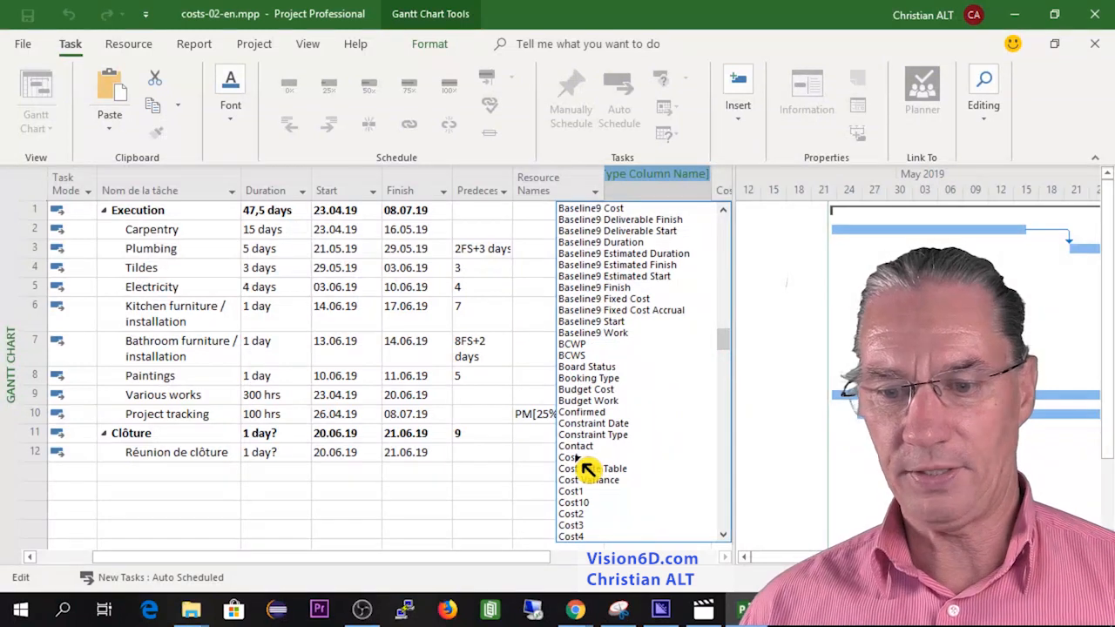
{"action": "left_click", "coordinate": [568, 456]}
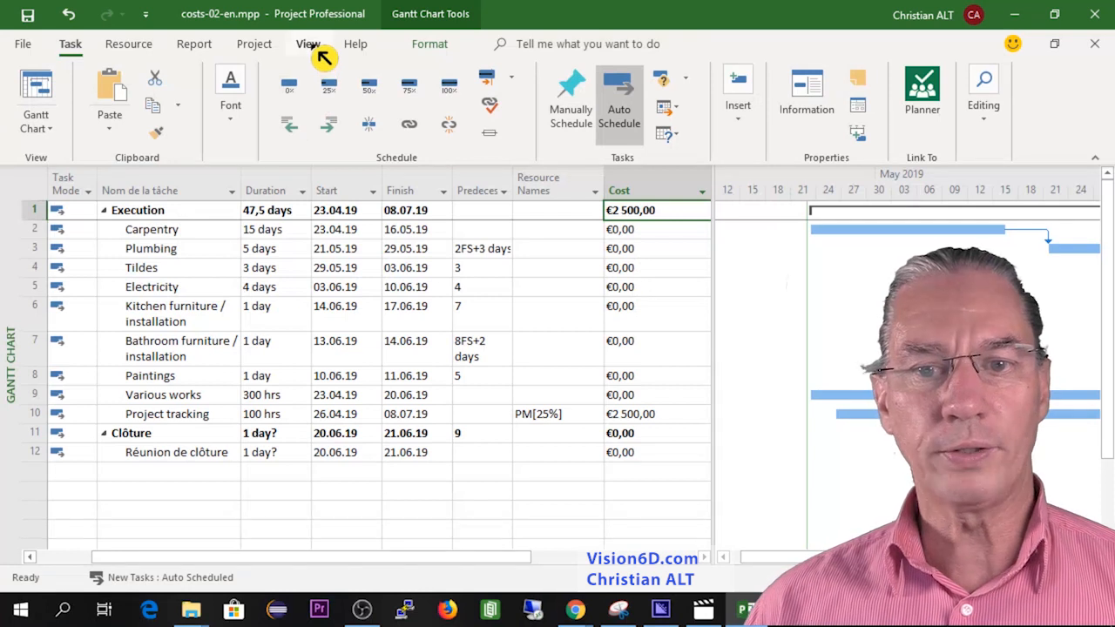
Step: Show the Project Summary Task row via Format and name it 'Renova…'
{"action": "left_click", "coordinate": [307, 44]}
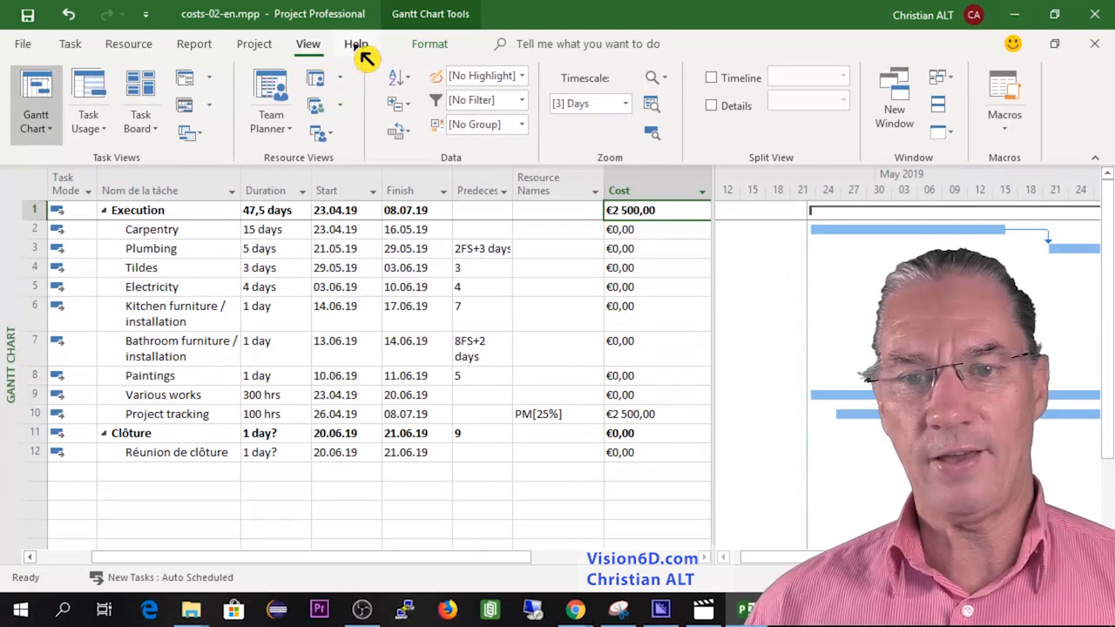
{"action": "left_click", "coordinate": [428, 43]}
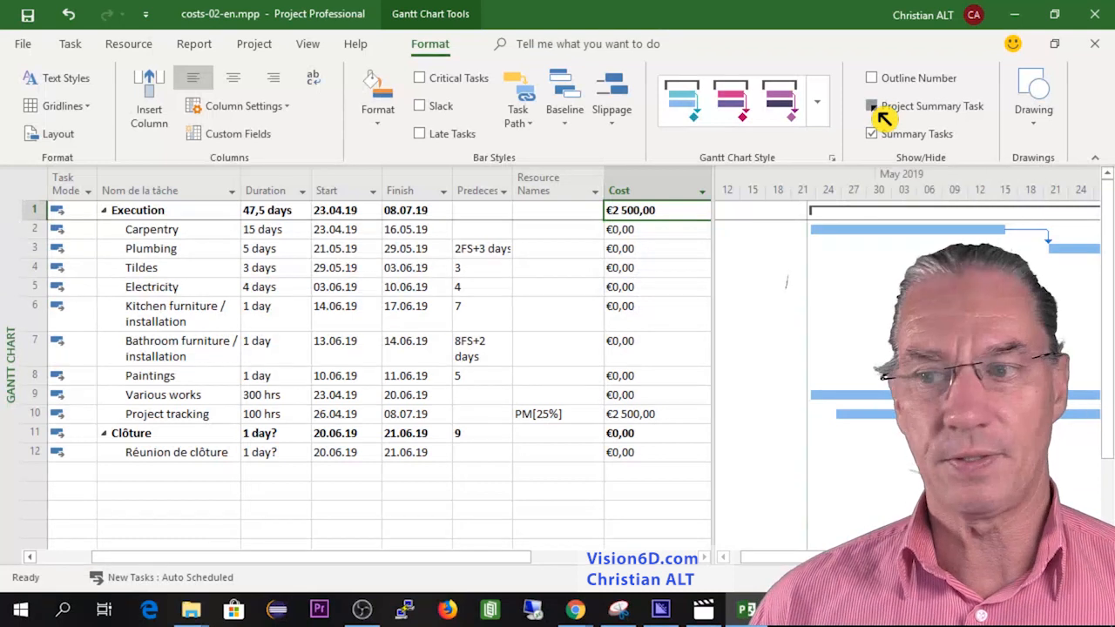
{"action": "left_click", "coordinate": [871, 106]}
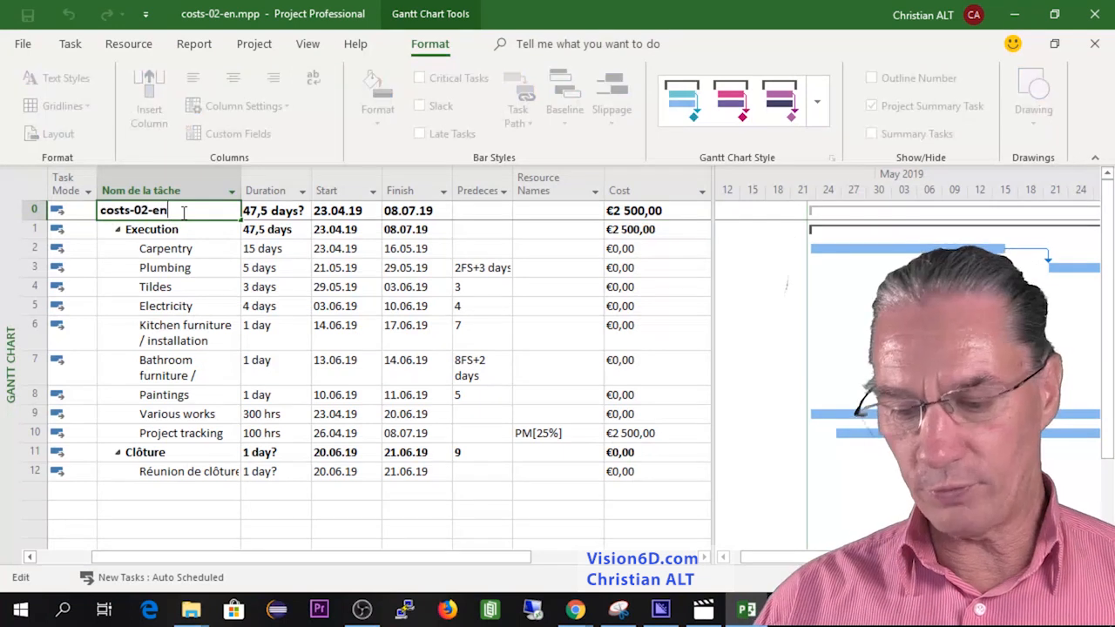
{"action": "type", "text": "co"}
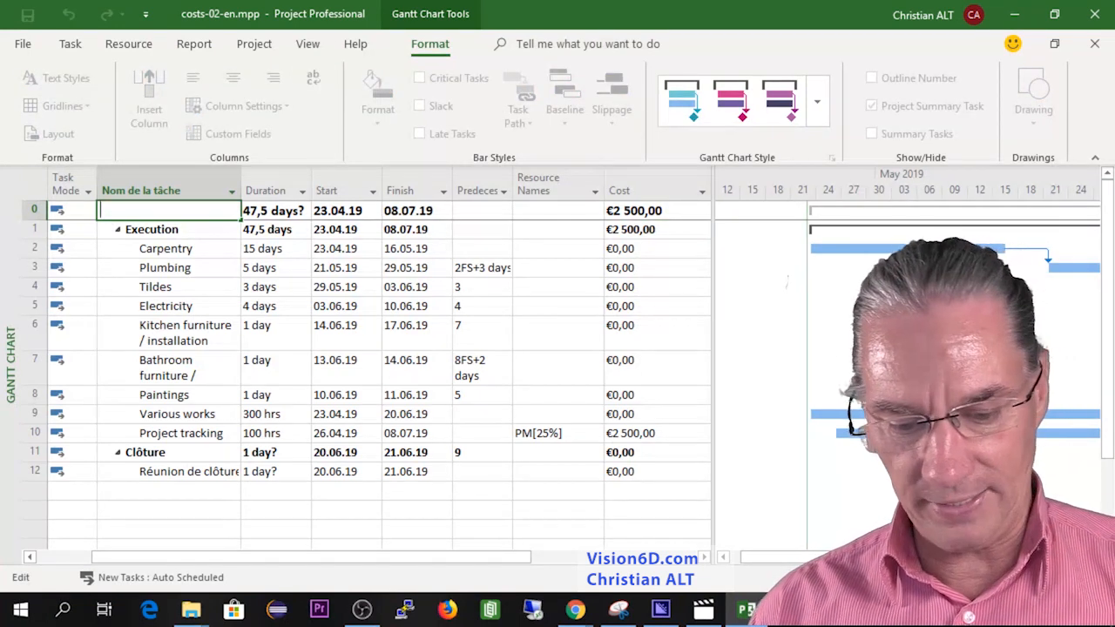
{"action": "type", "text": "Renova"}
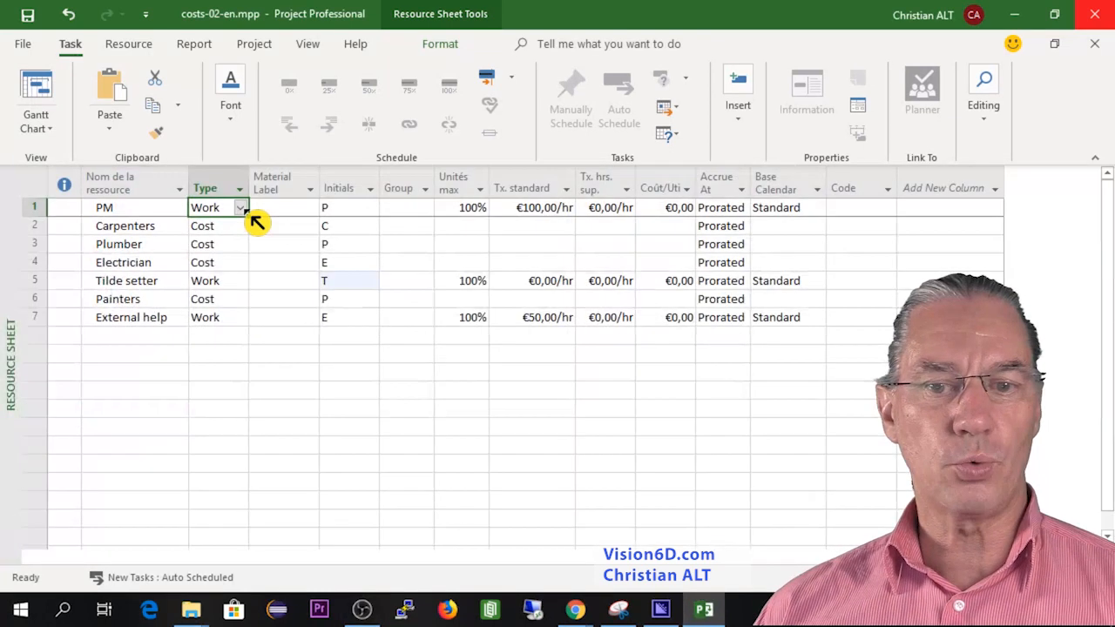
{"action": "left_click", "coordinate": [240, 207]}
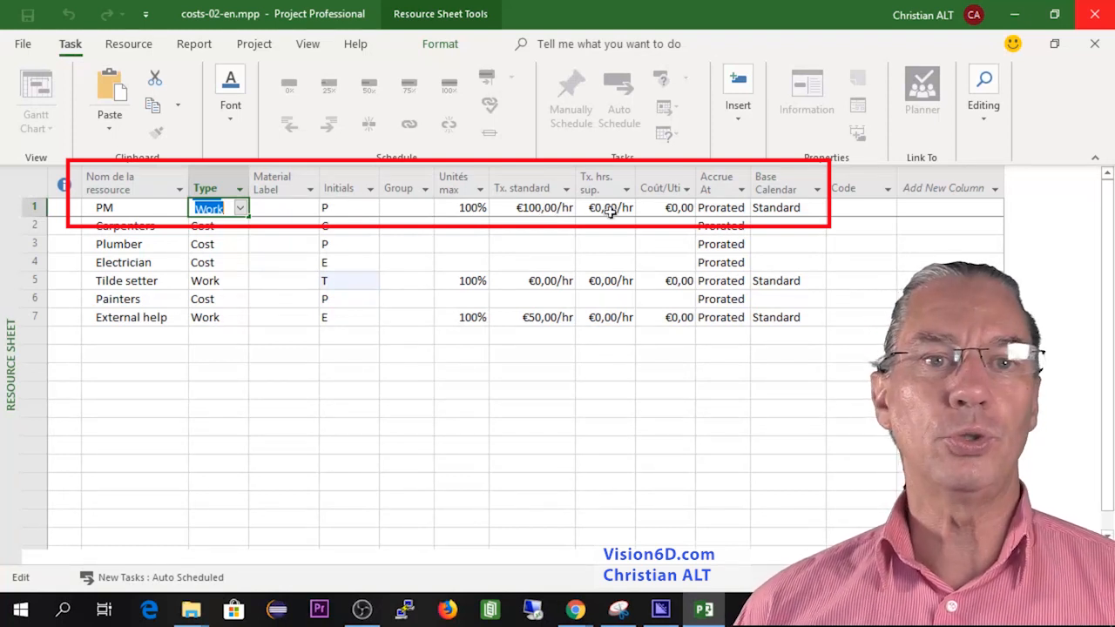
Step: Select a cell in the Resource Sheet for the External help entry
{"action": "left_click", "coordinate": [601, 183]}
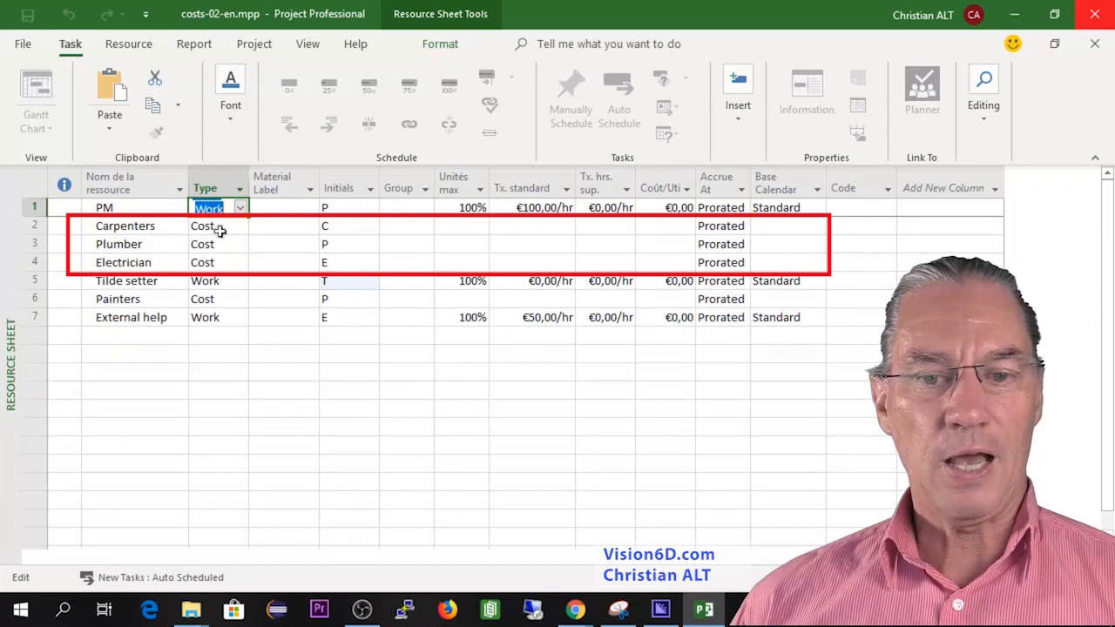
{"action": "mouse_move", "coordinate": [236, 228]}
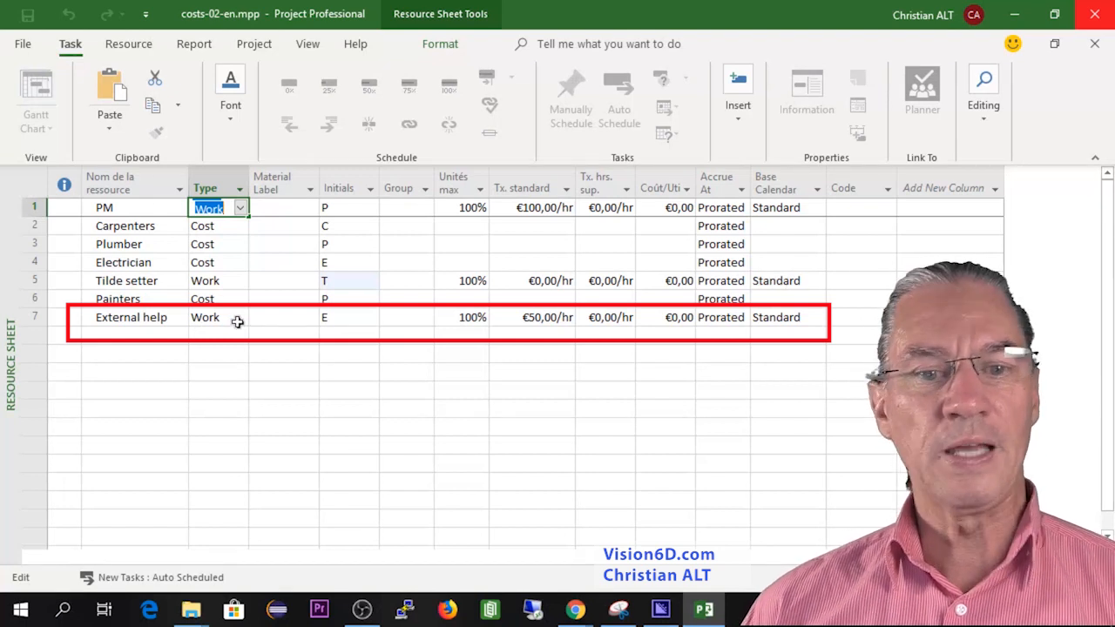
{"action": "mouse_move", "coordinate": [547, 322]}
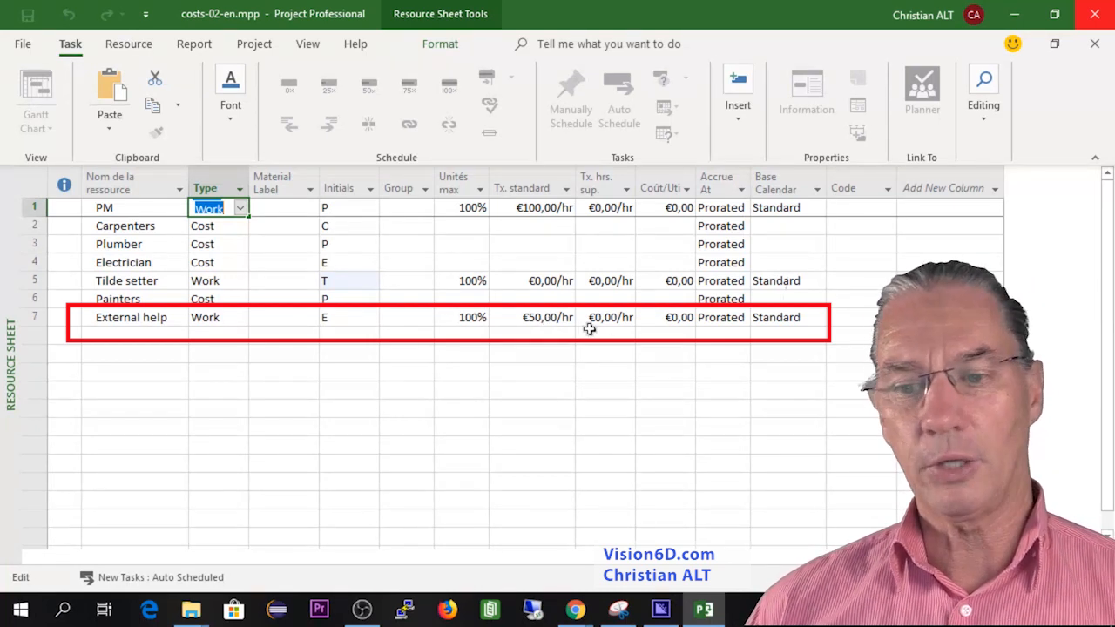
{"action": "mouse_move", "coordinate": [609, 327]}
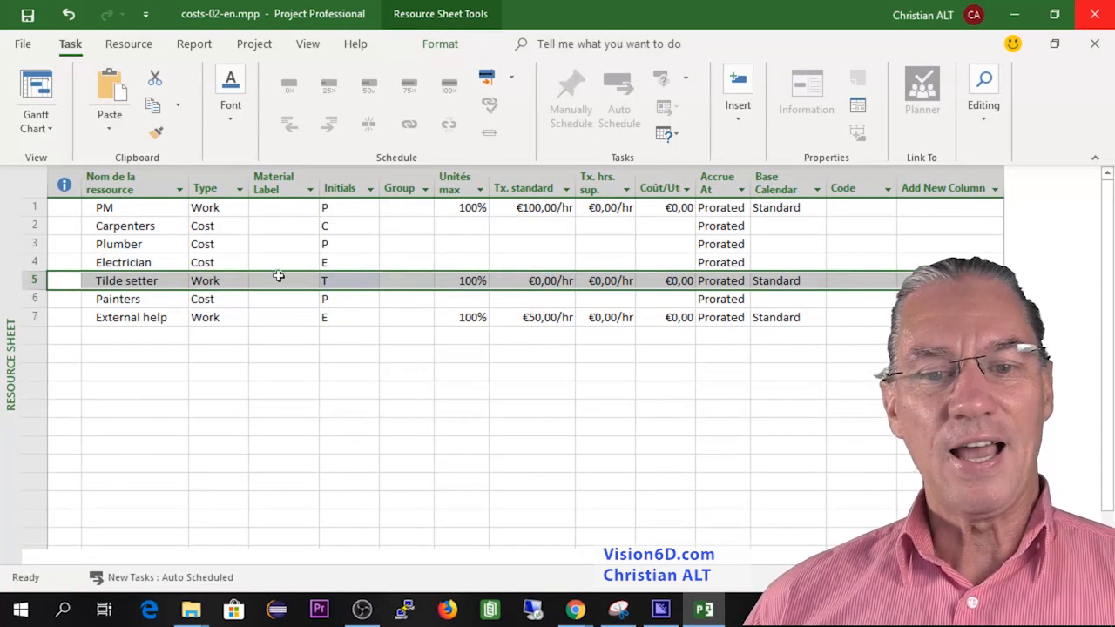
{"action": "left_click", "coordinate": [241, 281]}
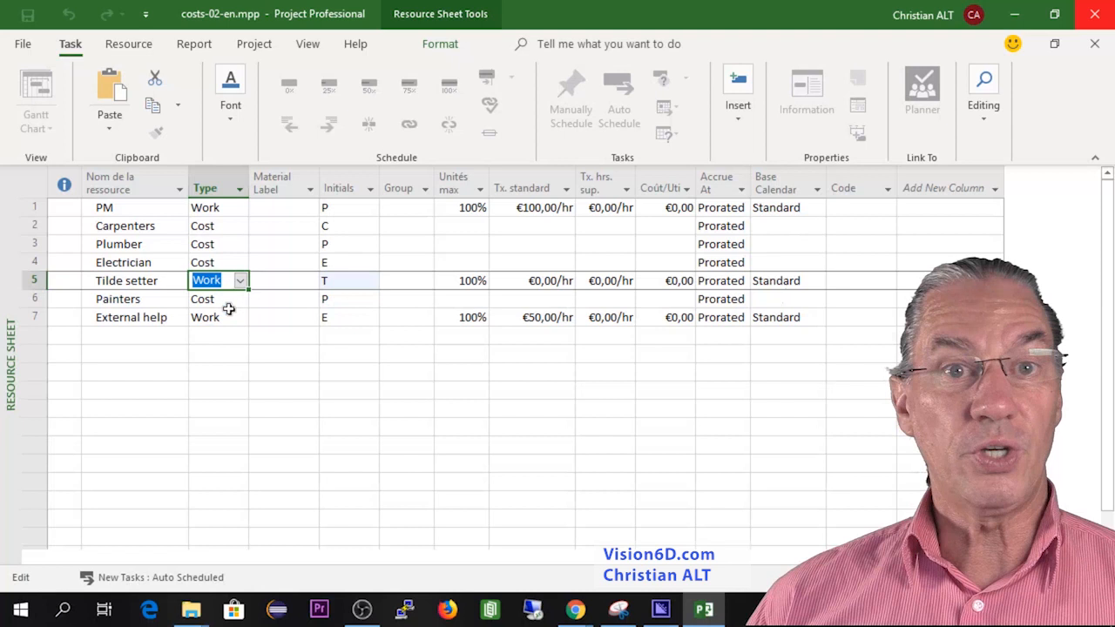
{"action": "left_click", "coordinate": [213, 280]}
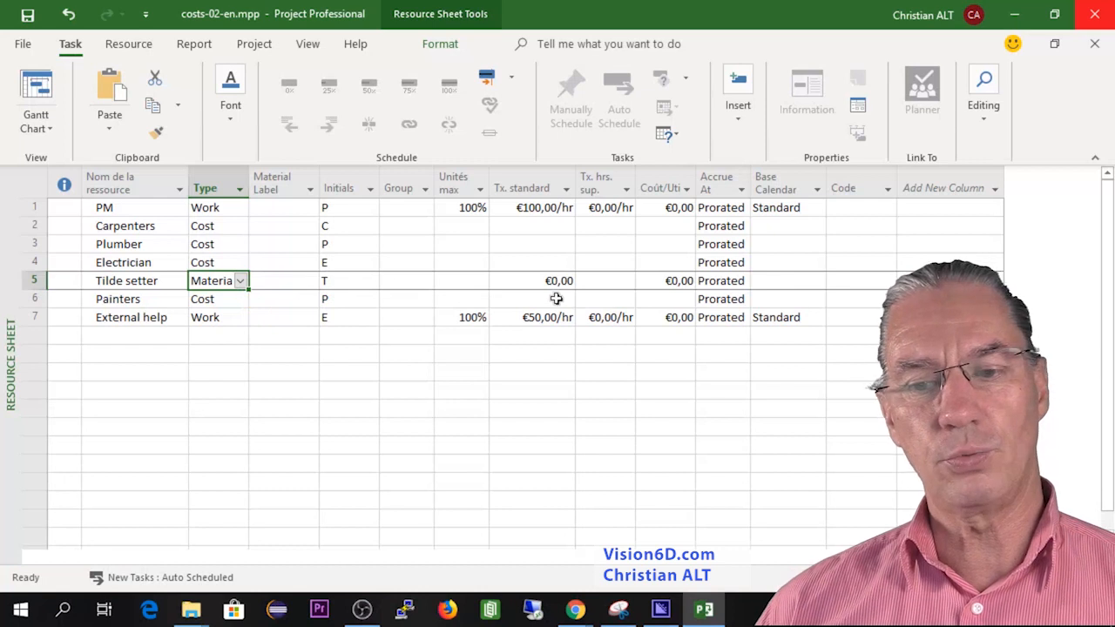
{"action": "left_click", "coordinate": [558, 280]}
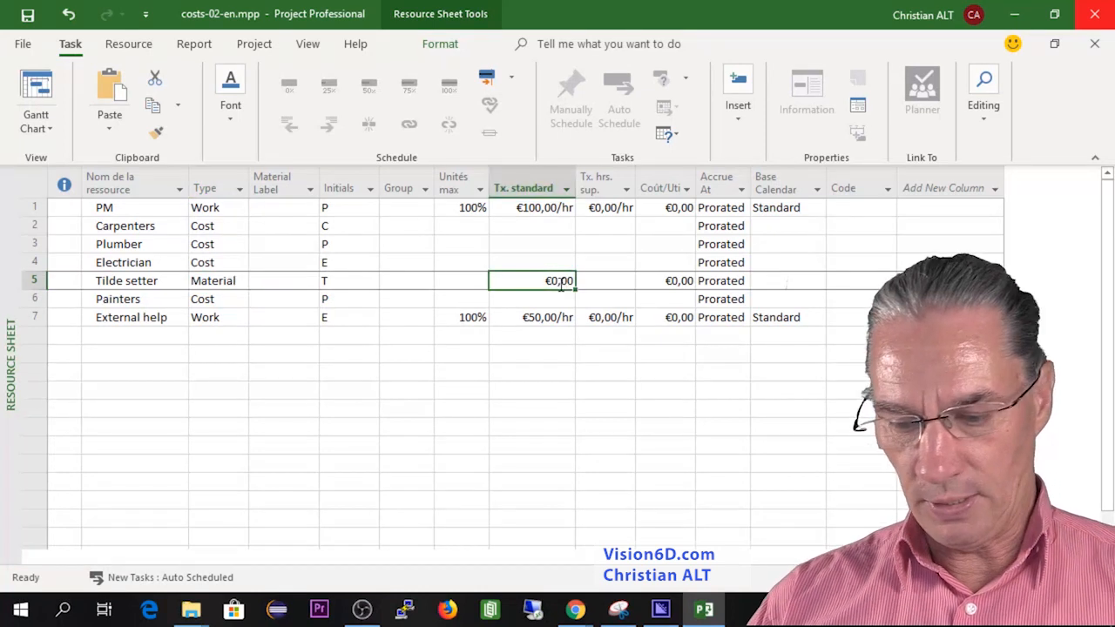
{"action": "type", "text": "30"}
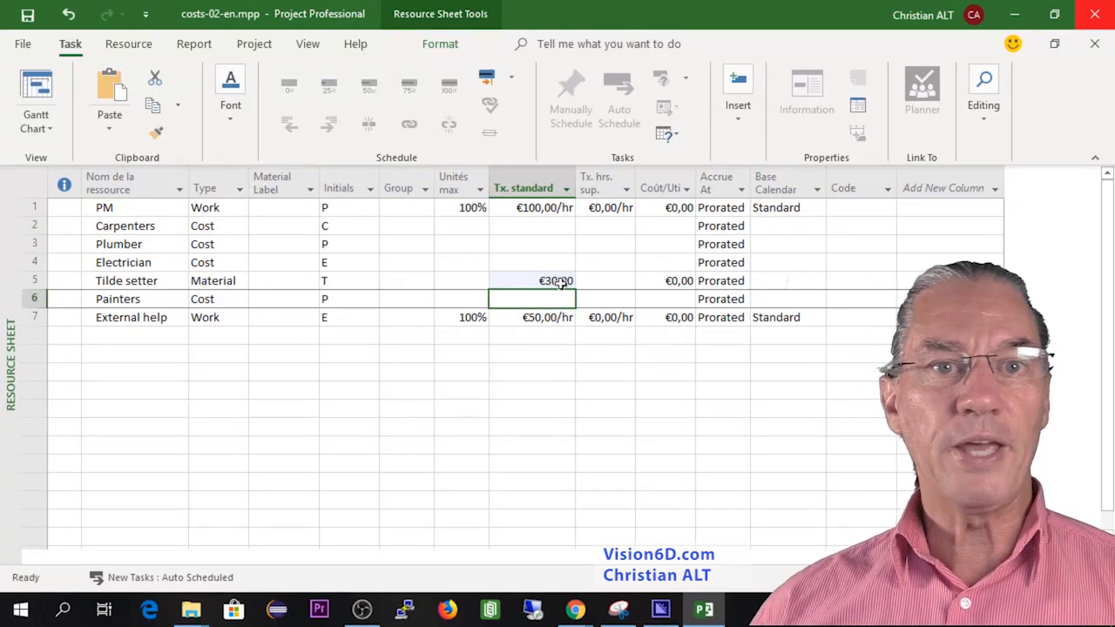
{"action": "left_click", "coordinate": [679, 281]}
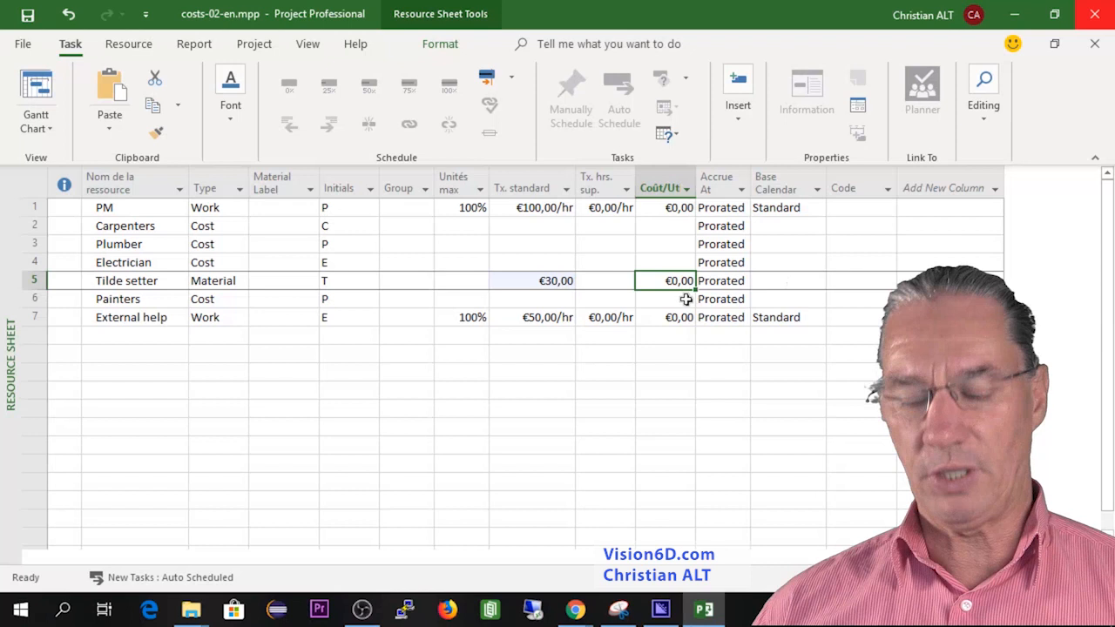
{"action": "type", "text": "150"}
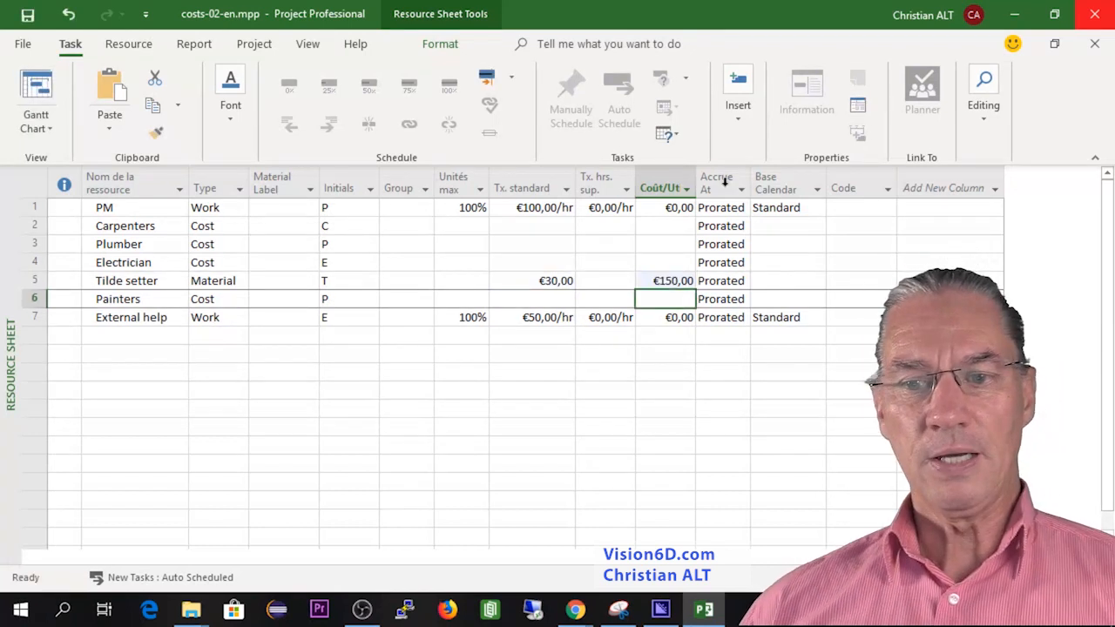
{"action": "mouse_move", "coordinate": [397, 439]}
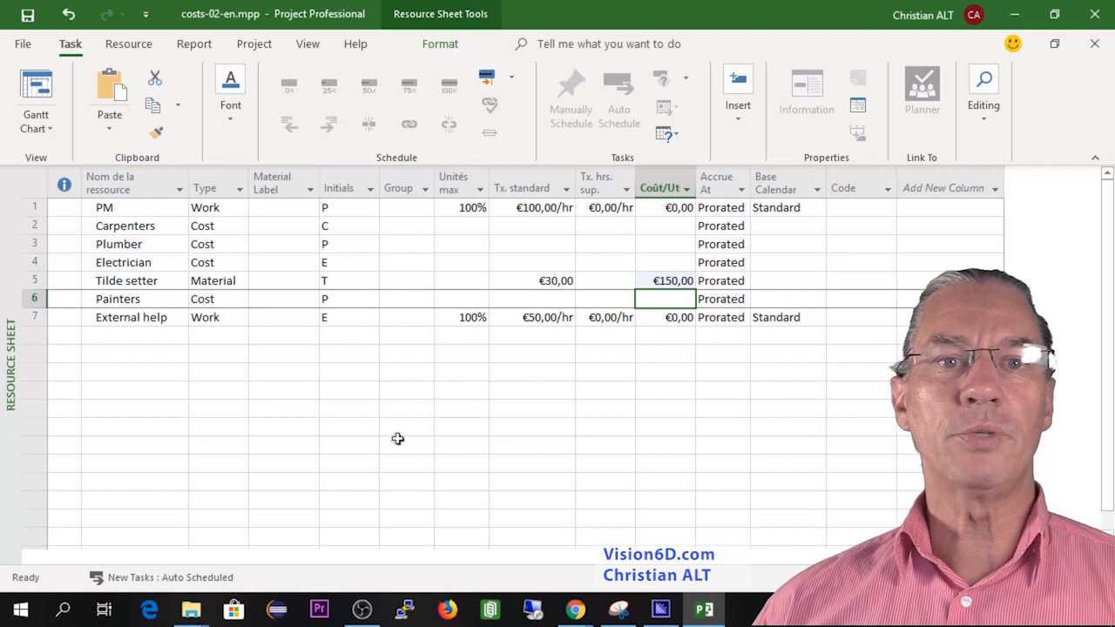
{"action": "mouse_move", "coordinate": [540, 393]}
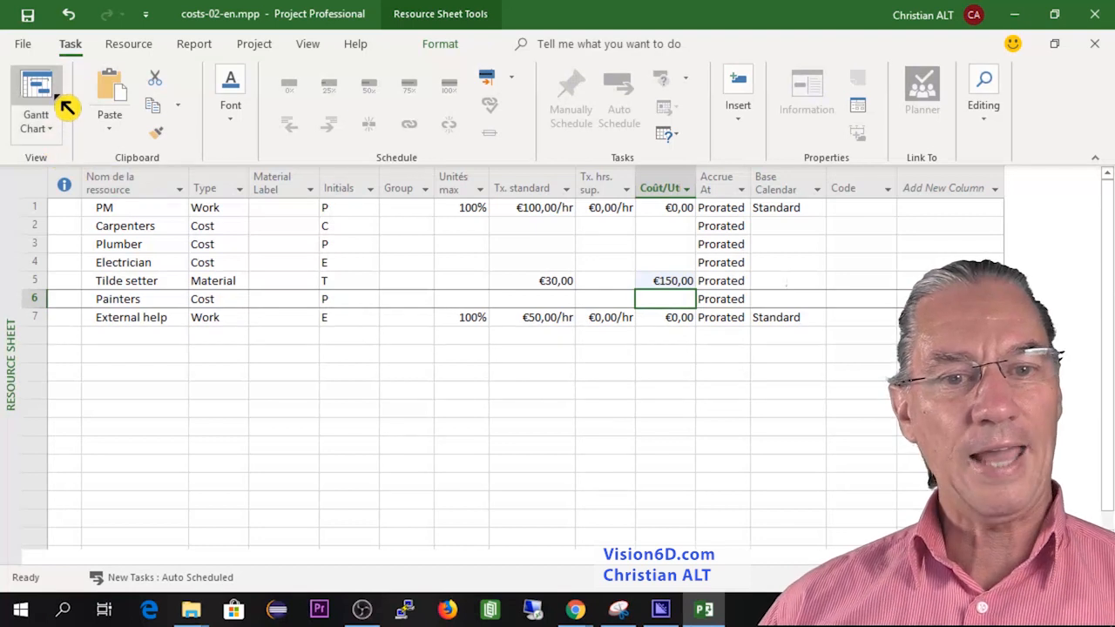
Step: Assign the Tilde setter resource to the Tildes task in Gantt Chart view, costing €180
{"action": "left_click", "coordinate": [35, 105]}
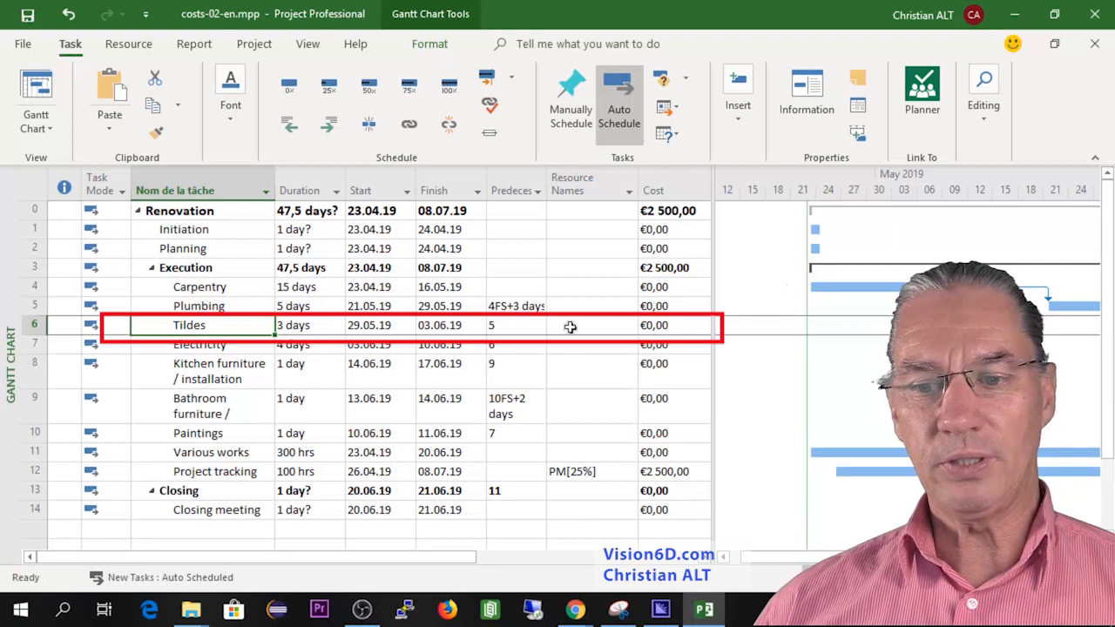
{"action": "left_click", "coordinate": [591, 325]}
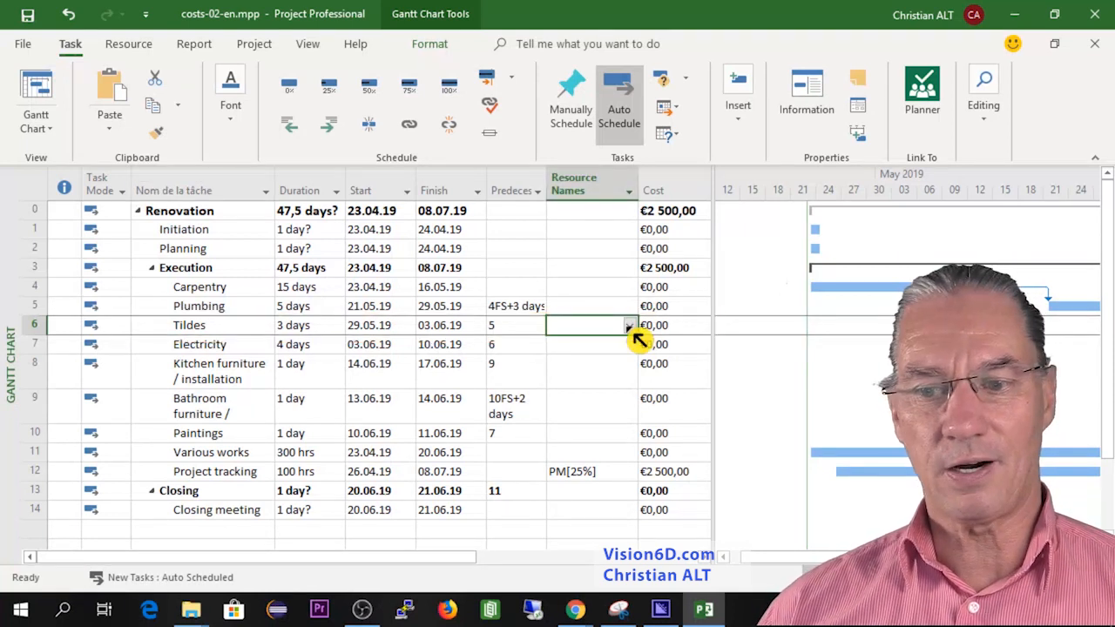
{"action": "left_click", "coordinate": [628, 326]}
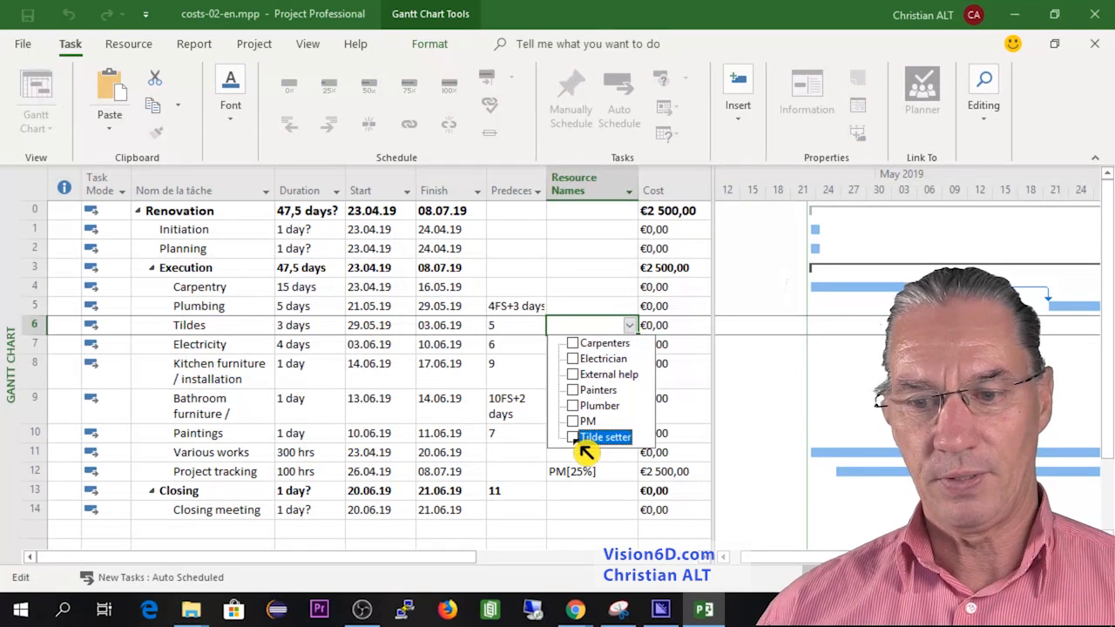
{"action": "left_click", "coordinate": [606, 435]}
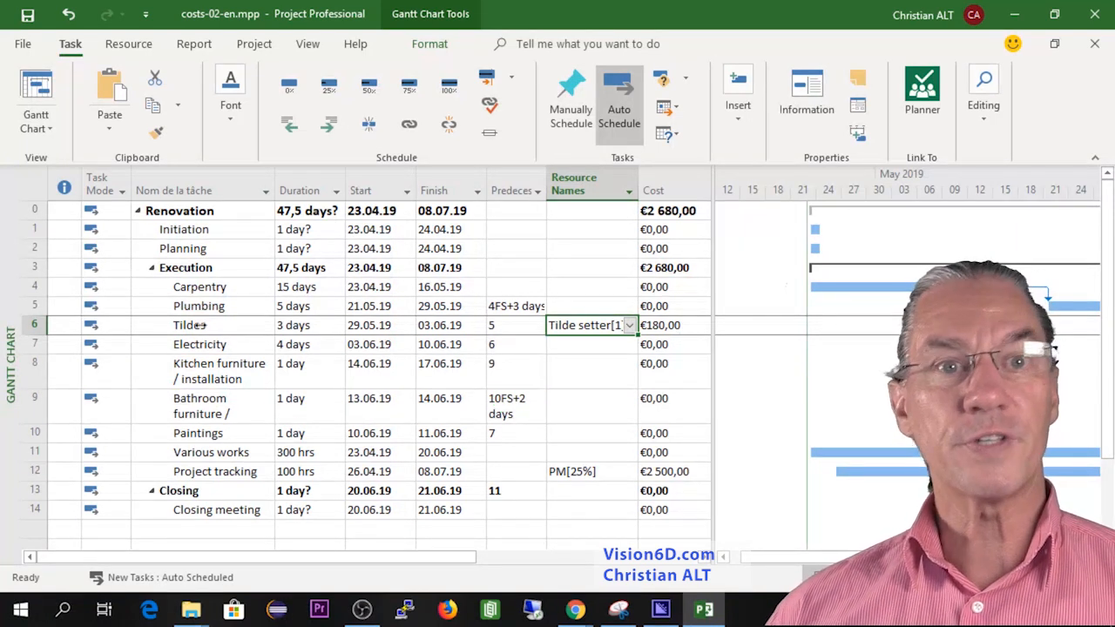
{"action": "double_click", "coordinate": [188, 326]}
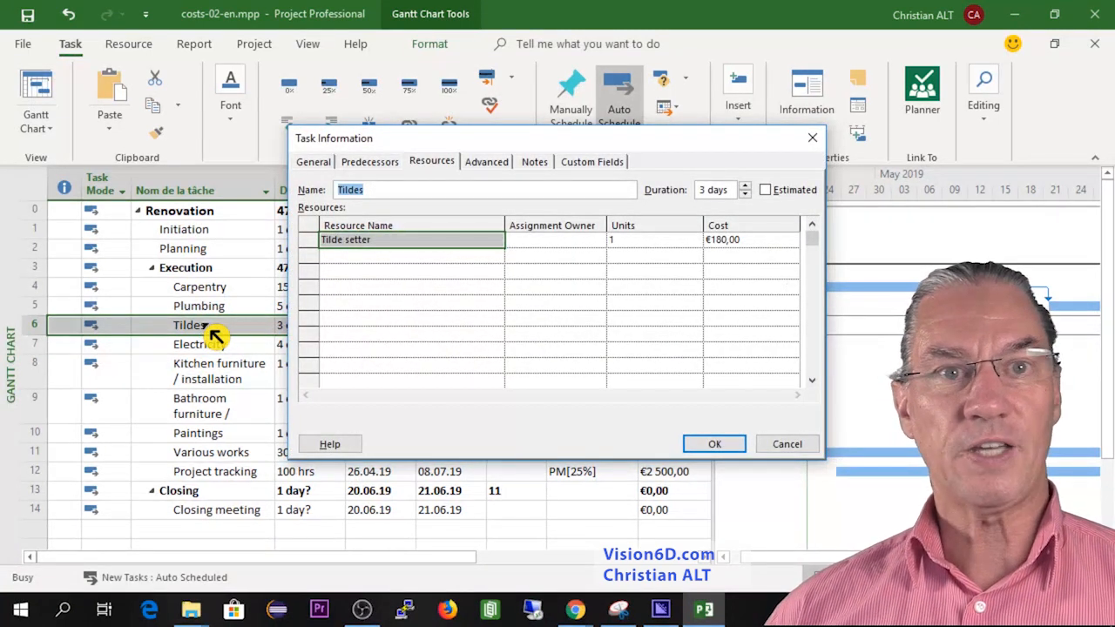
Step: Set Tilde setter units on Tildes to 30, bringing the task cost to €1,050
{"action": "left_click", "coordinate": [648, 240]}
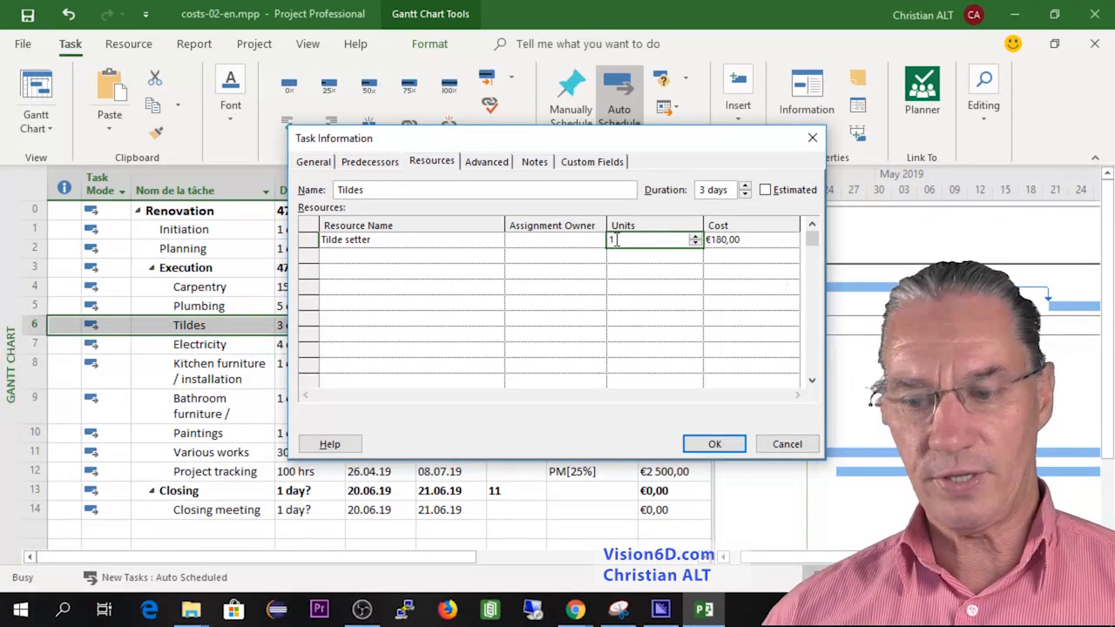
{"action": "type", "text": "30"}
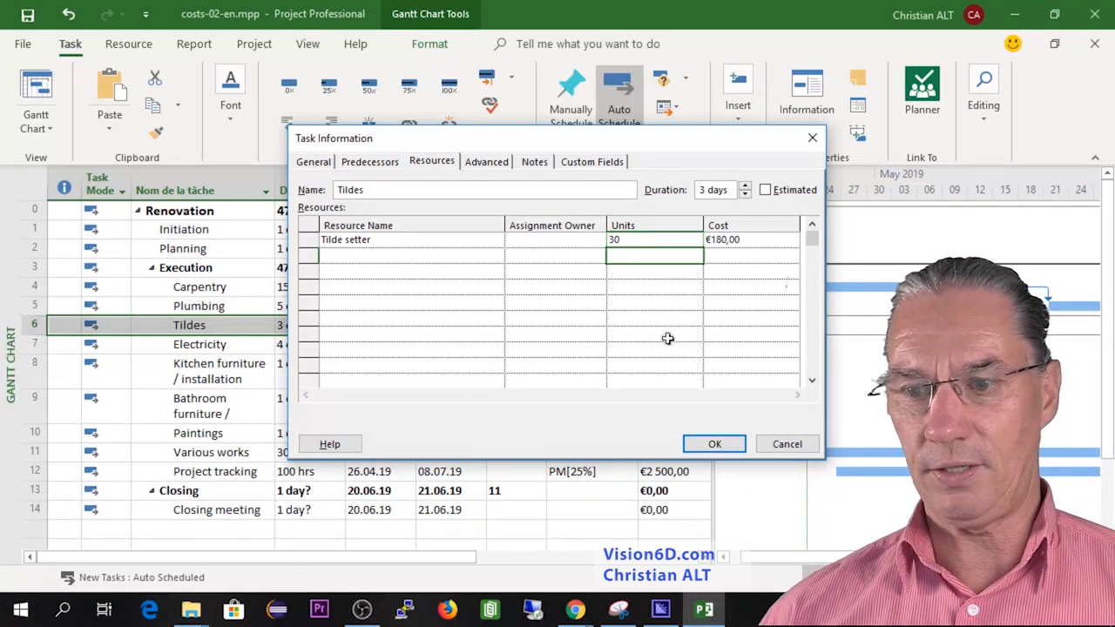
{"action": "left_click", "coordinate": [715, 445]}
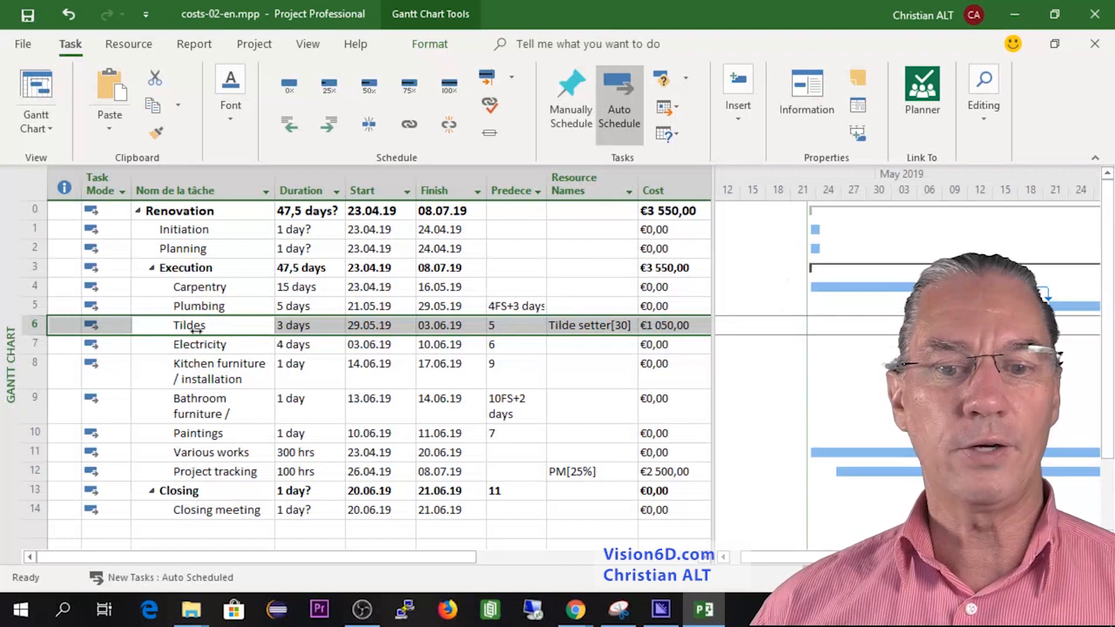
{"action": "right_click", "coordinate": [188, 326]}
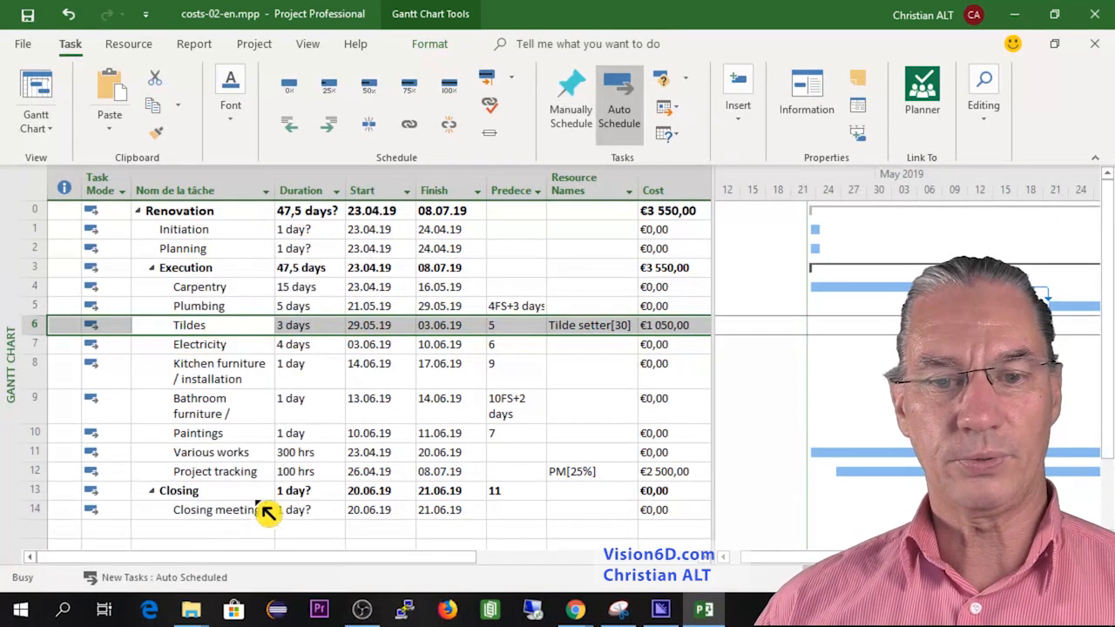
{"action": "double_click", "coordinate": [188, 326]}
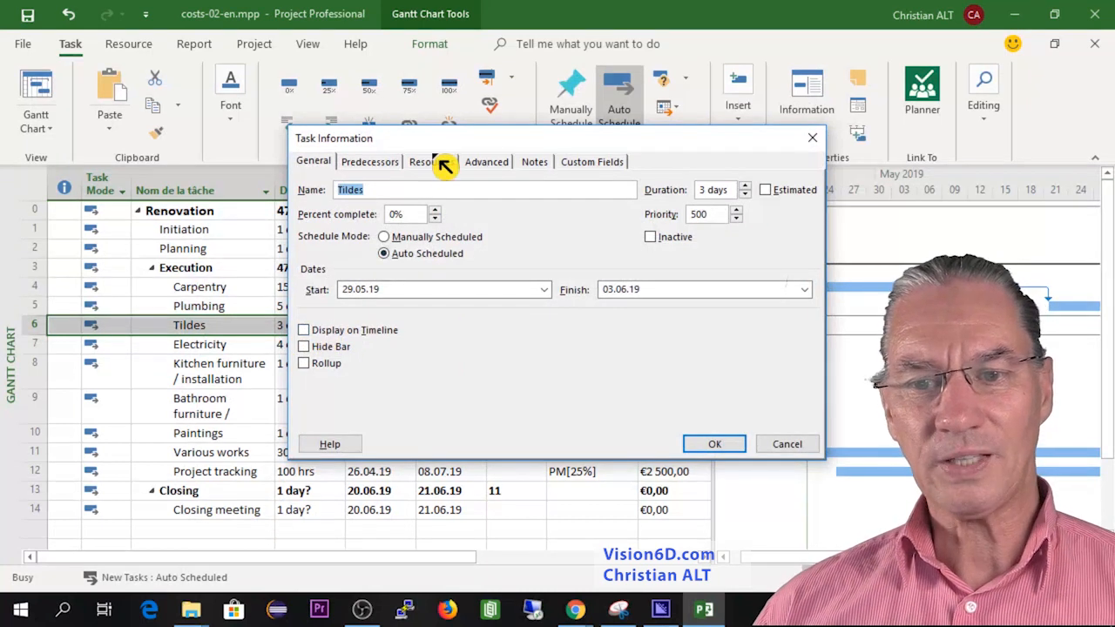
{"action": "left_click", "coordinate": [432, 160]}
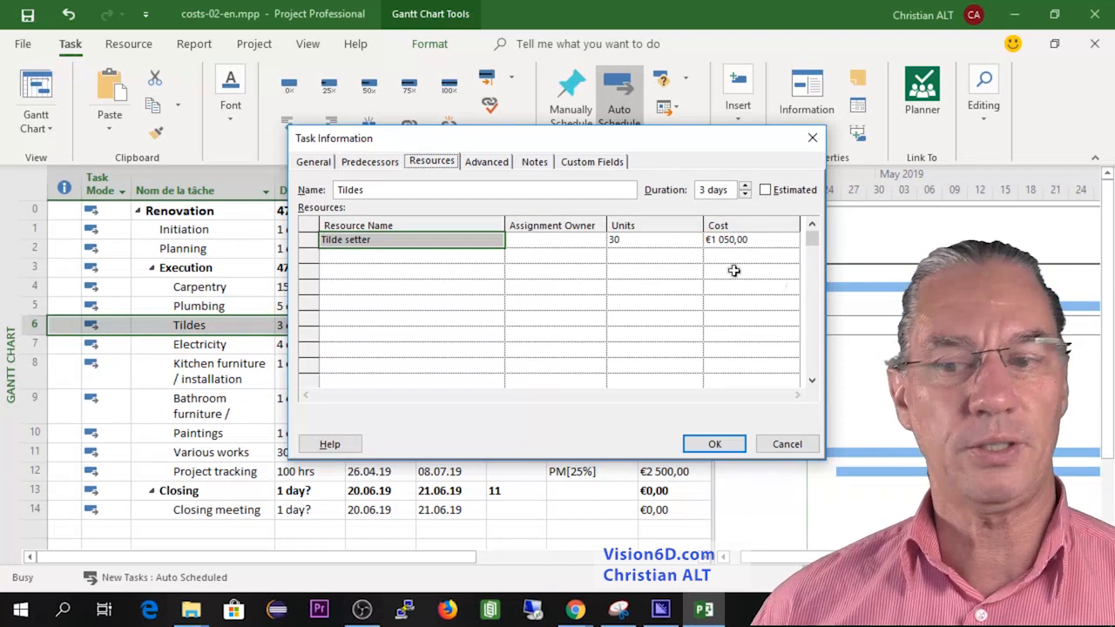
{"action": "left_click", "coordinate": [714, 444]}
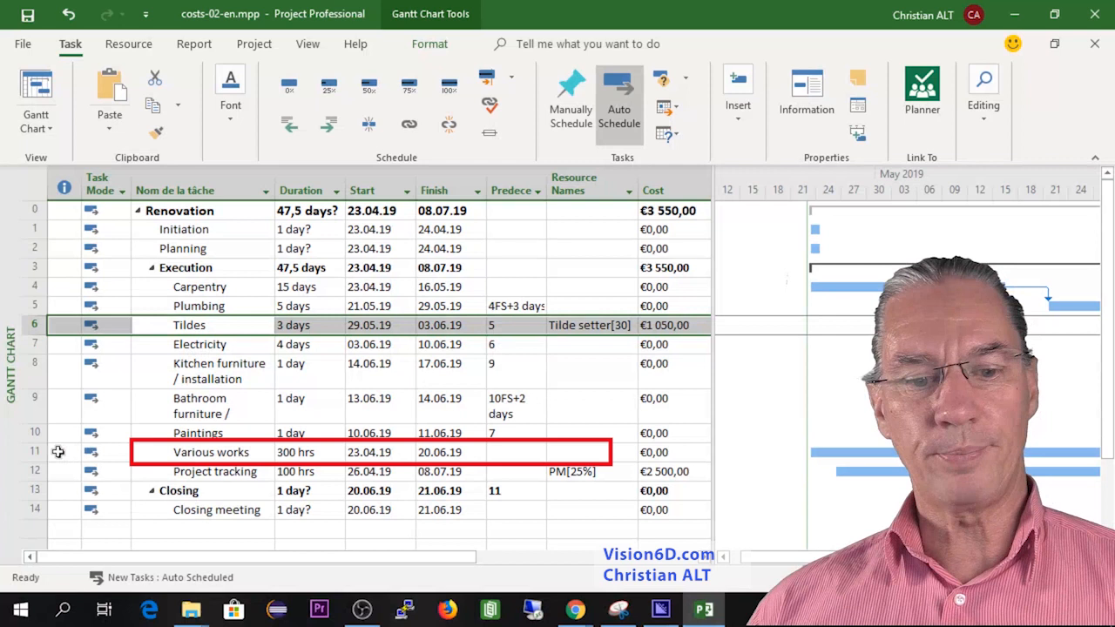
Step: Assign External help to the Various works task, costing €15,000
{"action": "left_click", "coordinate": [211, 453]}
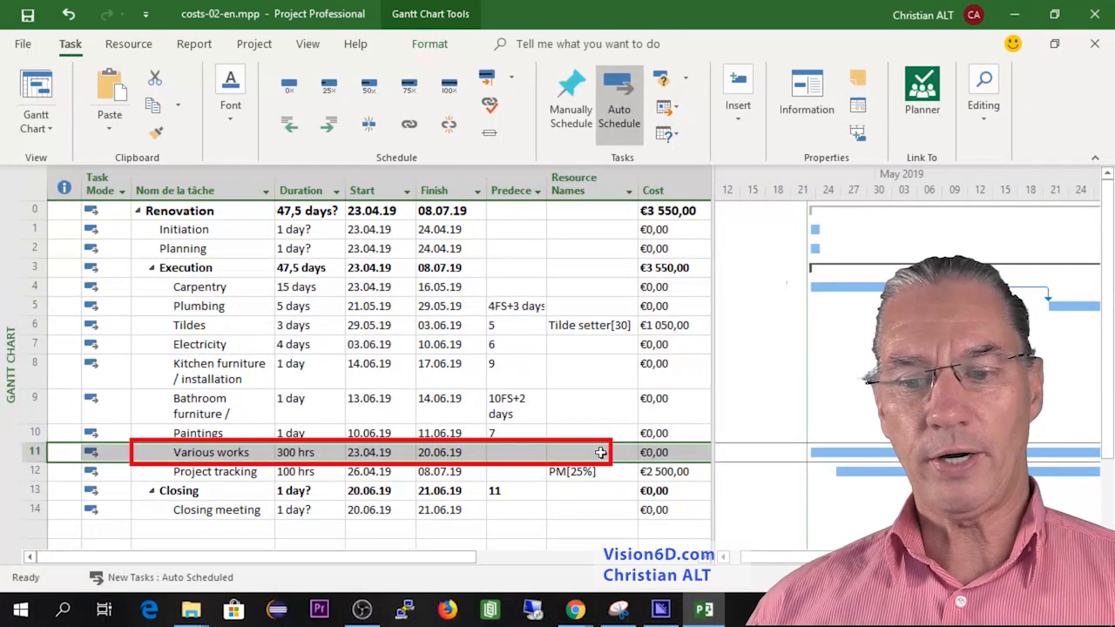
{"action": "left_click", "coordinate": [627, 453]}
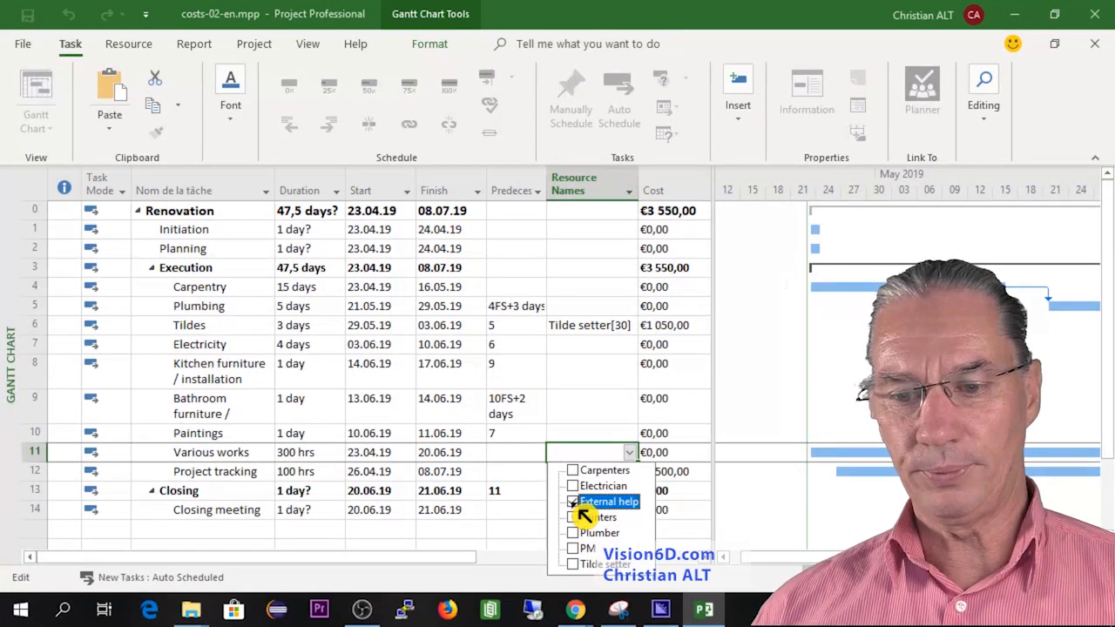
{"action": "left_click", "coordinate": [571, 502]}
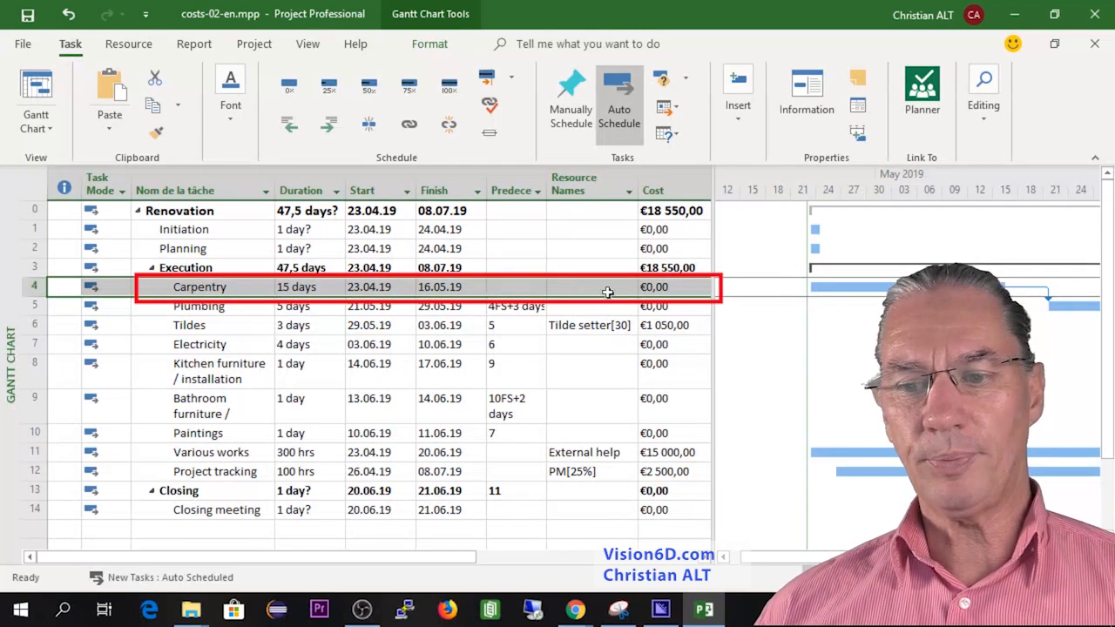
Step: Enter a direct €15,000 cost on Carpentry, raising the Execution total to €33,550
{"action": "left_click", "coordinate": [653, 285]}
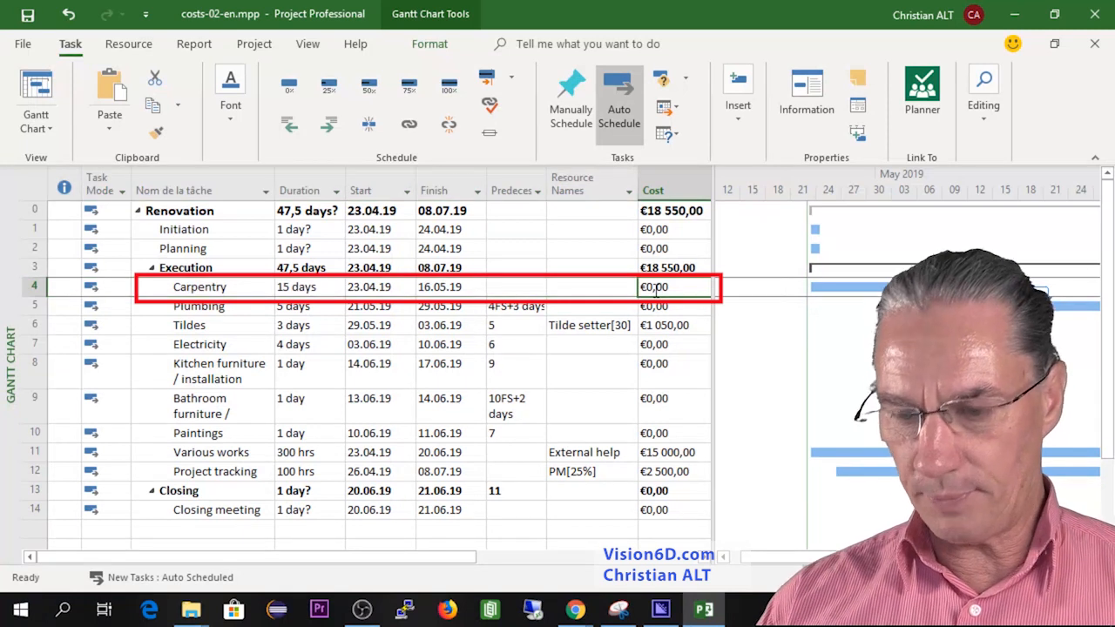
{"action": "type", "text": "1"}
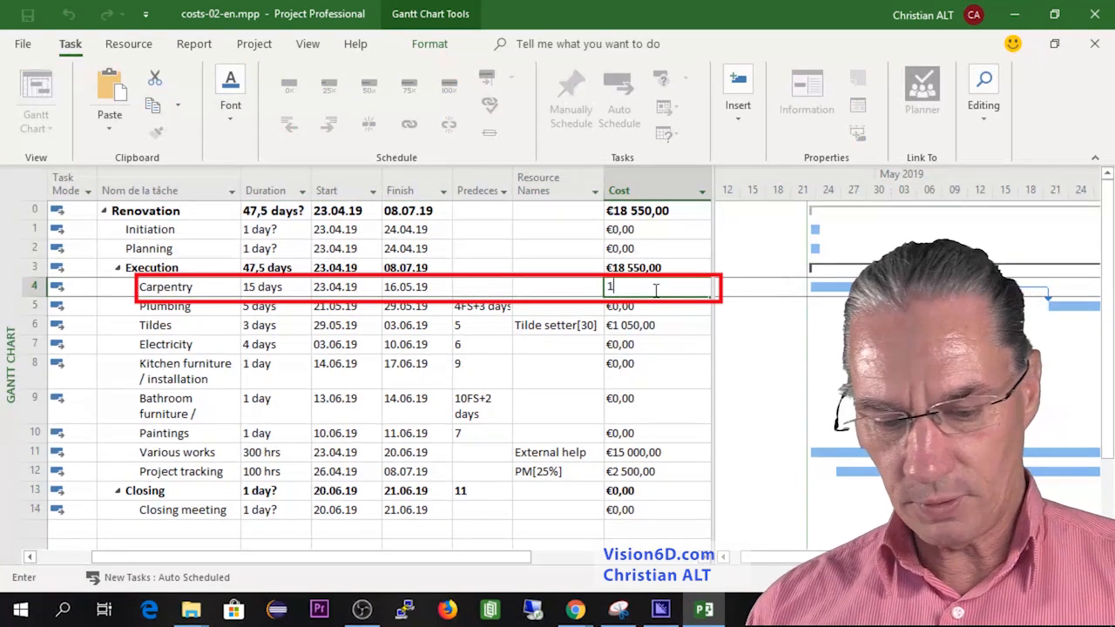
{"action": "type", "text": "500"}
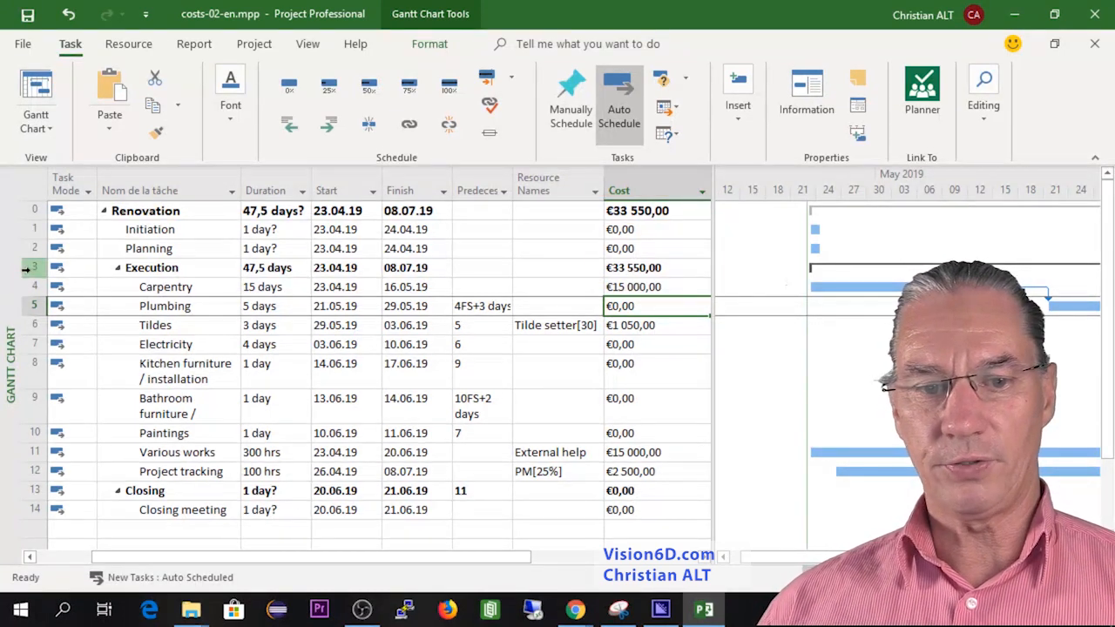
{"action": "left_click", "coordinate": [655, 269]}
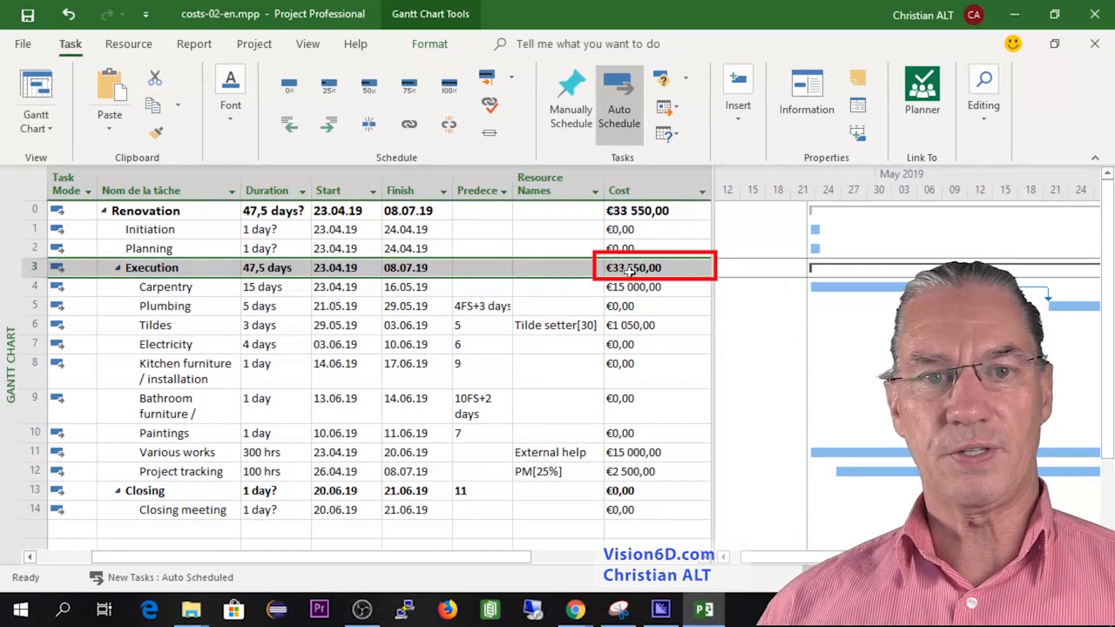
{"action": "left_click", "coordinate": [655, 209]}
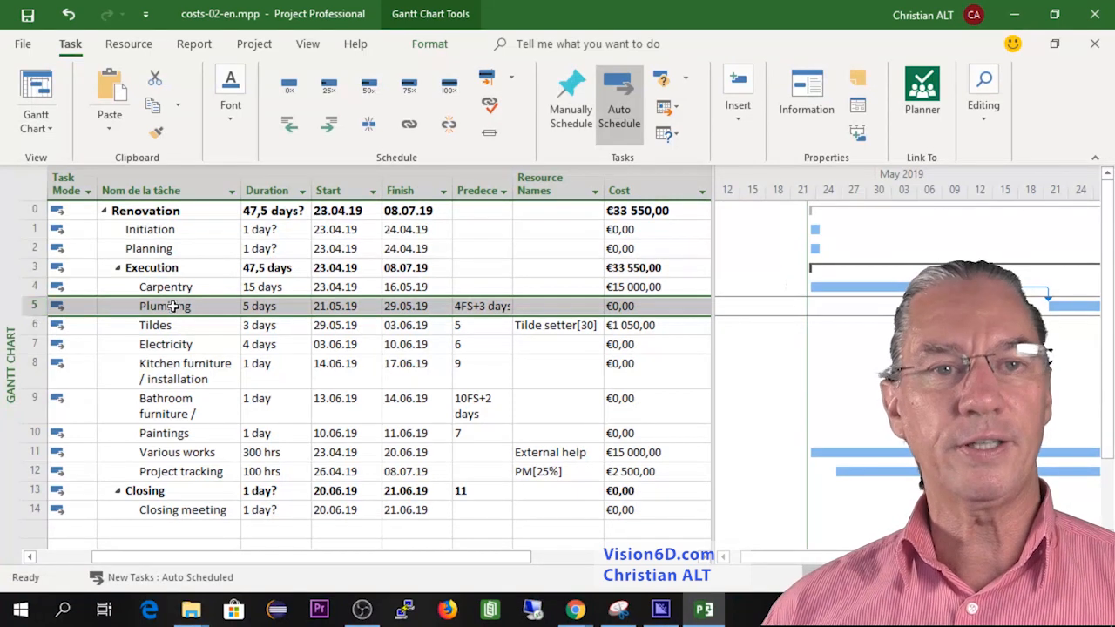
Step: Assign the Plumber resource to Plumbing at €6,000 via Task Information, total now €39,550
{"action": "right_click", "coordinate": [166, 307]}
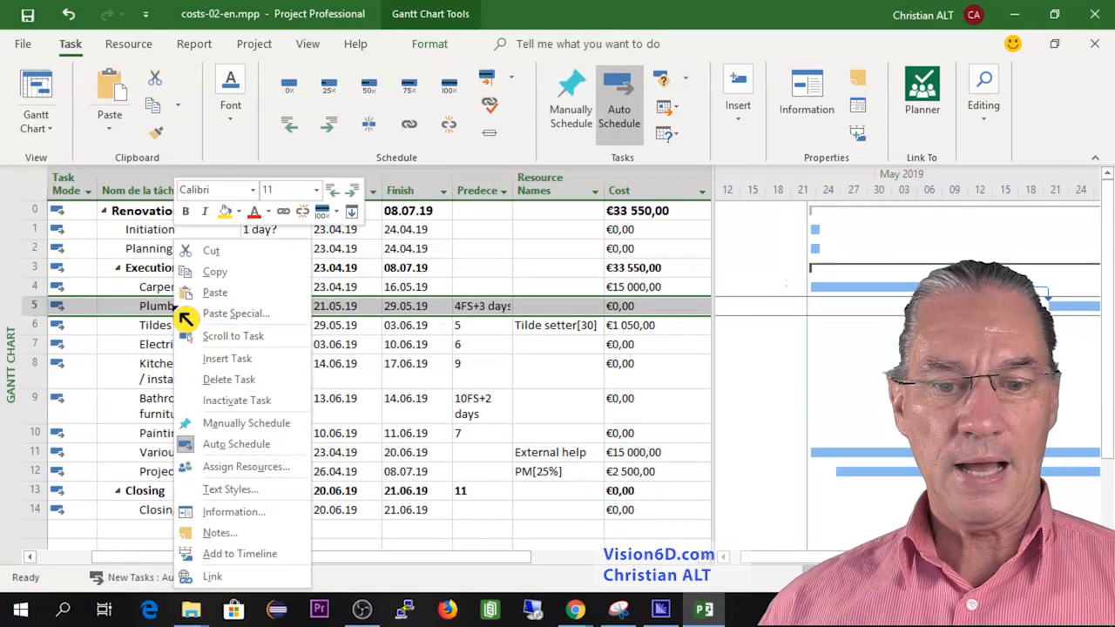
{"action": "mouse_move", "coordinate": [233, 512]}
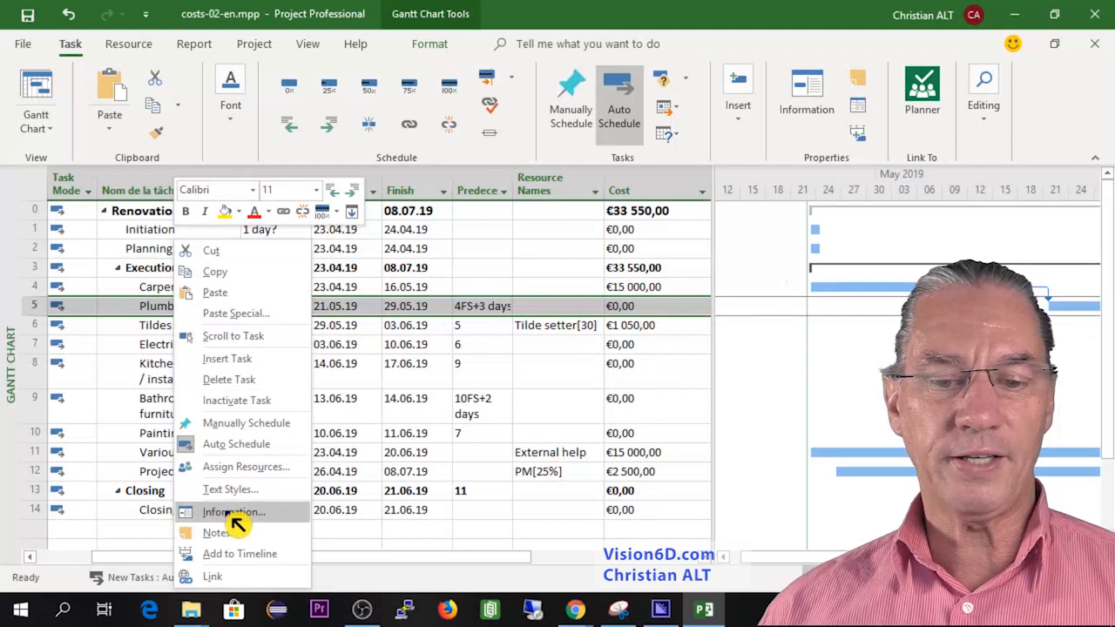
{"action": "left_click", "coordinate": [234, 512]}
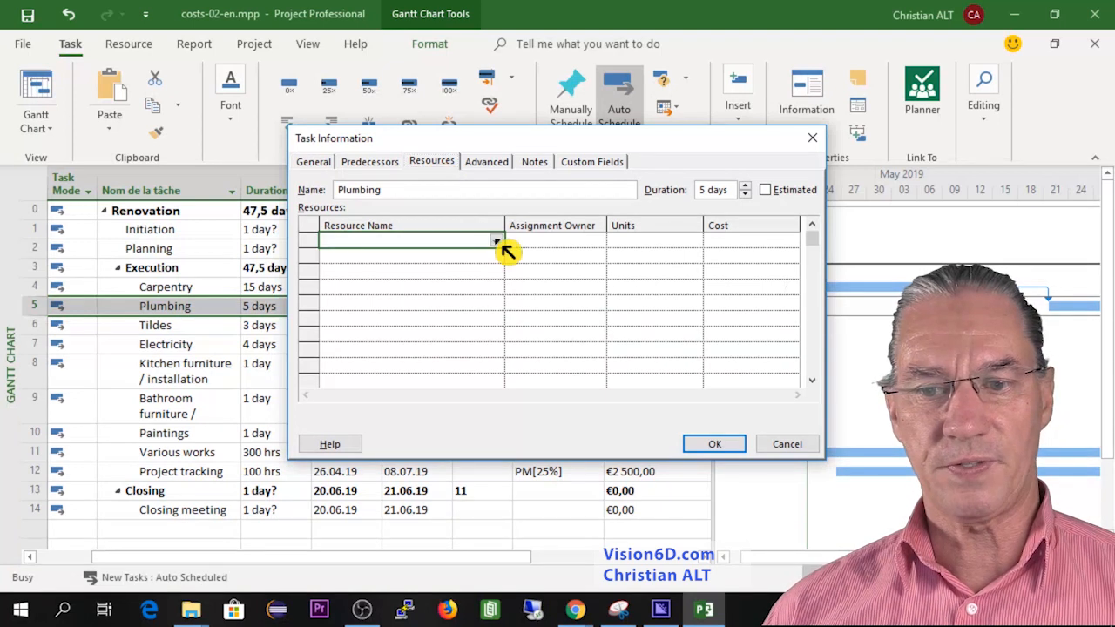
{"action": "left_click", "coordinate": [496, 240]}
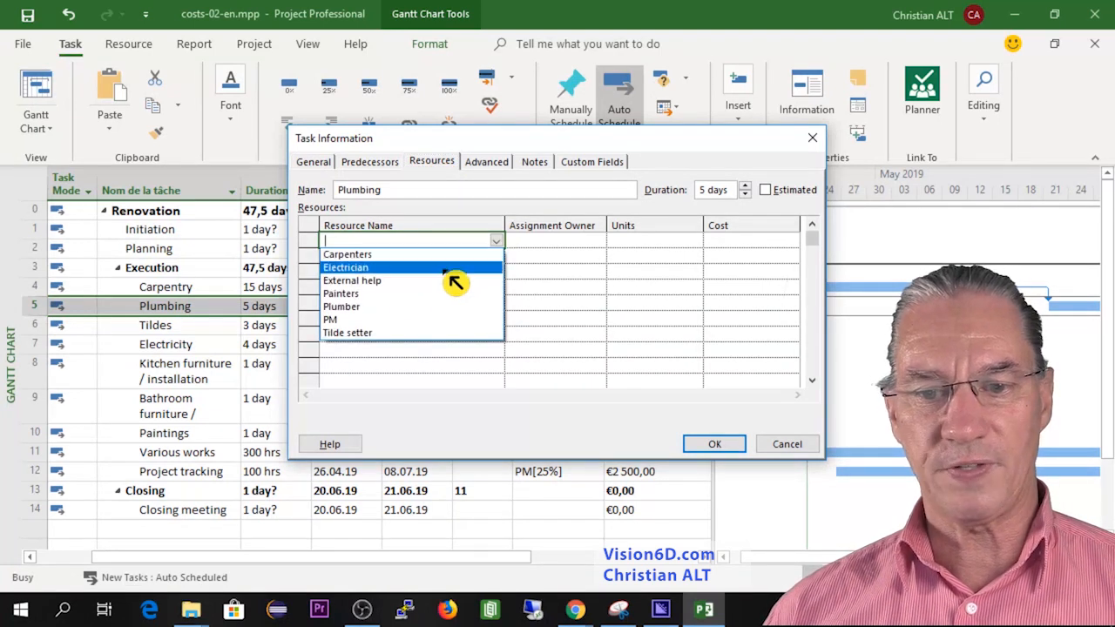
{"action": "left_click", "coordinate": [341, 306]}
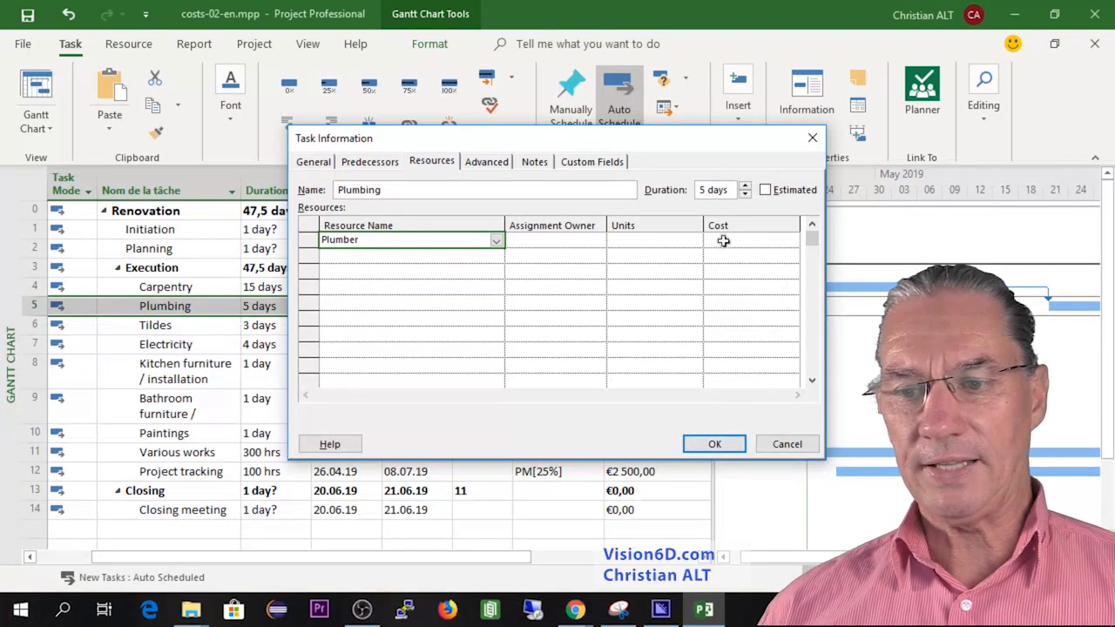
{"action": "left_click", "coordinate": [751, 240]}
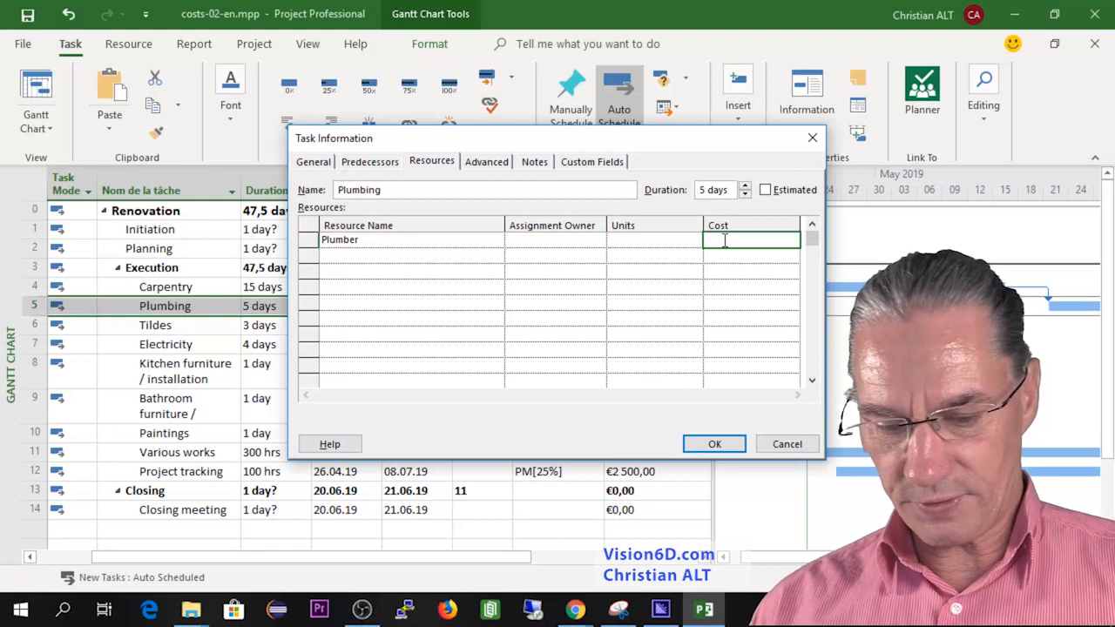
{"action": "type", "text": "6000"}
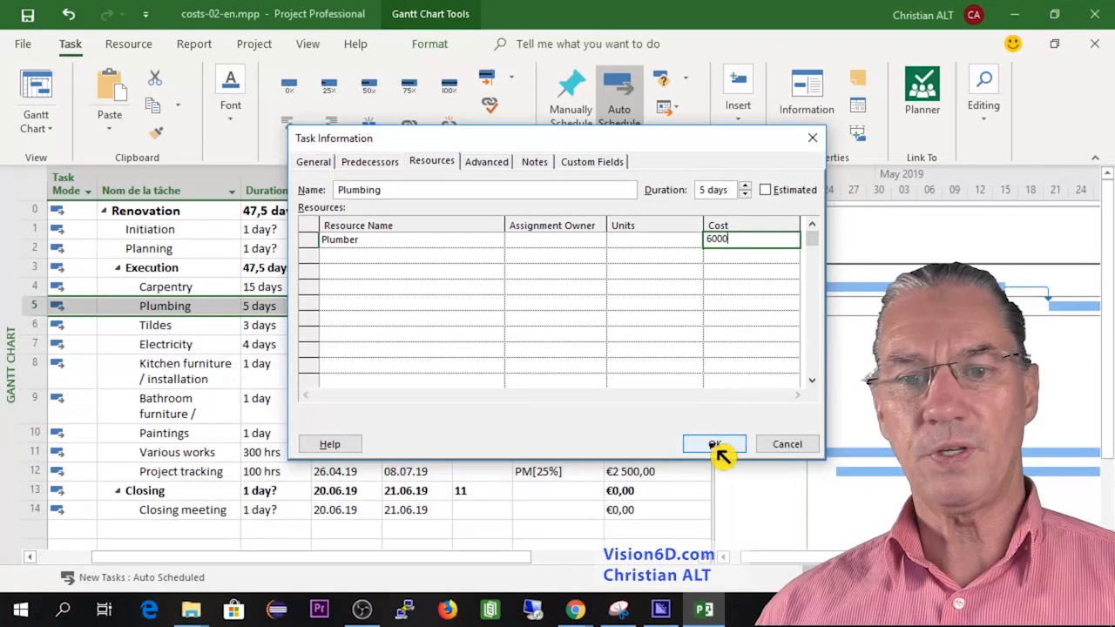
{"action": "left_click", "coordinate": [714, 444]}
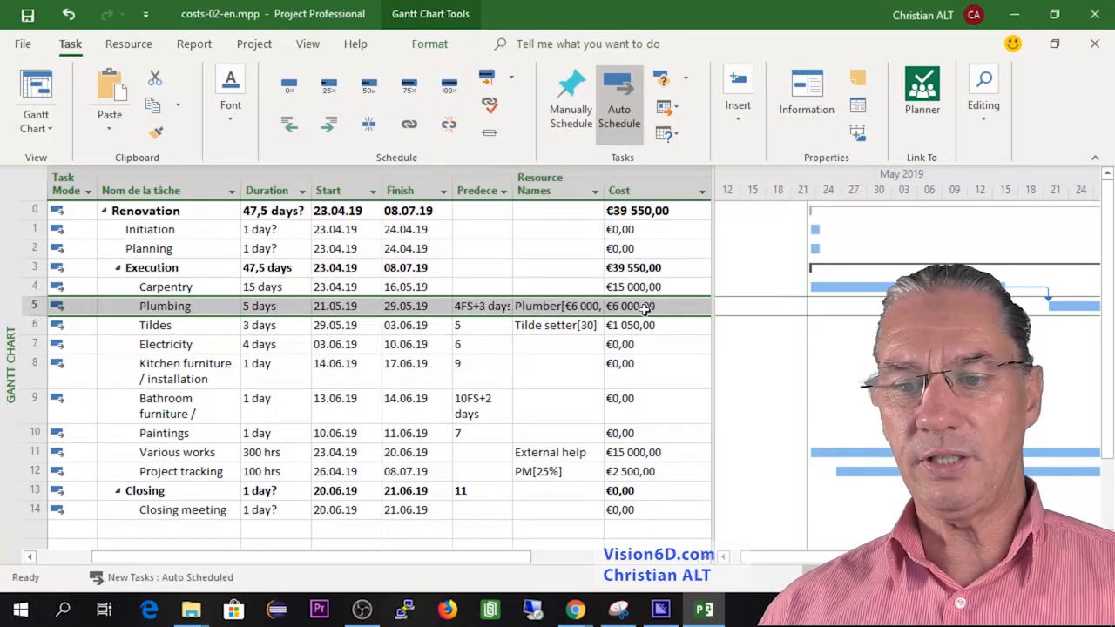
{"action": "left_click", "coordinate": [164, 307]}
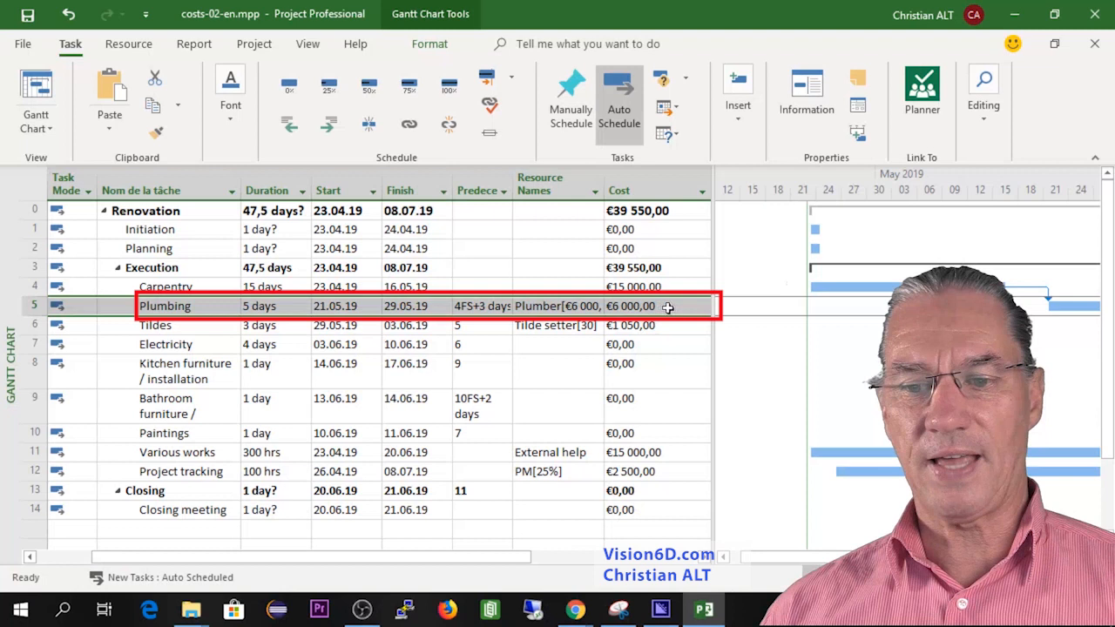
{"action": "mouse_move", "coordinate": [589, 307]}
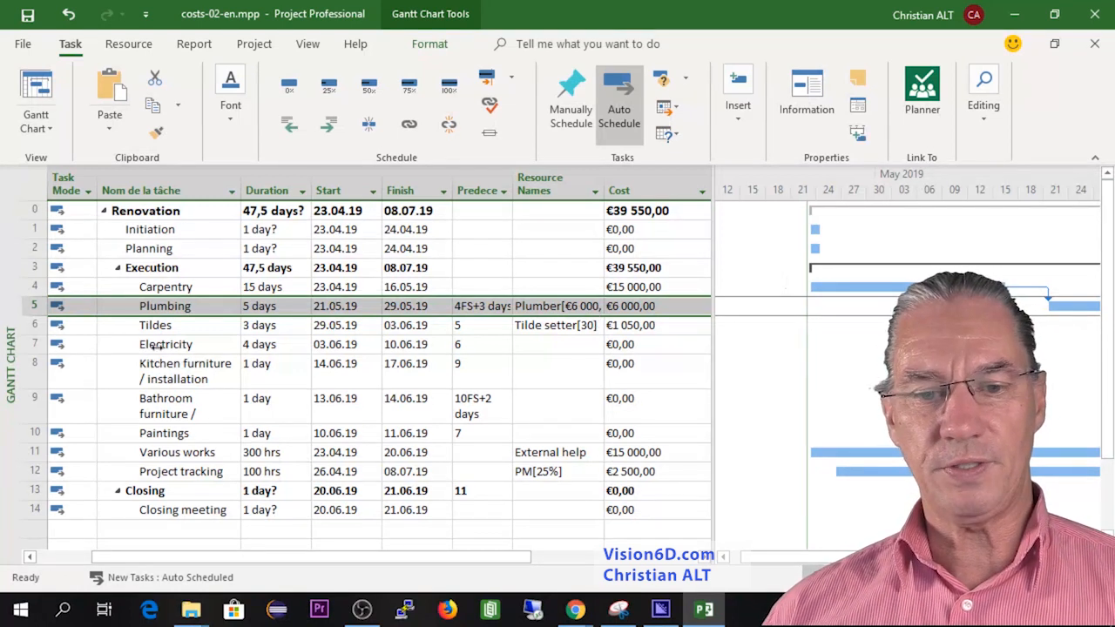
{"action": "double_click", "coordinate": [166, 343]}
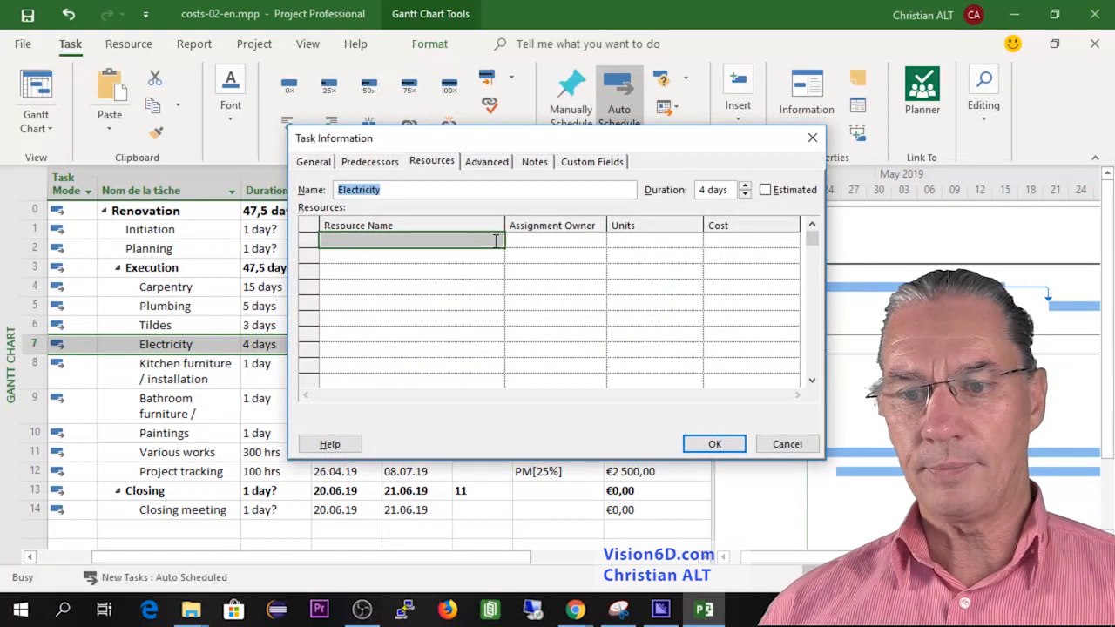
Step: Assign the Electrician to Electricity at a €6,000 cost
{"action": "left_click", "coordinate": [495, 240]}
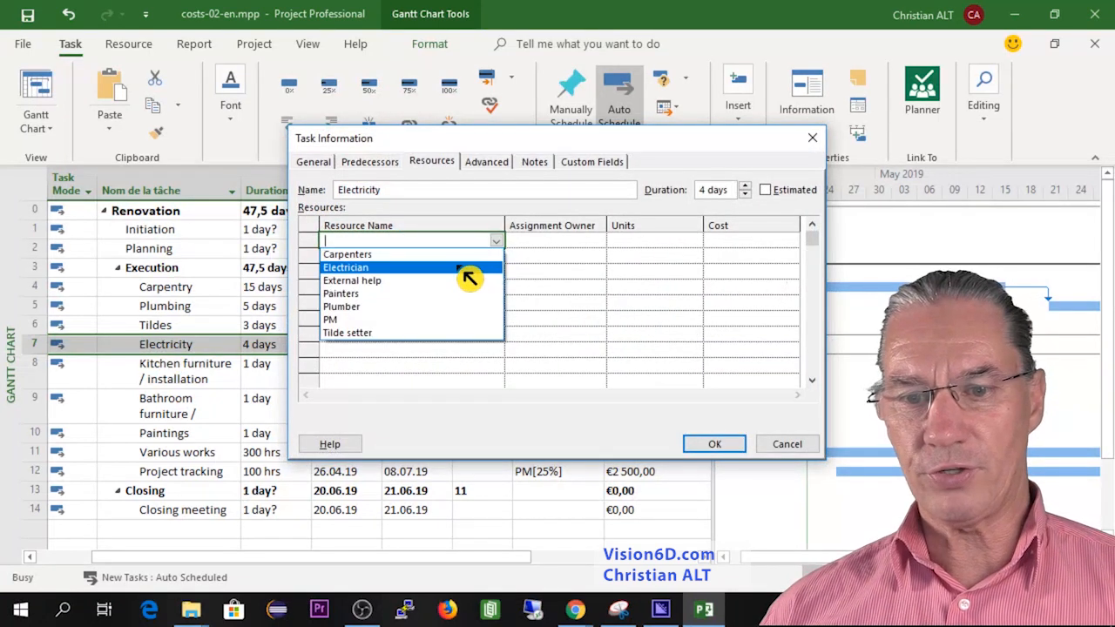
{"action": "left_click", "coordinate": [344, 269]}
{"action": "type", "text": "6"}
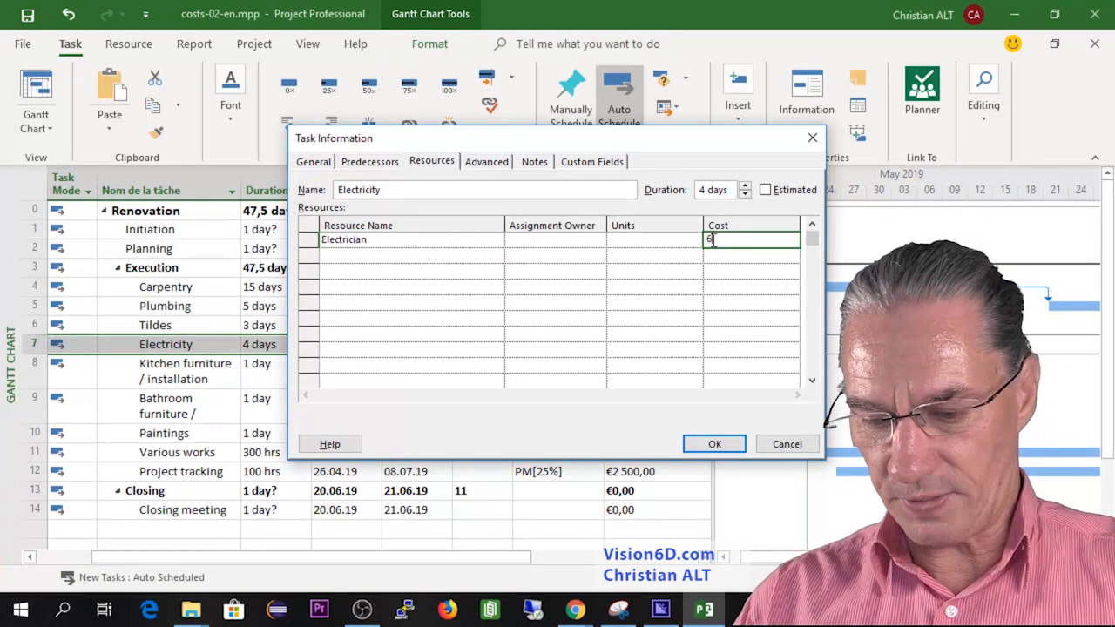
{"action": "type", "text": "000"}
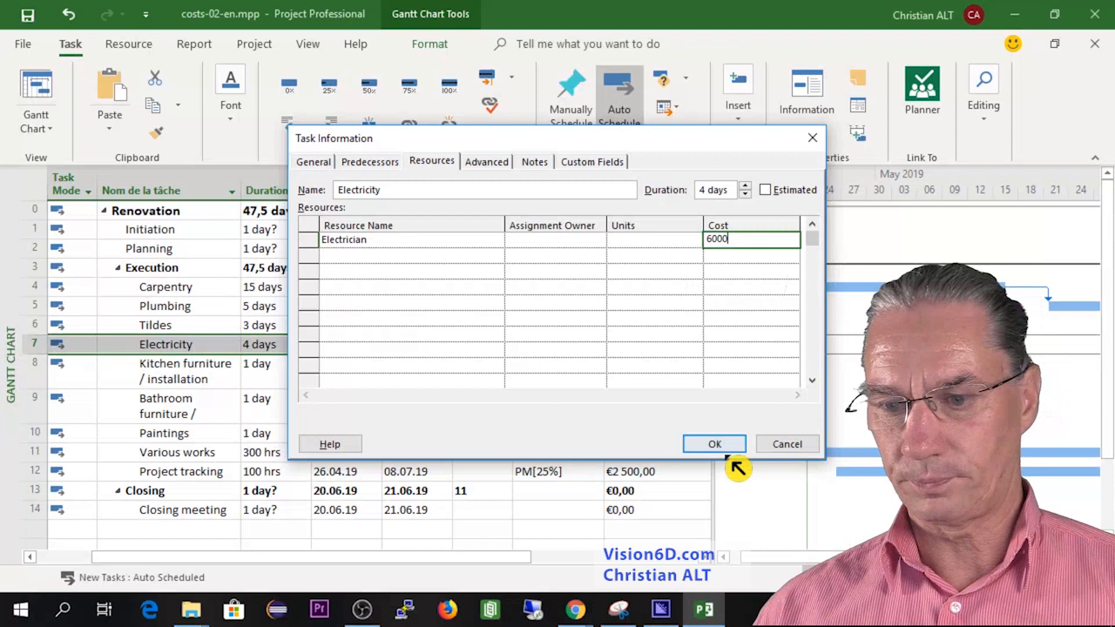
{"action": "left_click", "coordinate": [715, 444]}
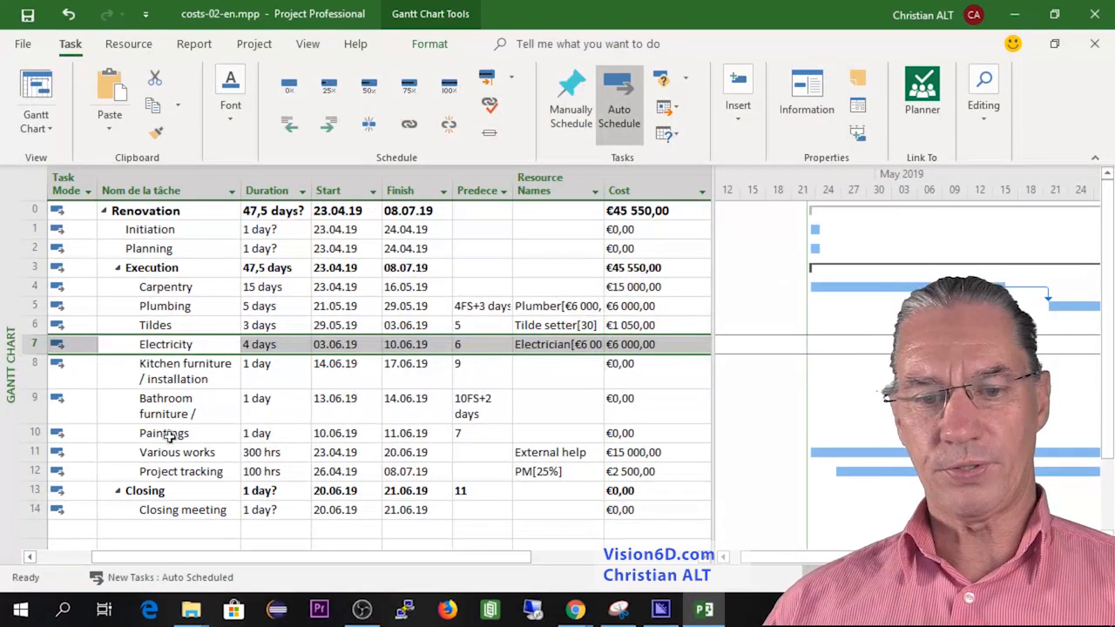
Step: Assign the Painters to Paintings at €2,500, bringing the total to €48,050
{"action": "left_click", "coordinate": [164, 432]}
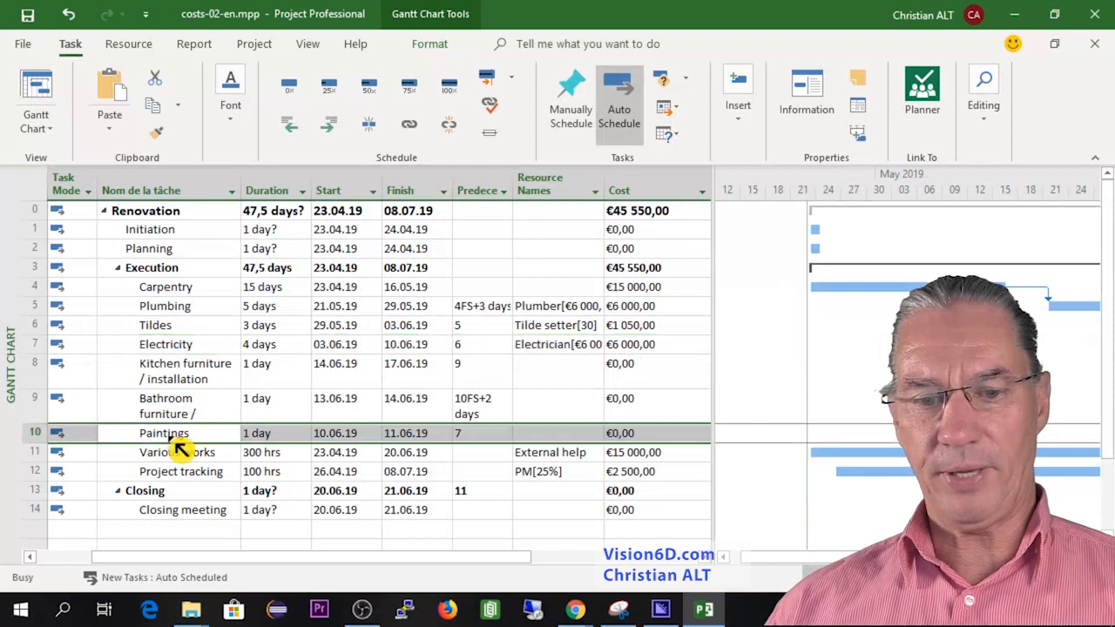
{"action": "double_click", "coordinate": [164, 432]}
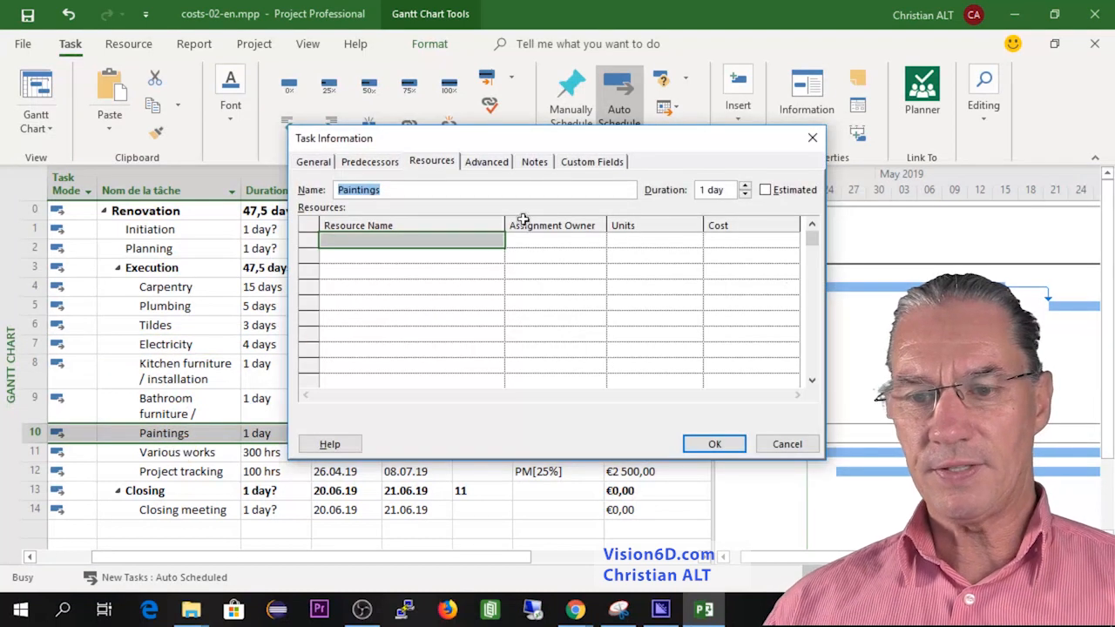
{"action": "left_click", "coordinate": [496, 240]}
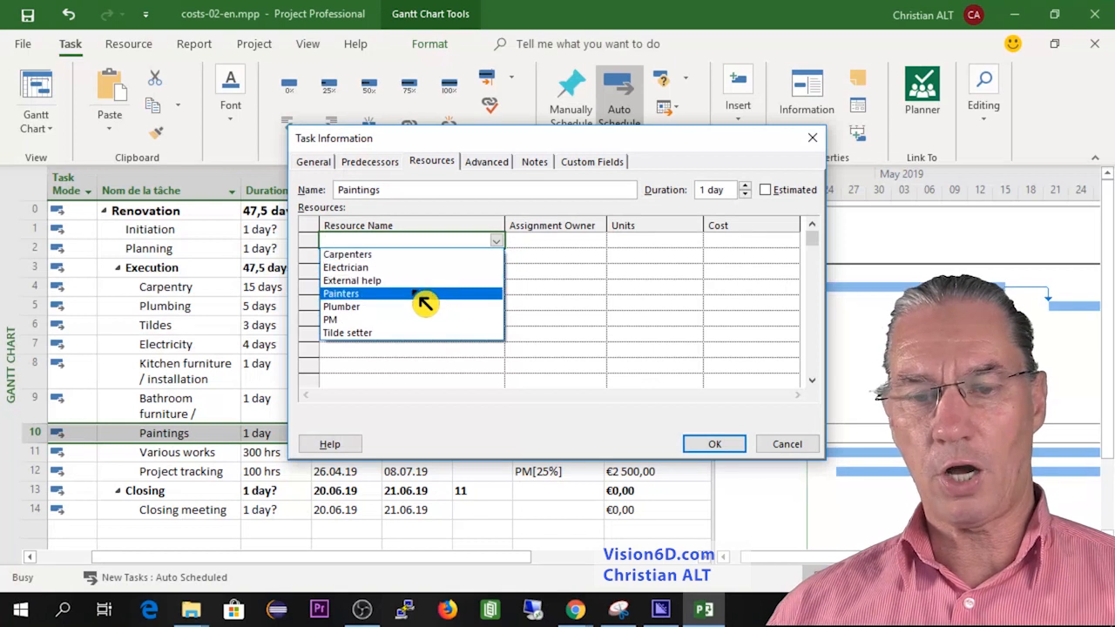
{"action": "left_click", "coordinate": [342, 292]}
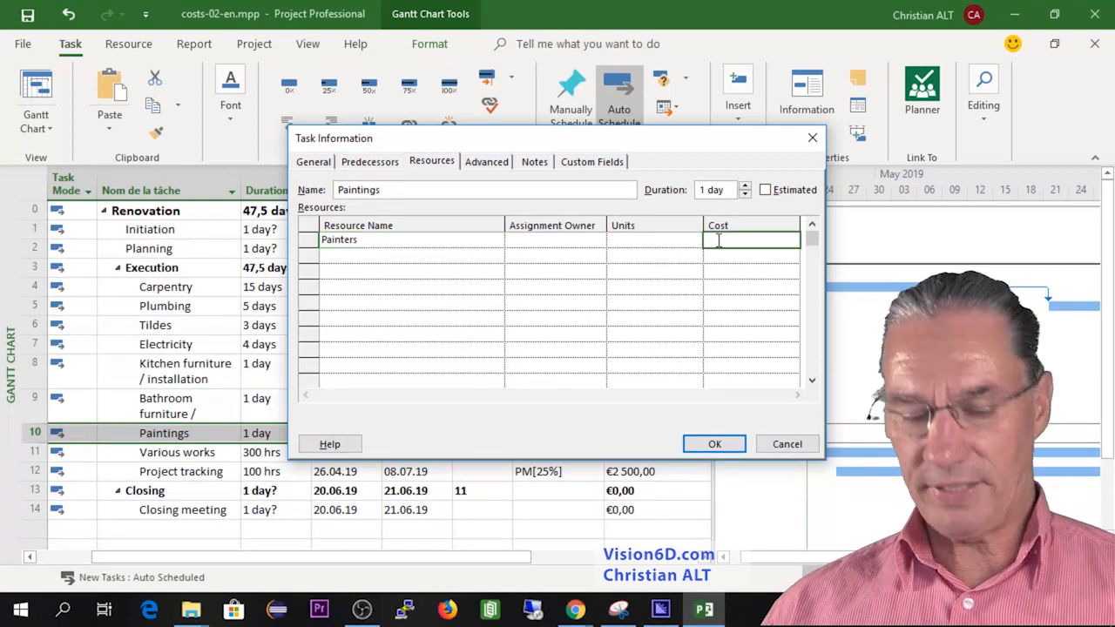
{"action": "type", "text": "2500"}
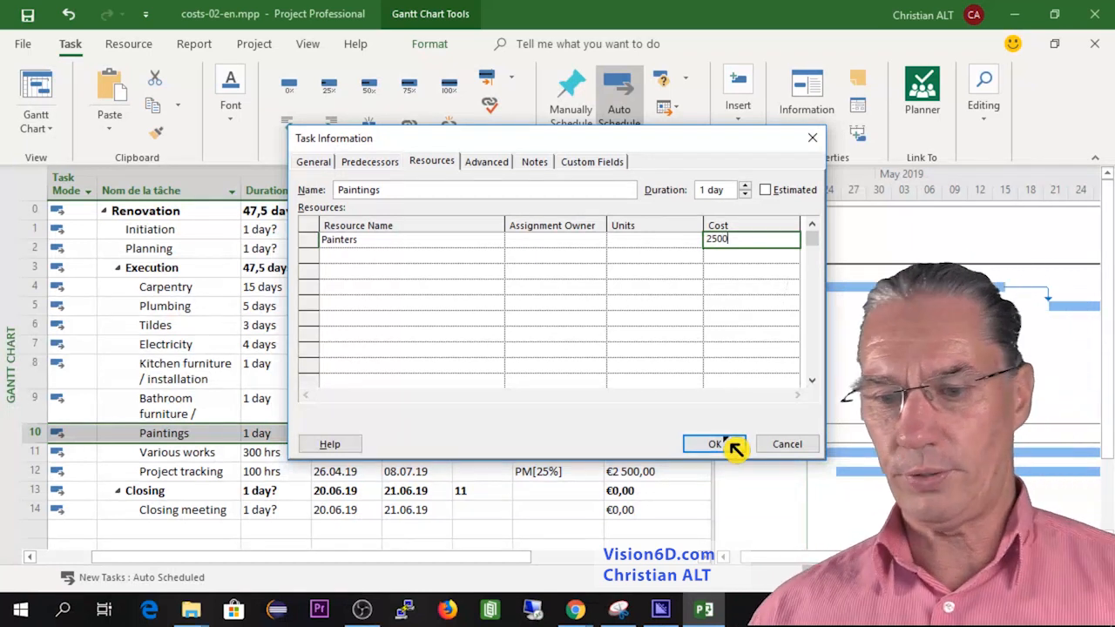
{"action": "left_click", "coordinate": [714, 444]}
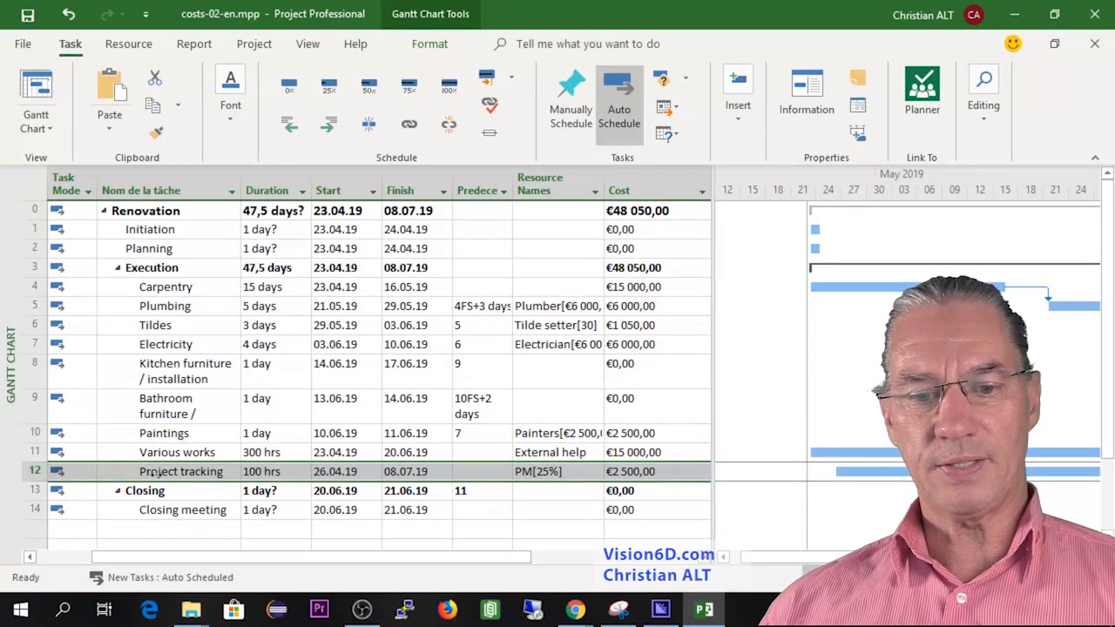
{"action": "left_click", "coordinate": [549, 470]}
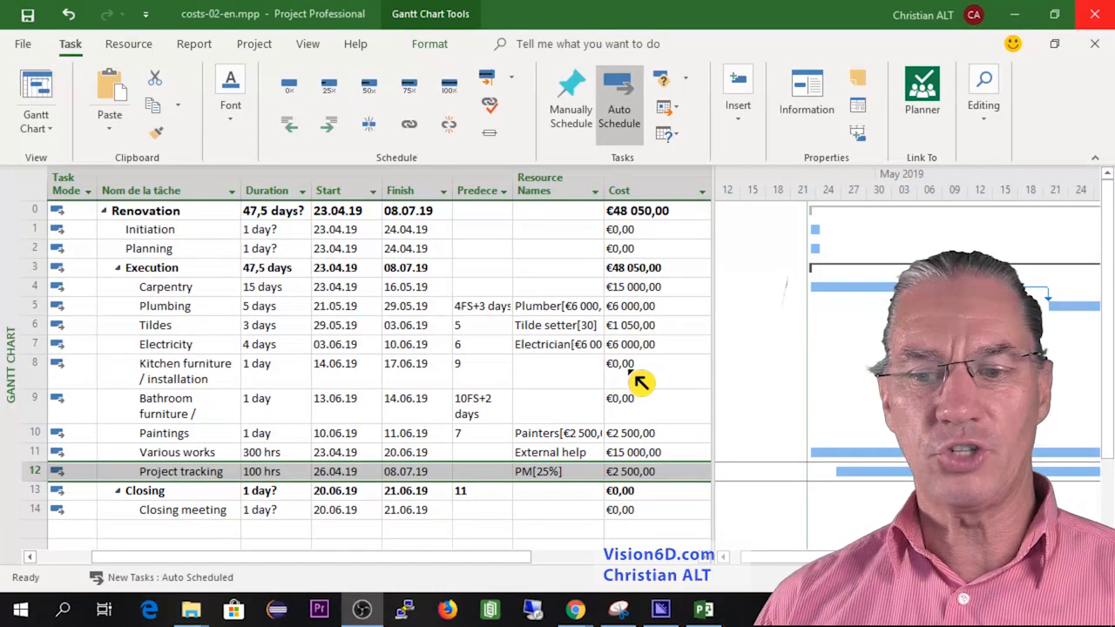
{"action": "mouse_move", "coordinate": [557, 392]}
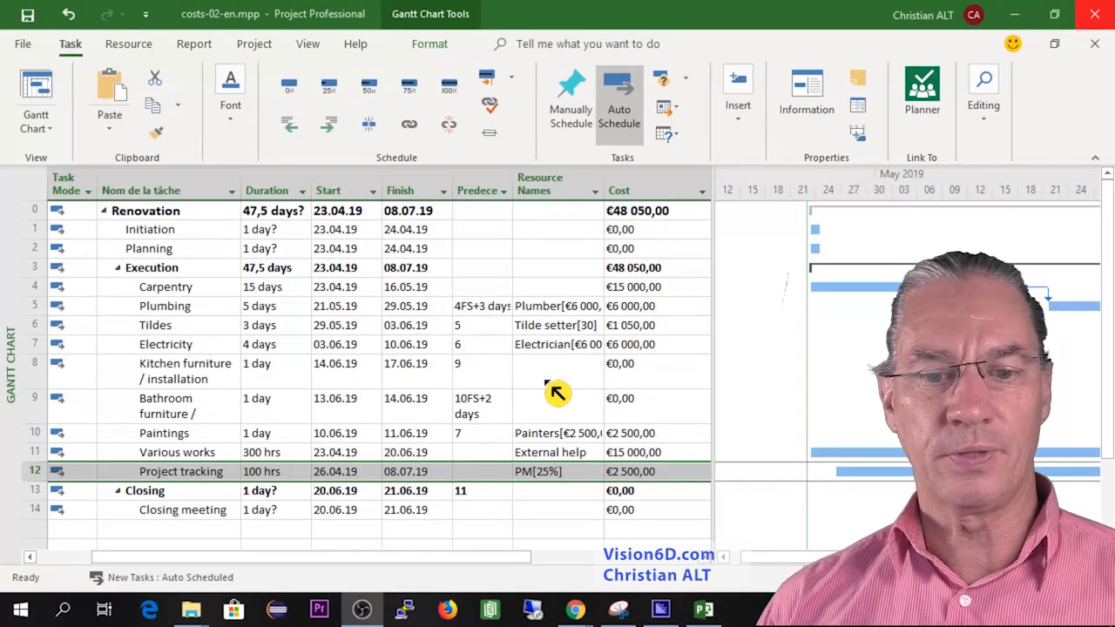
{"action": "mouse_move", "coordinate": [645, 427]}
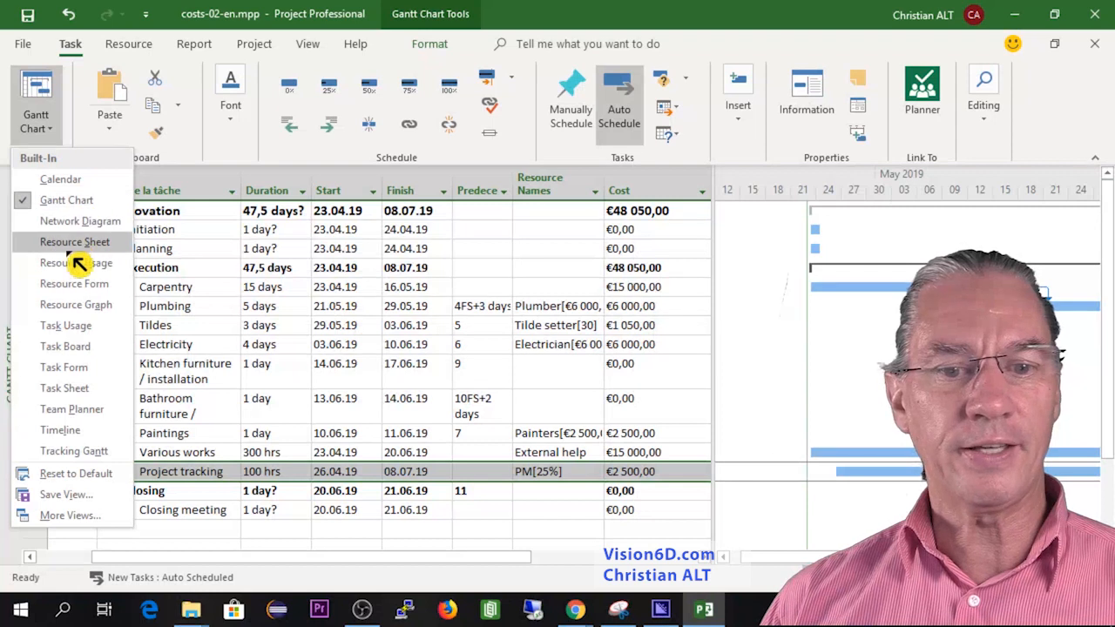
Step: Add Kitchen and bathroom as Cost resources in the Resource Sheet, then return to Gantt Chart
{"action": "left_click", "coordinate": [73, 241]}
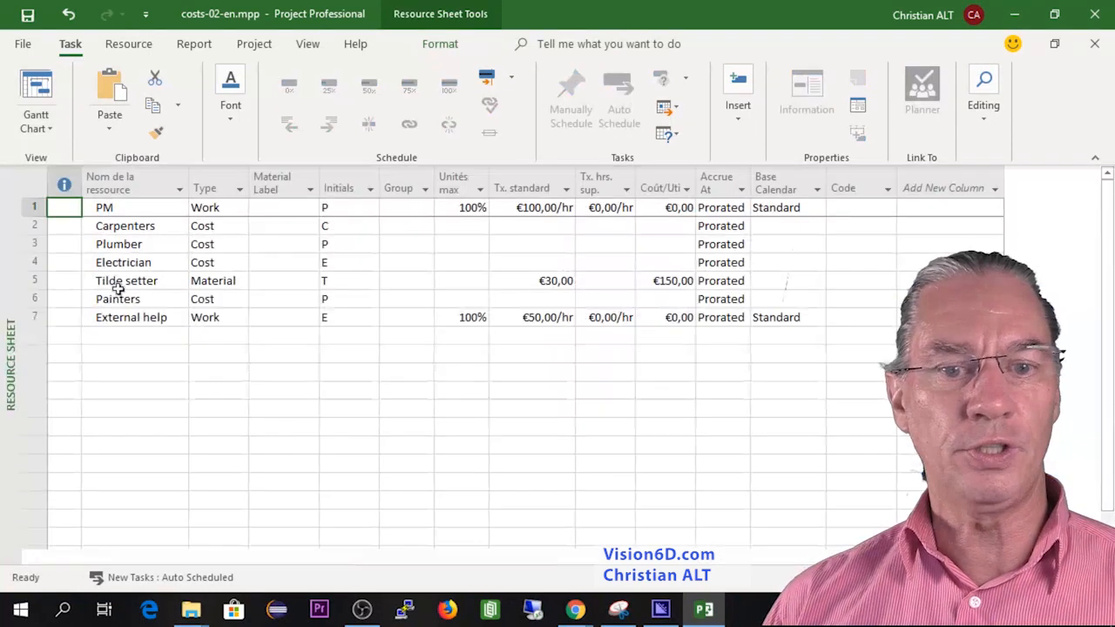
{"action": "left_click", "coordinate": [136, 338]}
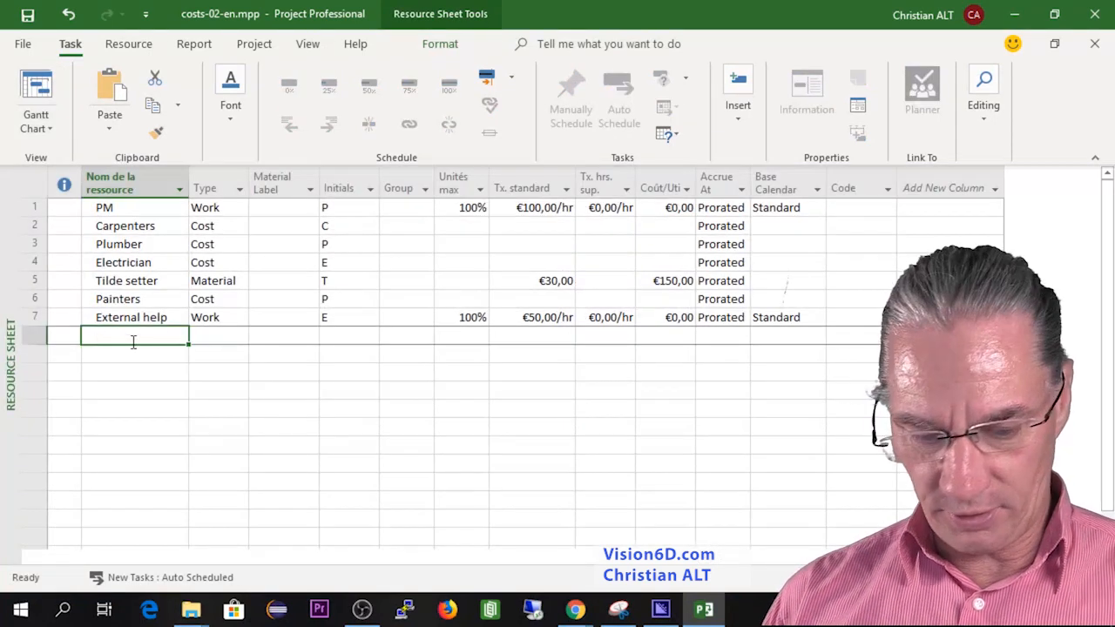
{"action": "type", "text": "Kit"}
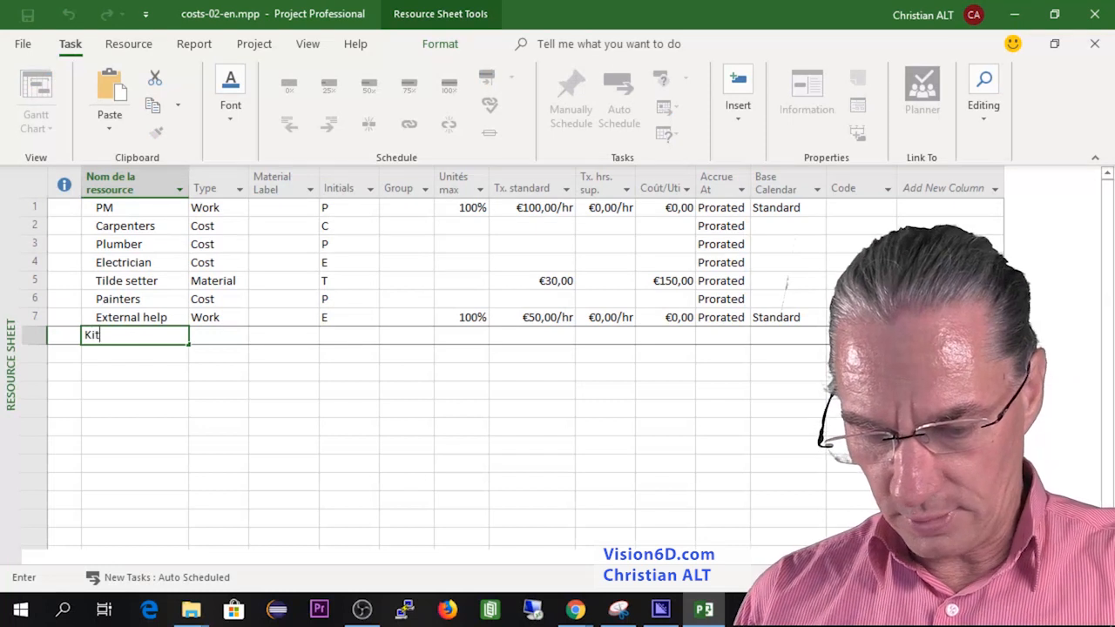
{"action": "type", "text": "chen"}
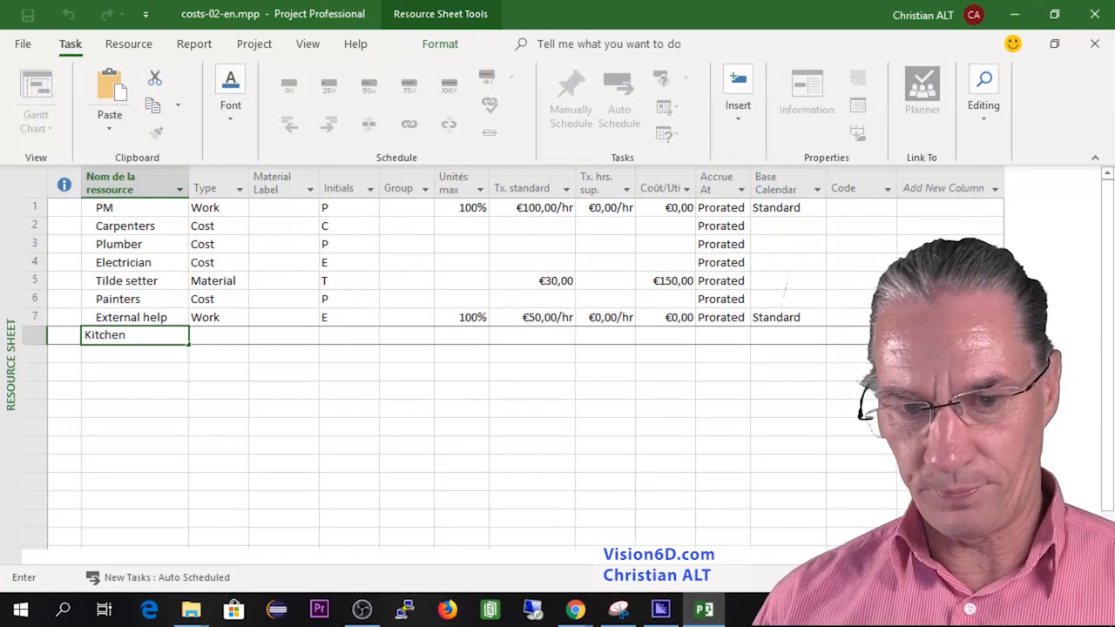
{"action": "left_click", "coordinate": [240, 334]}
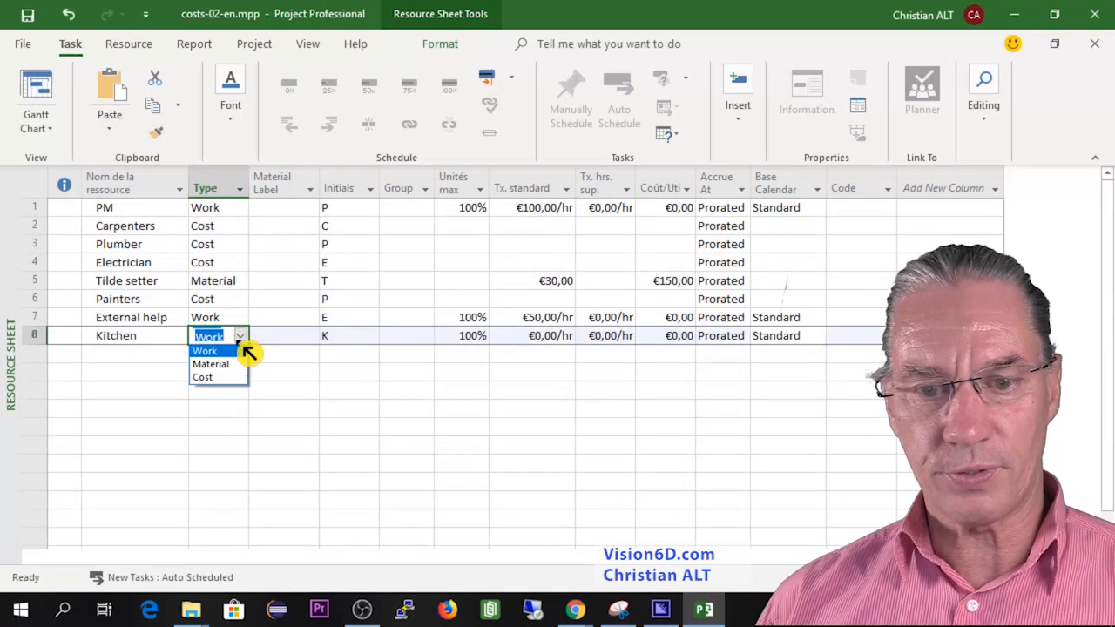
{"action": "left_click", "coordinate": [202, 376]}
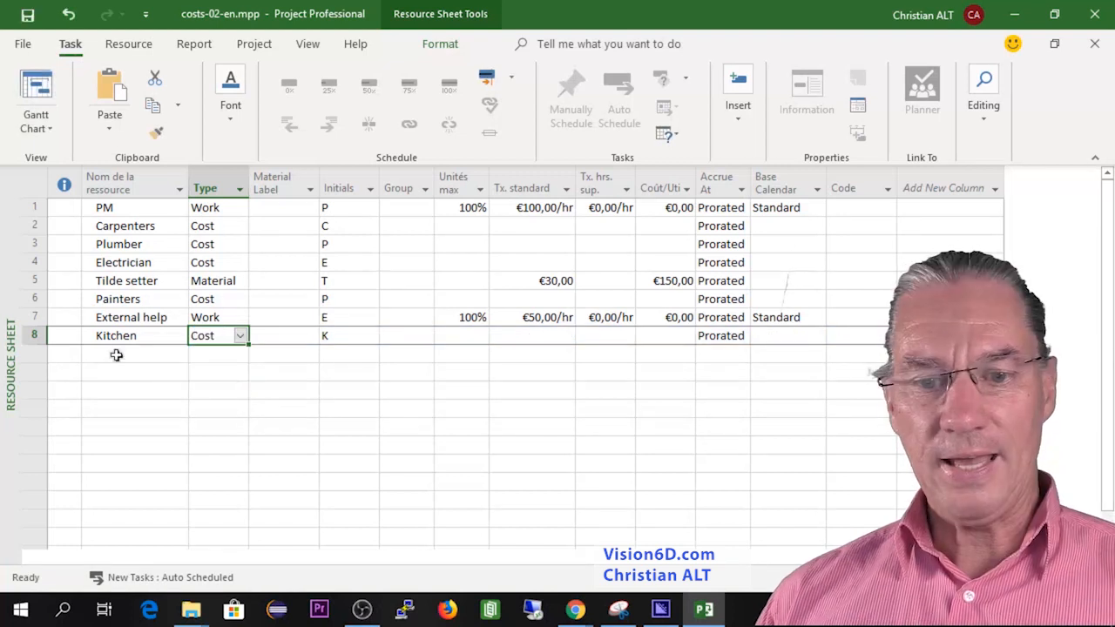
{"action": "left_click", "coordinate": [131, 354]}
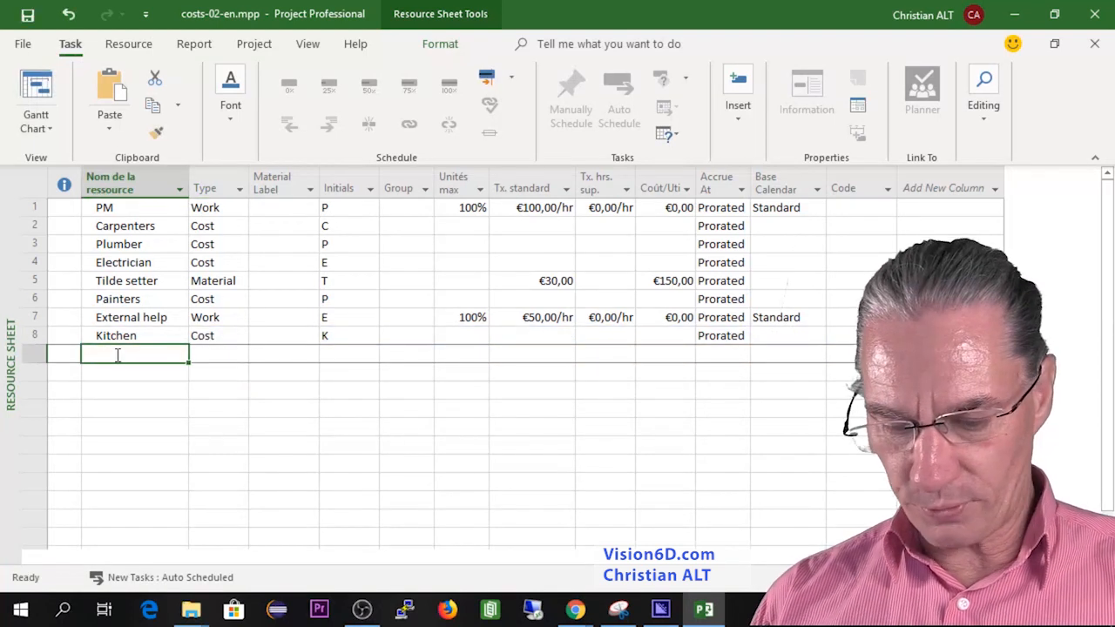
{"action": "type", "text": "bathr"}
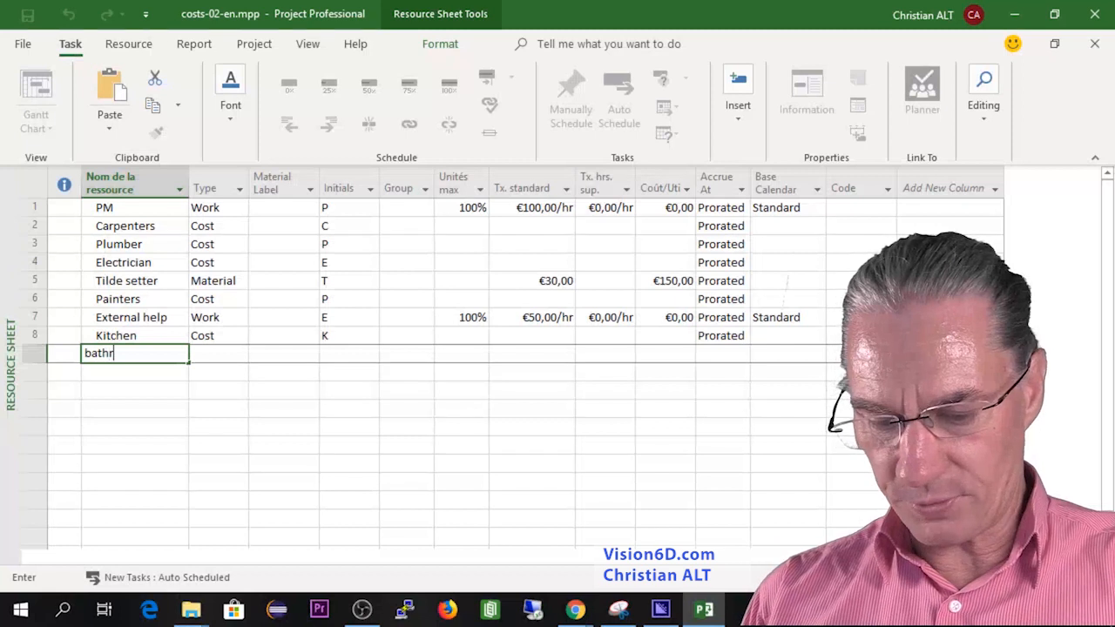
{"action": "type", "text": "oom"}
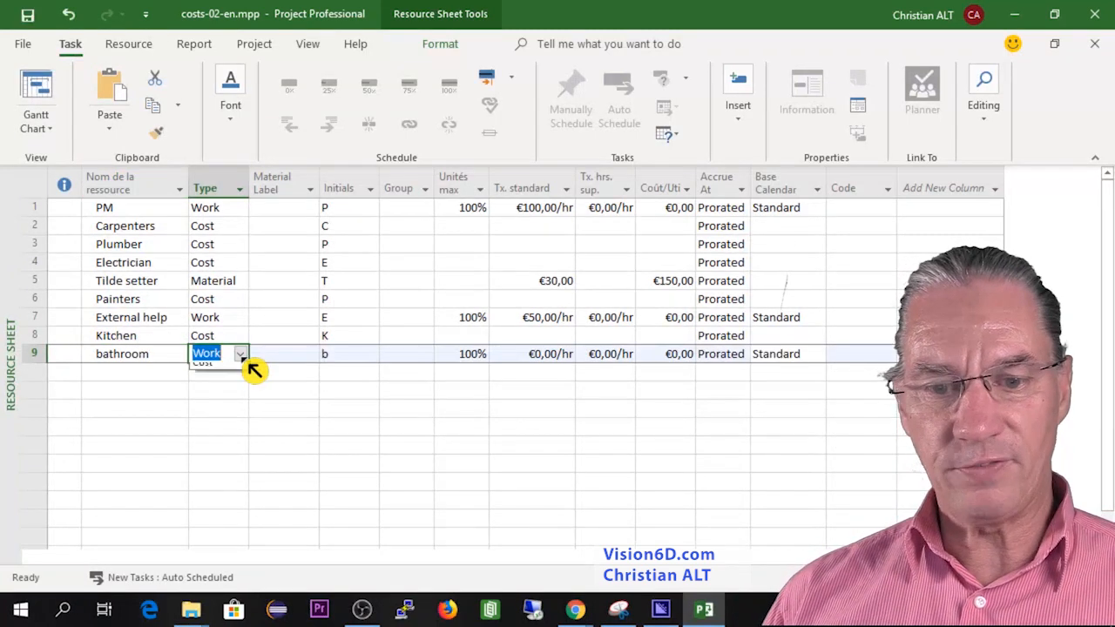
{"action": "left_click", "coordinate": [202, 364]}
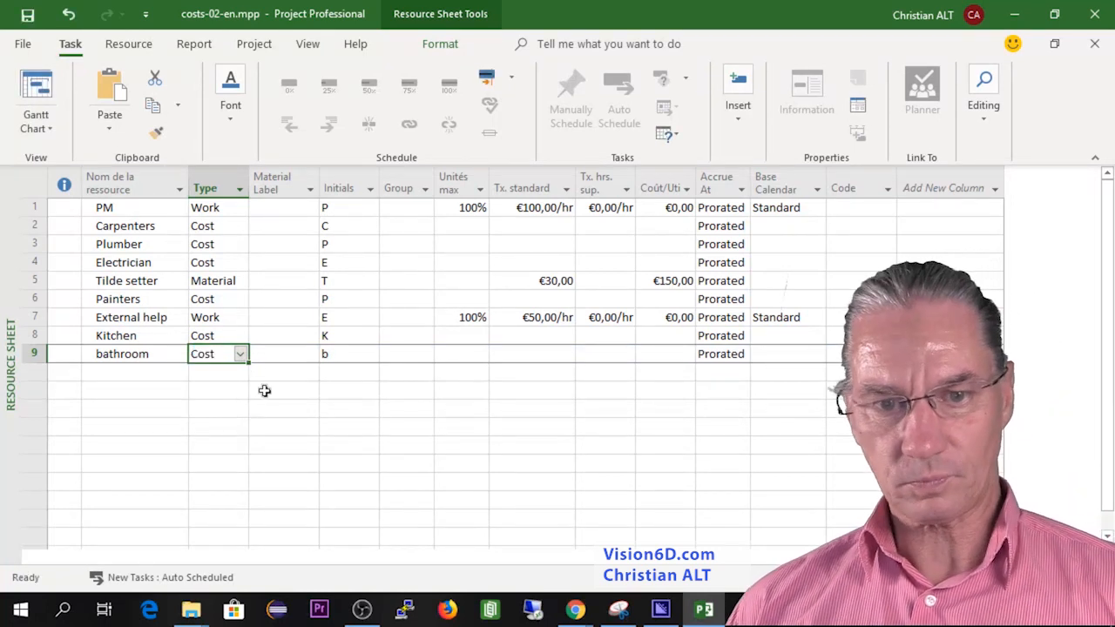
{"action": "left_click", "coordinate": [35, 99]}
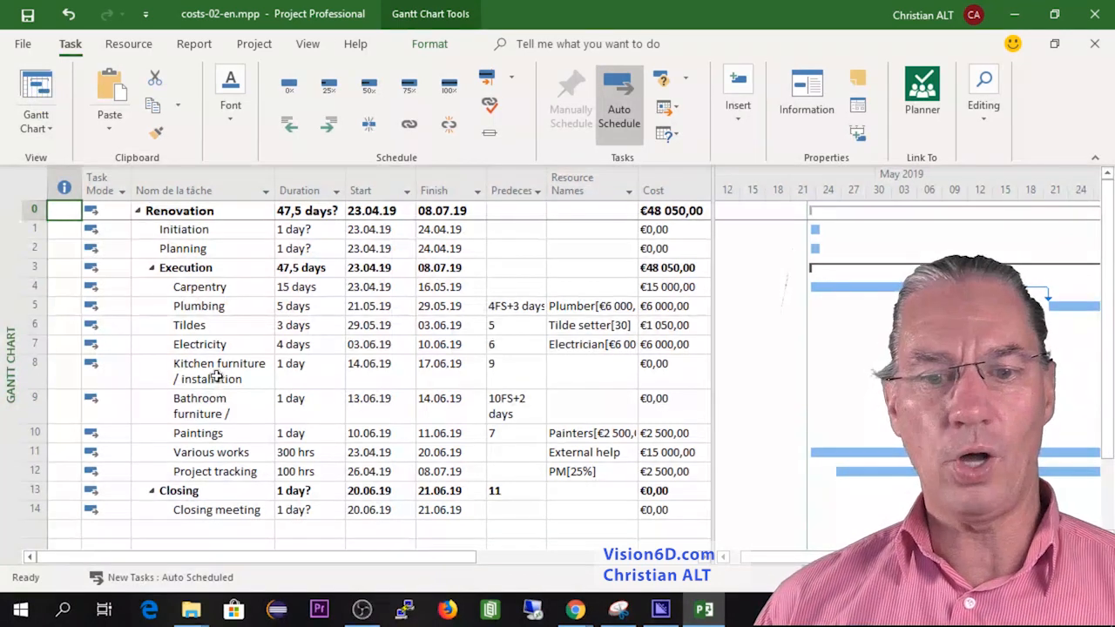
Step: Assign the Kitchen resource at cost €10,000 to the Kitchen furniture task
{"action": "left_click", "coordinate": [218, 369]}
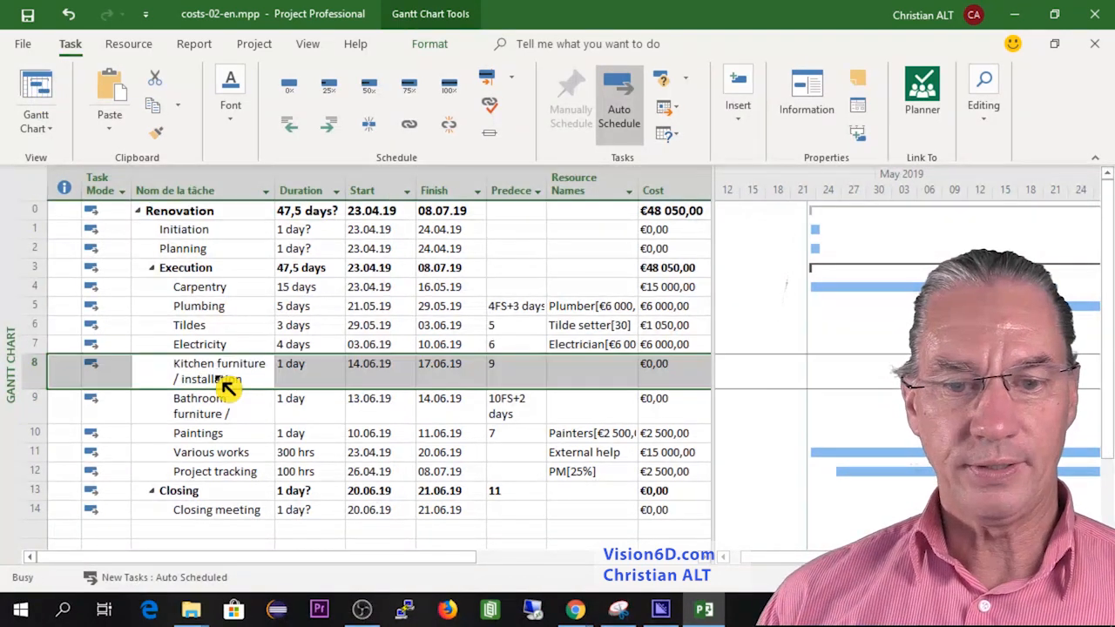
{"action": "double_click", "coordinate": [220, 369]}
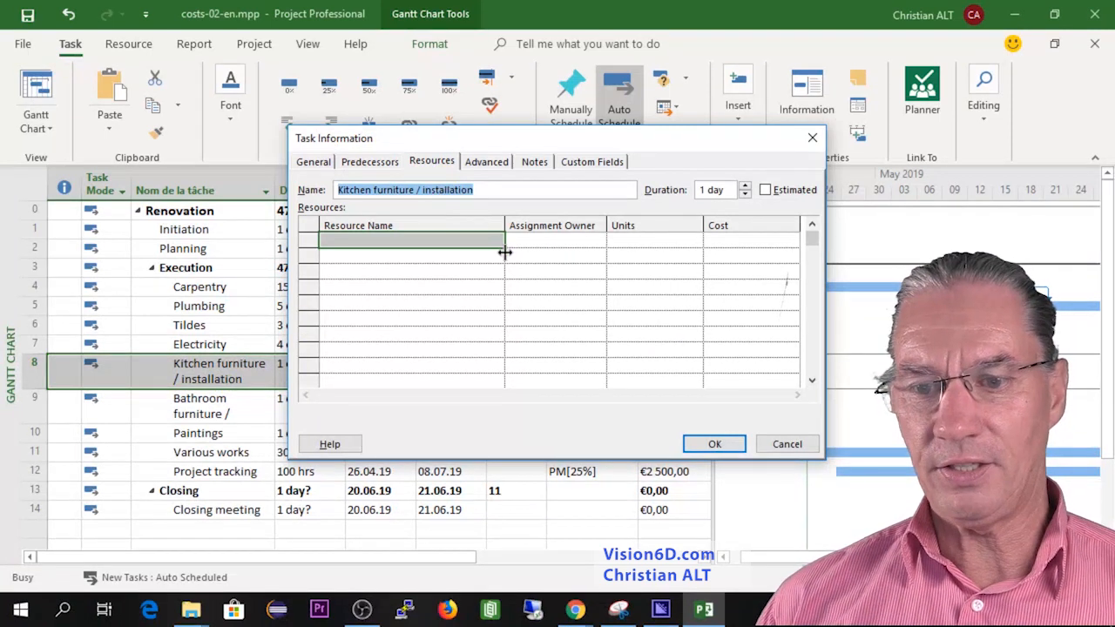
{"action": "left_click", "coordinate": [496, 240]}
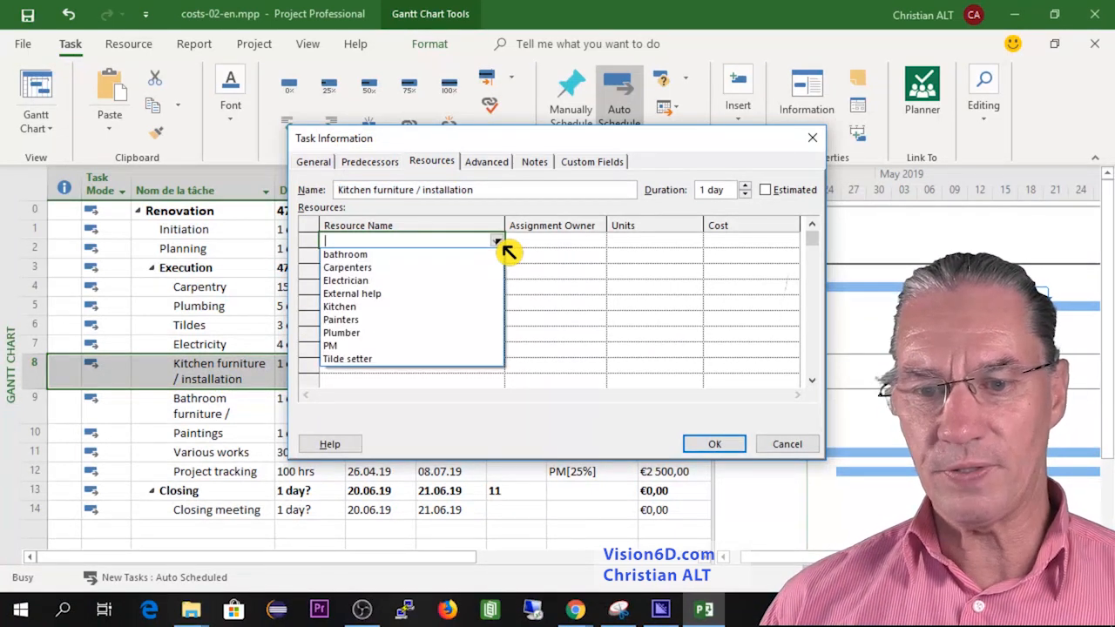
{"action": "left_click", "coordinate": [338, 307]}
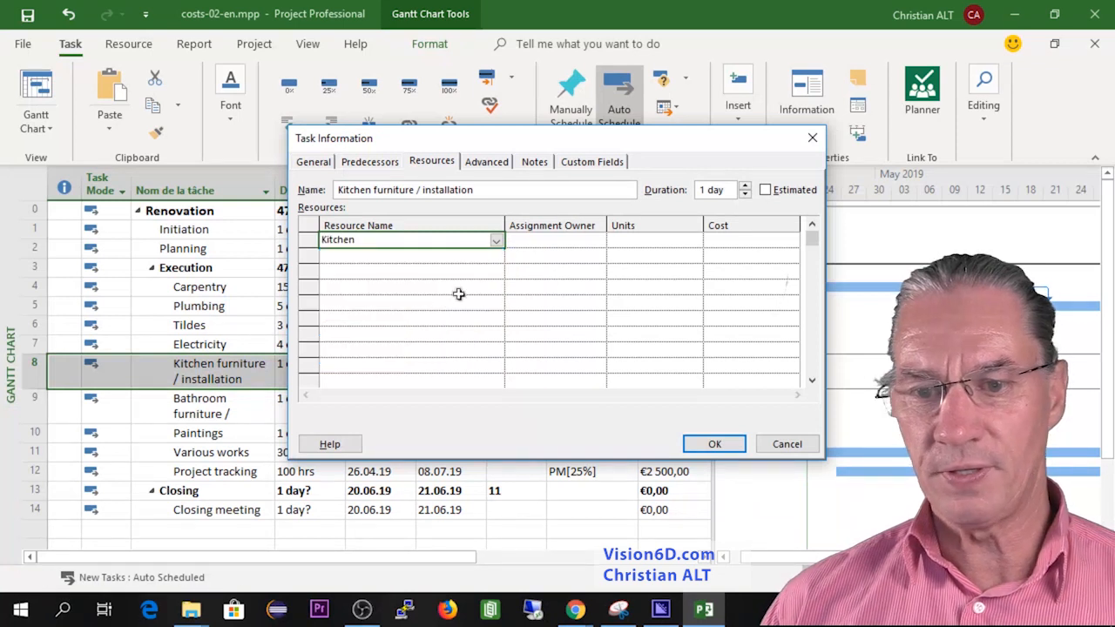
{"action": "left_click", "coordinate": [749, 241]}
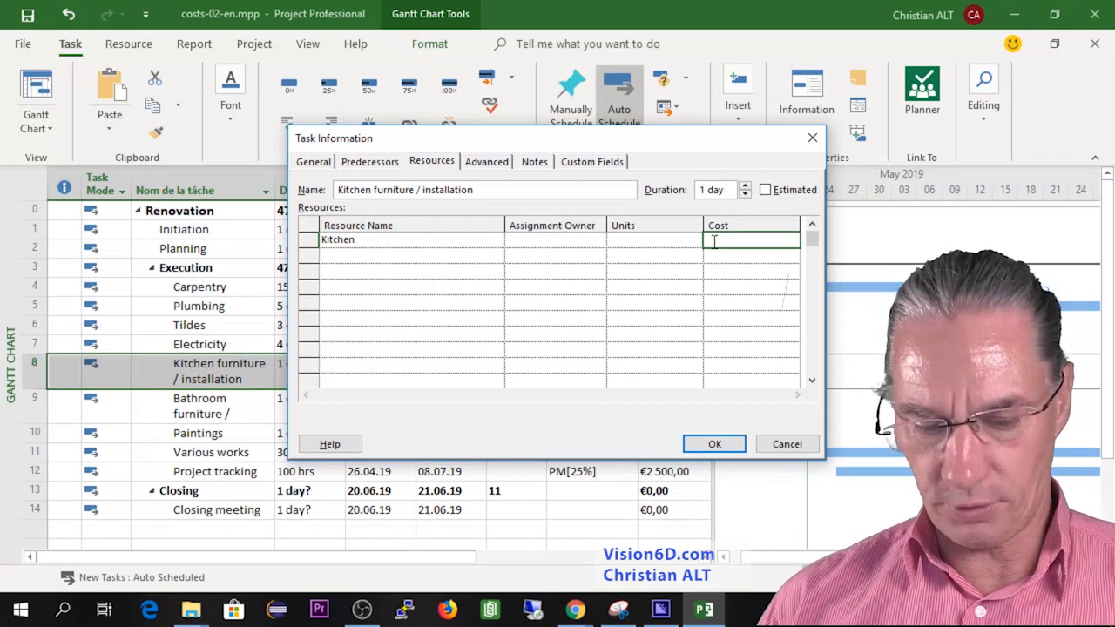
{"action": "type", "text": "10000"}
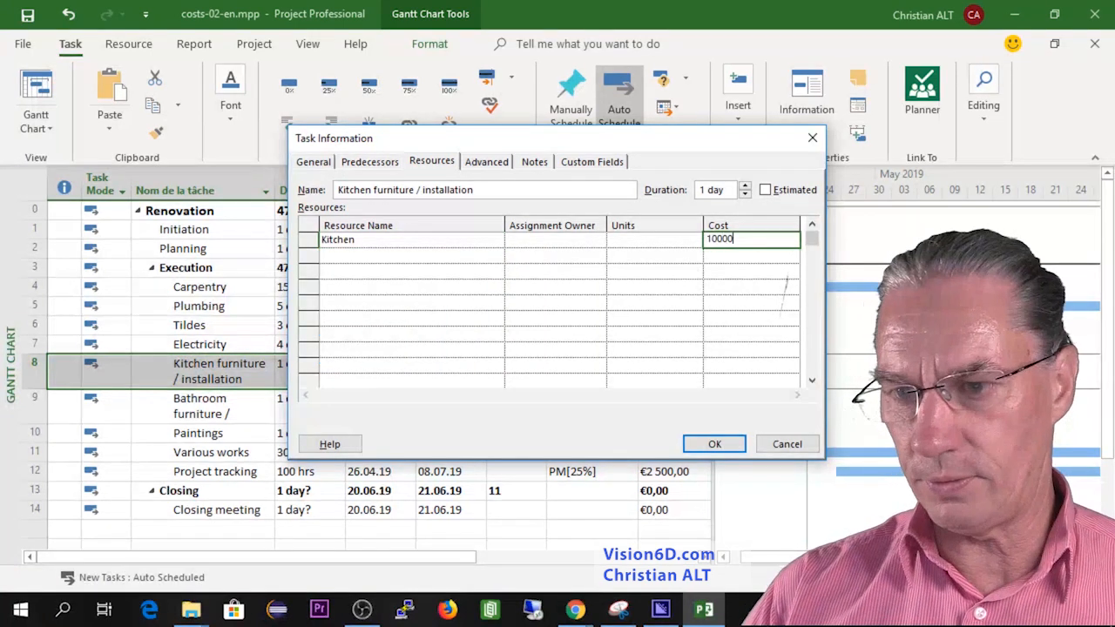
{"action": "left_click", "coordinate": [714, 444]}
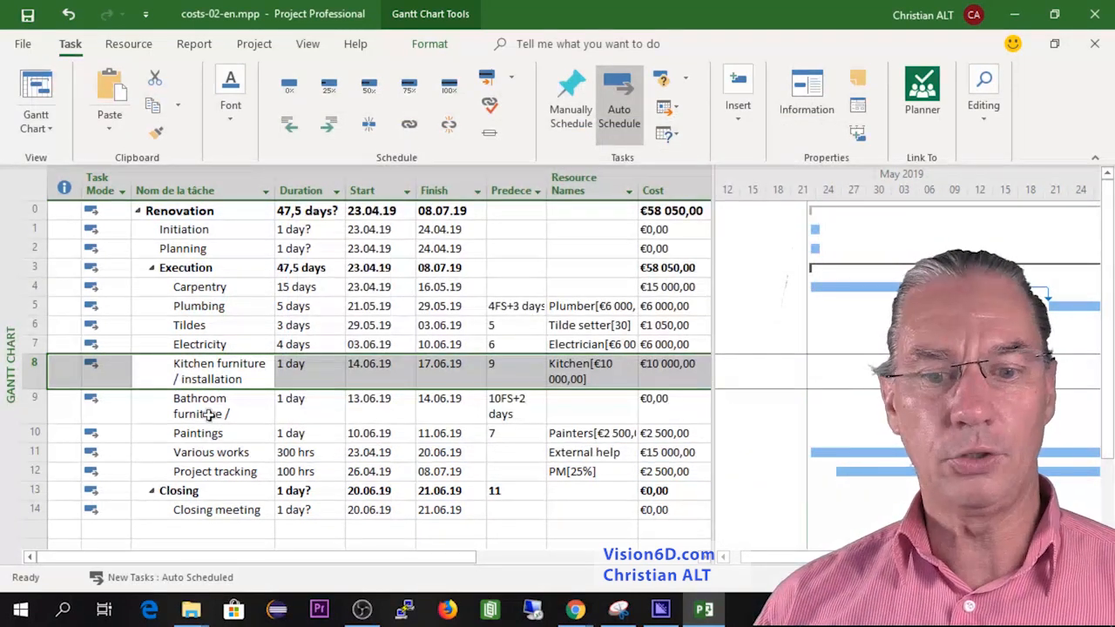
Step: Assign the bathroom resource at cost €6,000 to the Bathroom furniture task, total now €64,050
{"action": "double_click", "coordinate": [200, 406]}
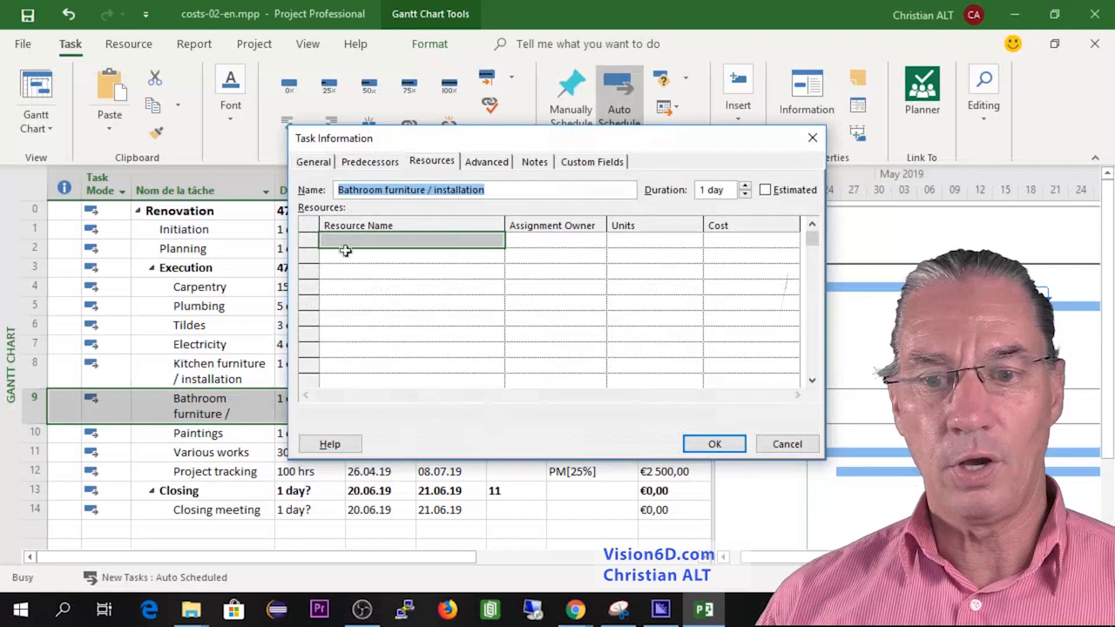
{"action": "left_click", "coordinate": [495, 241]}
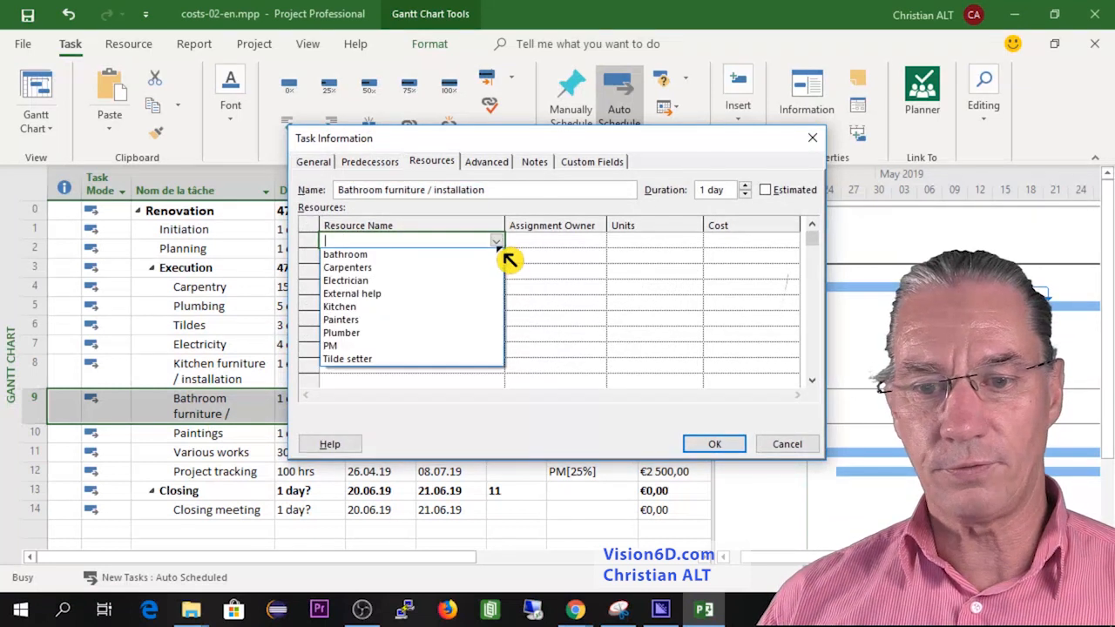
{"action": "left_click", "coordinate": [345, 255]}
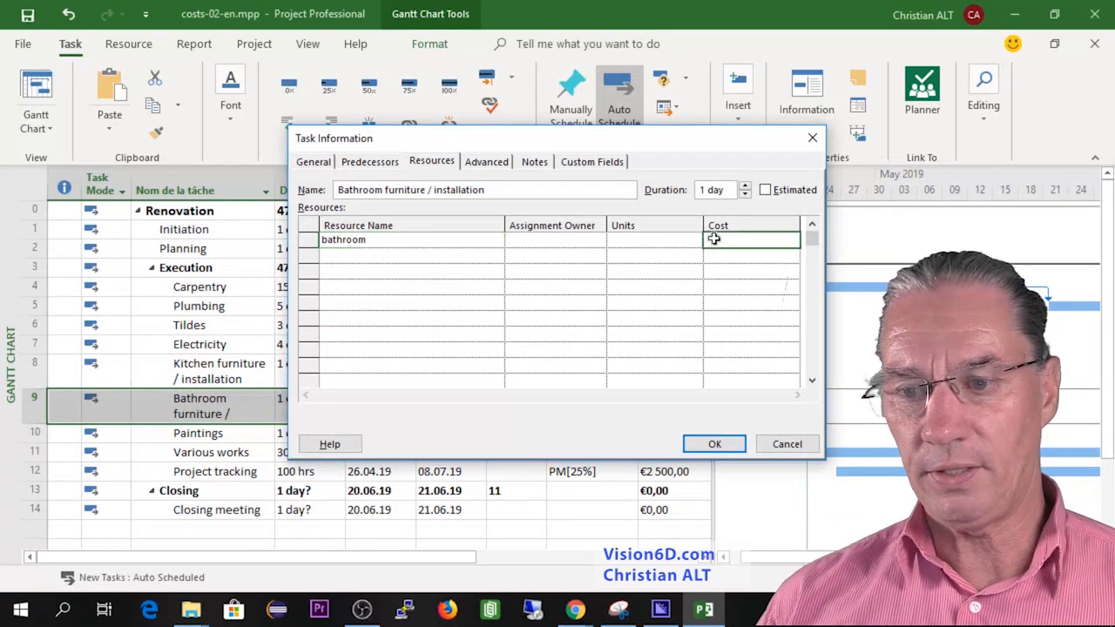
{"action": "type", "text": "6000"}
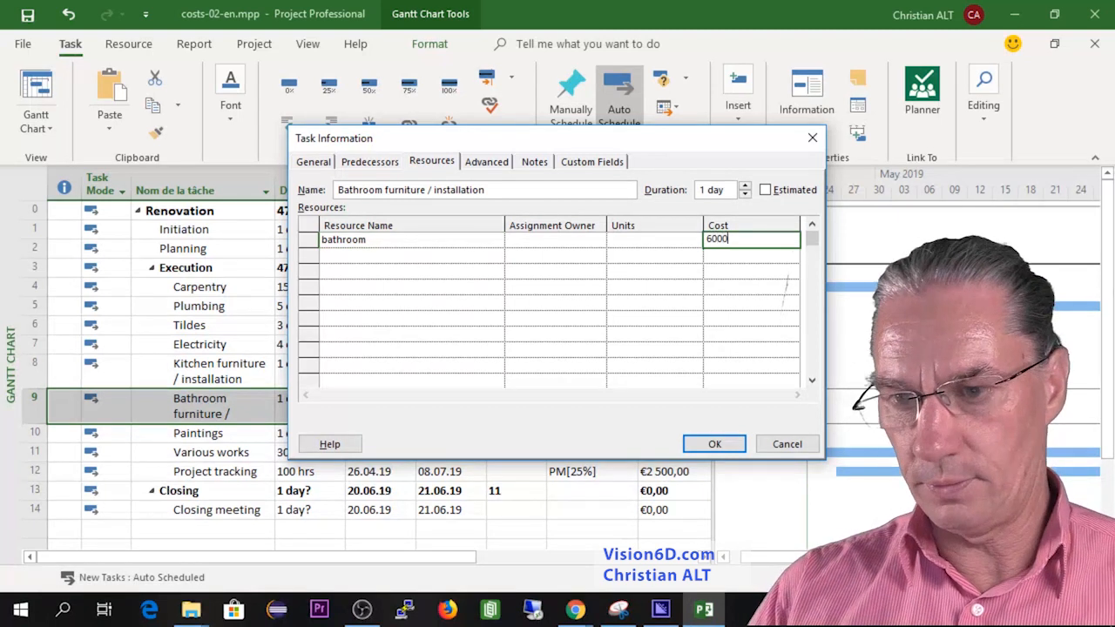
{"action": "left_click", "coordinate": [714, 444]}
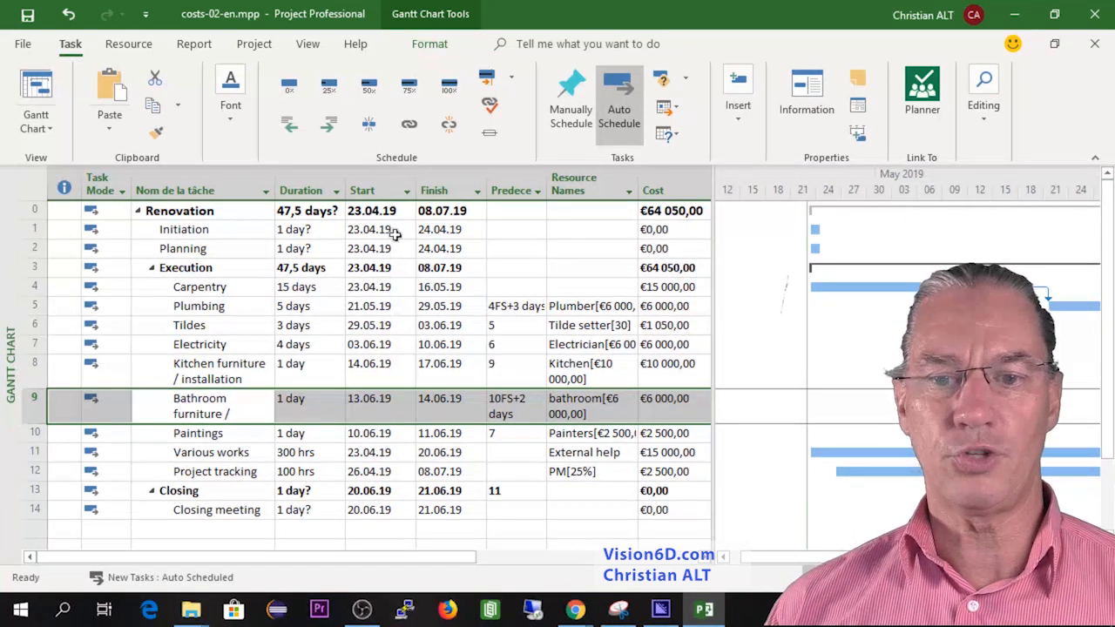
{"action": "left_click", "coordinate": [35, 209]}
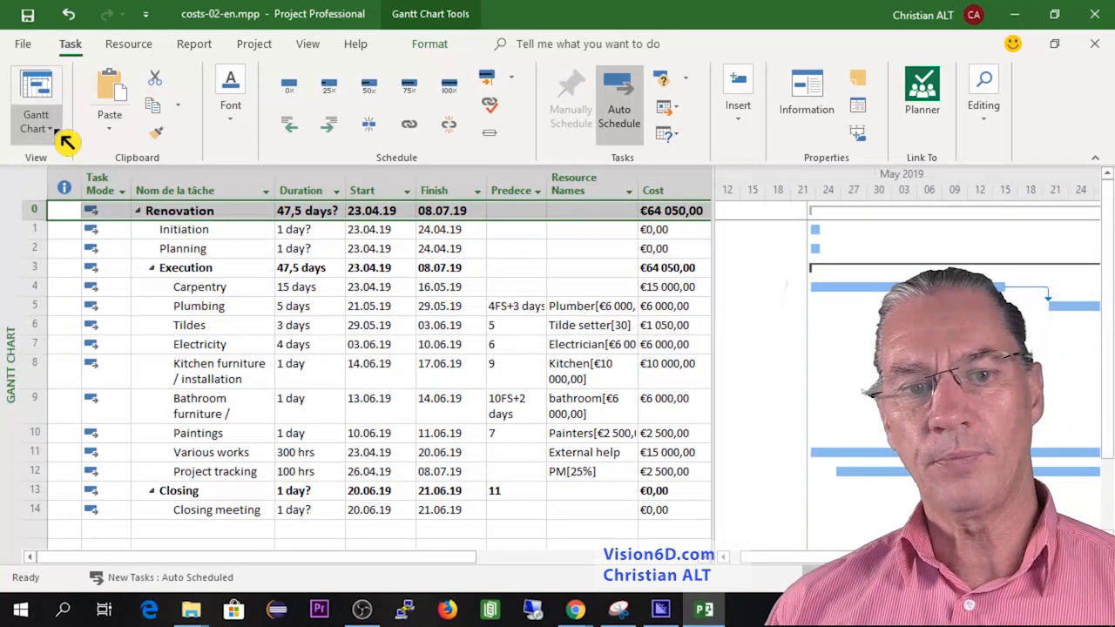
Step: Show the Resource Sheet and select the Carpenters cell in the Accrue At column
{"action": "left_click", "coordinate": [37, 105]}
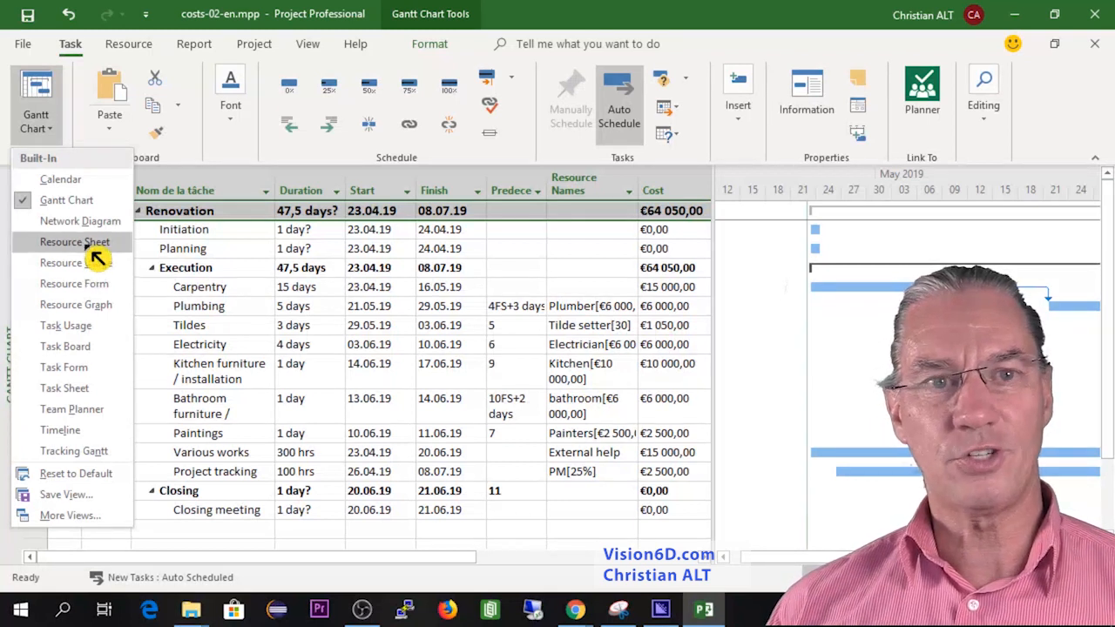
{"action": "left_click", "coordinate": [73, 240]}
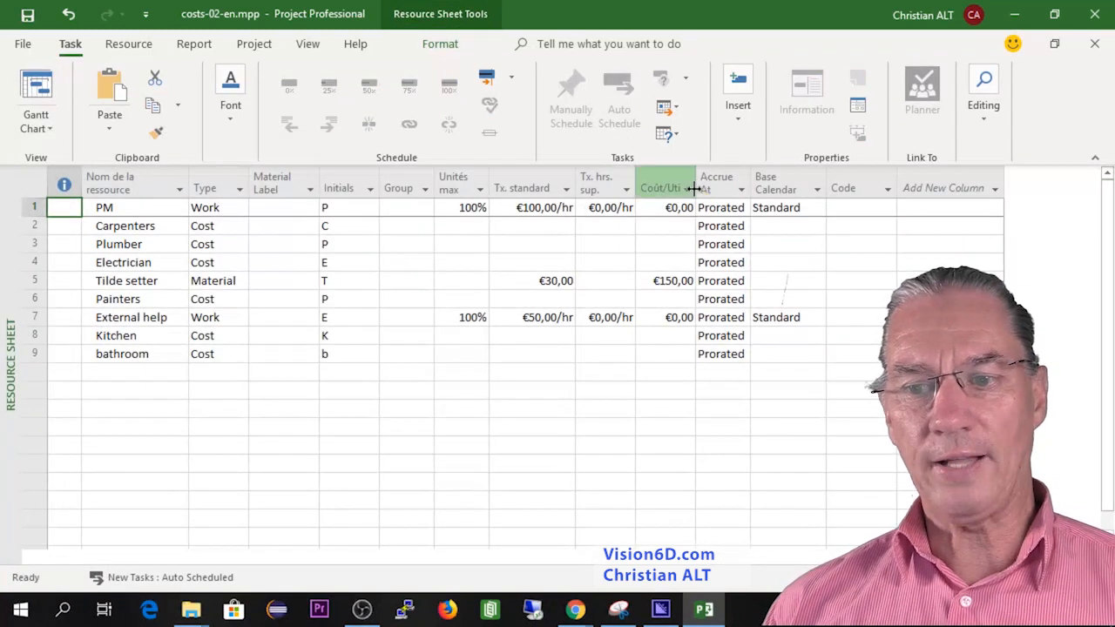
{"action": "left_click", "coordinate": [721, 188]}
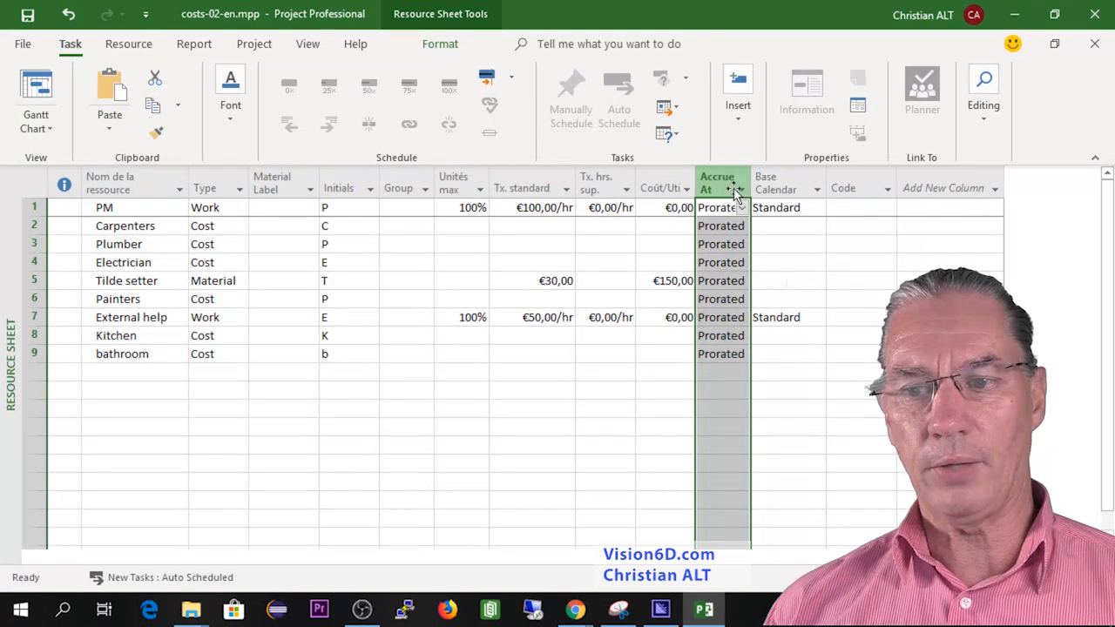
{"action": "left_click", "coordinate": [718, 226]}
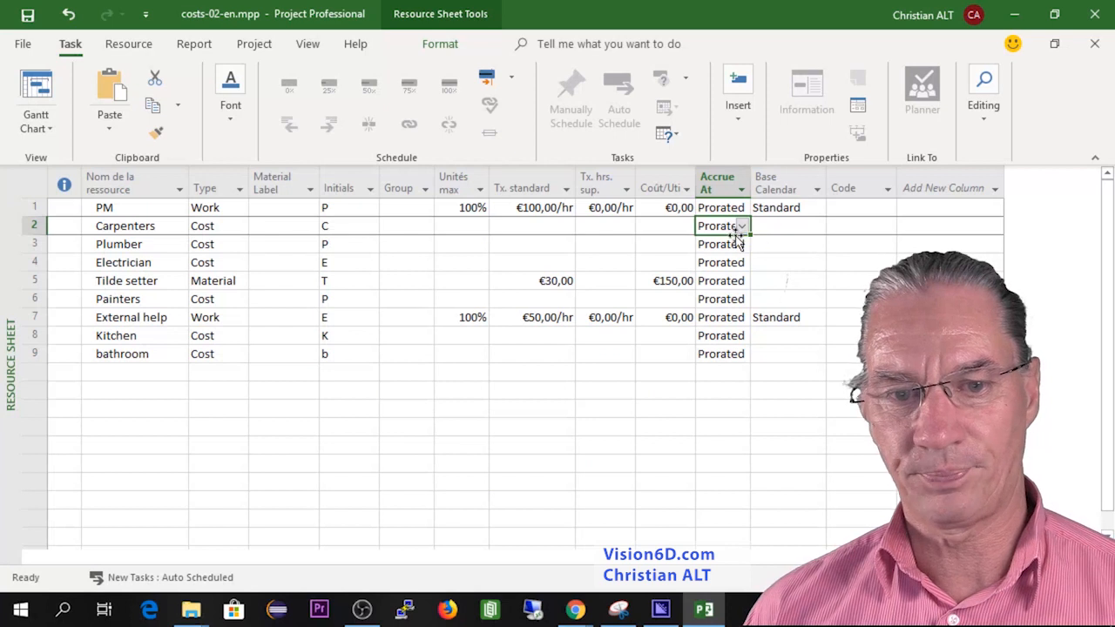
{"action": "mouse_move", "coordinate": [746, 242]}
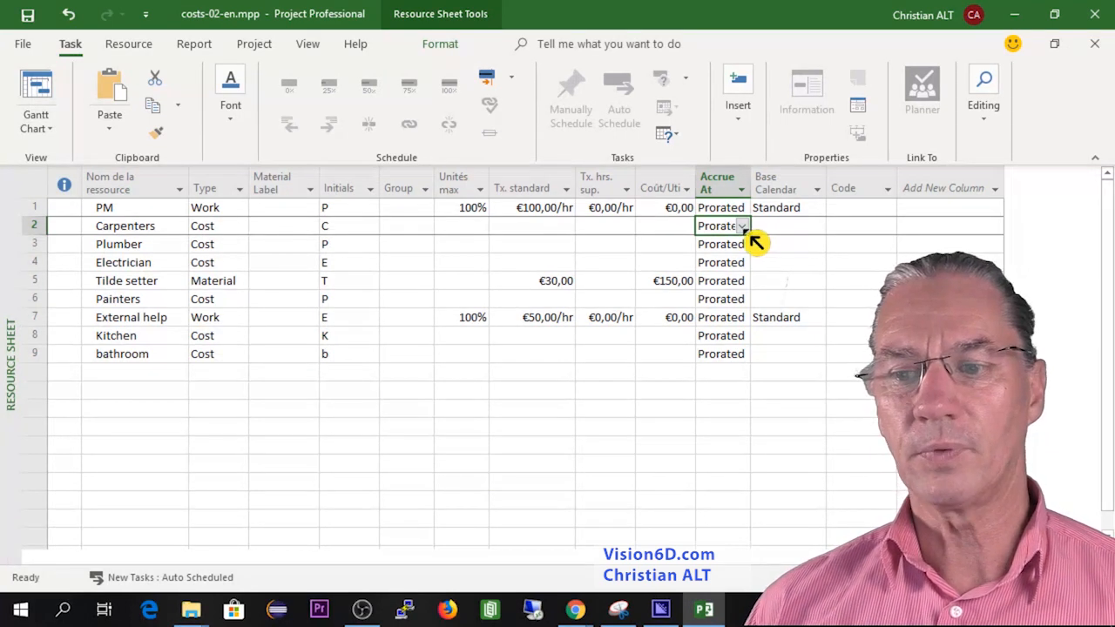
Step: Set the Carpenters cost accrual to End, leaving other resources Prorated
{"action": "left_click", "coordinate": [721, 227]}
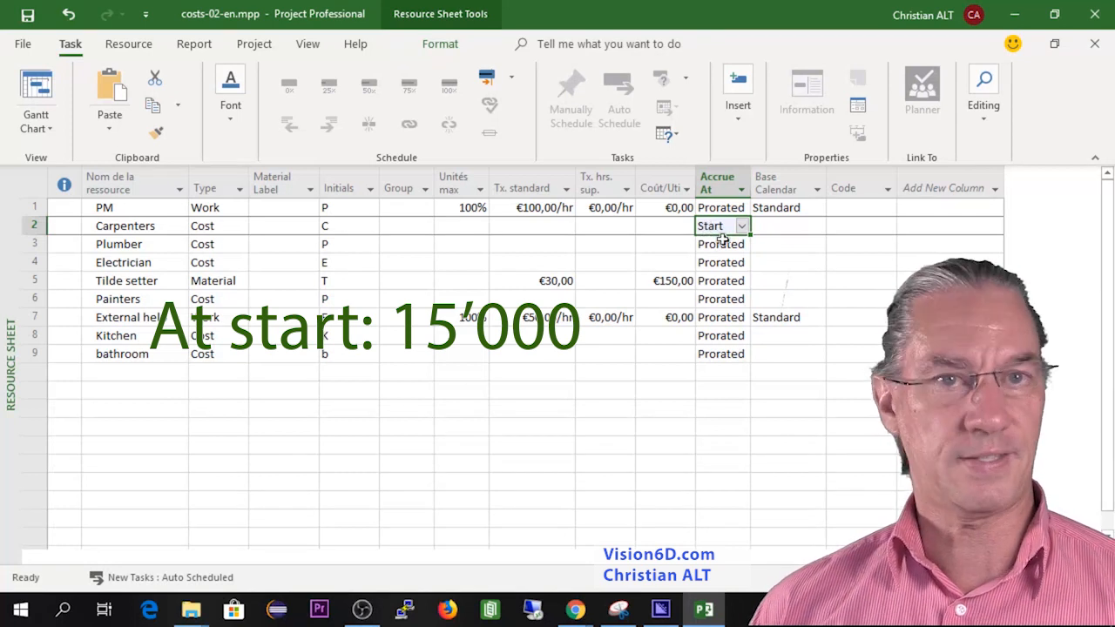
{"action": "left_click", "coordinate": [742, 227]}
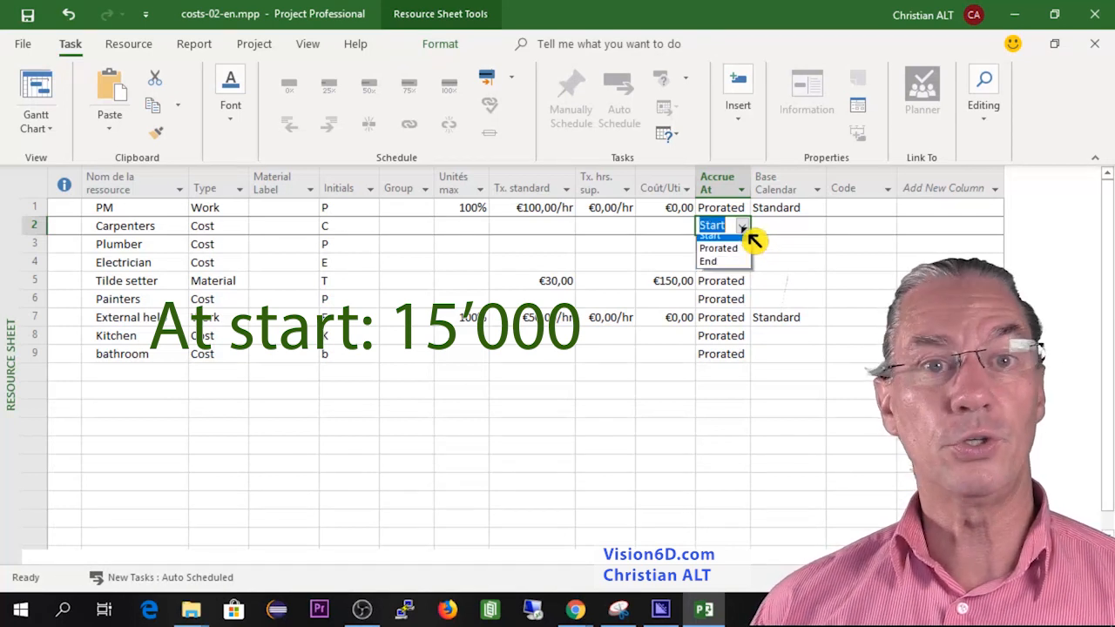
{"action": "left_click", "coordinate": [709, 262]}
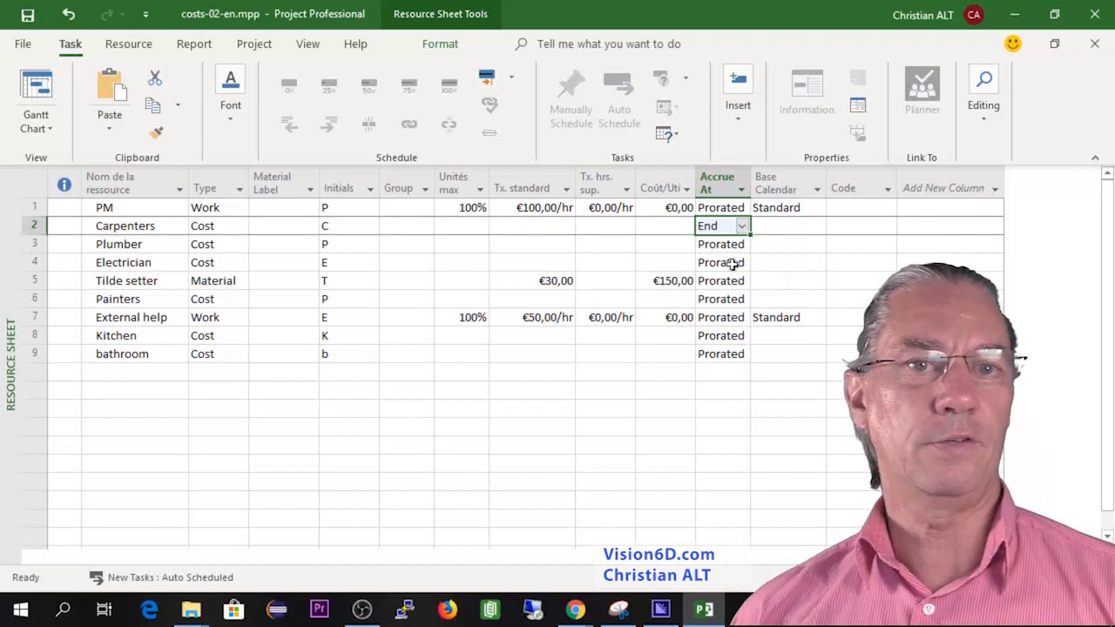
{"action": "mouse_move", "coordinate": [731, 252]}
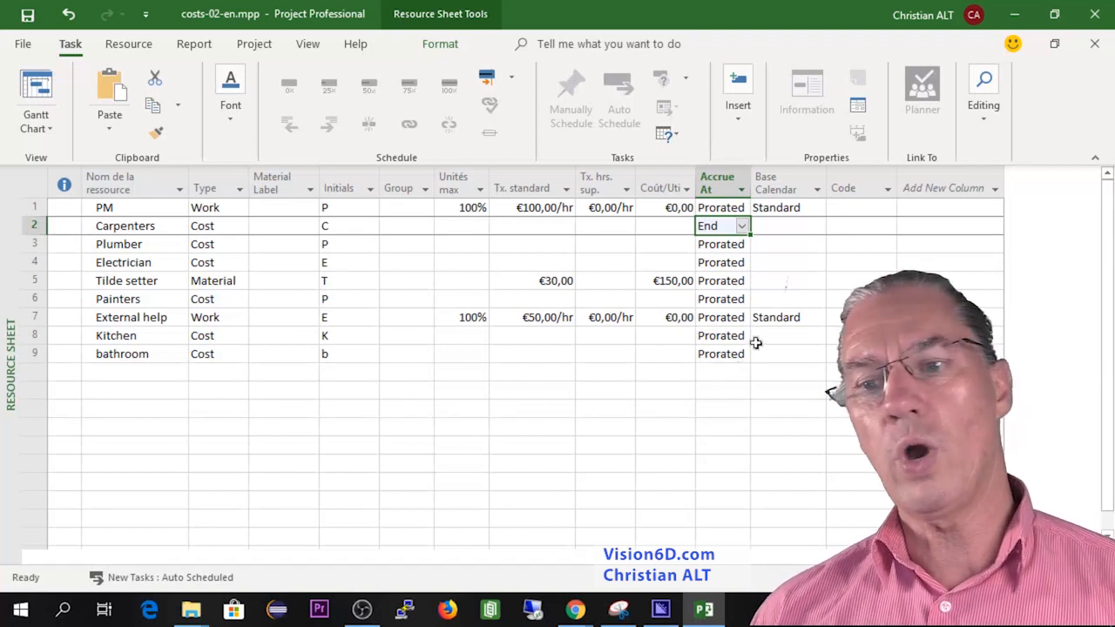
{"action": "mouse_move", "coordinate": [723, 246]}
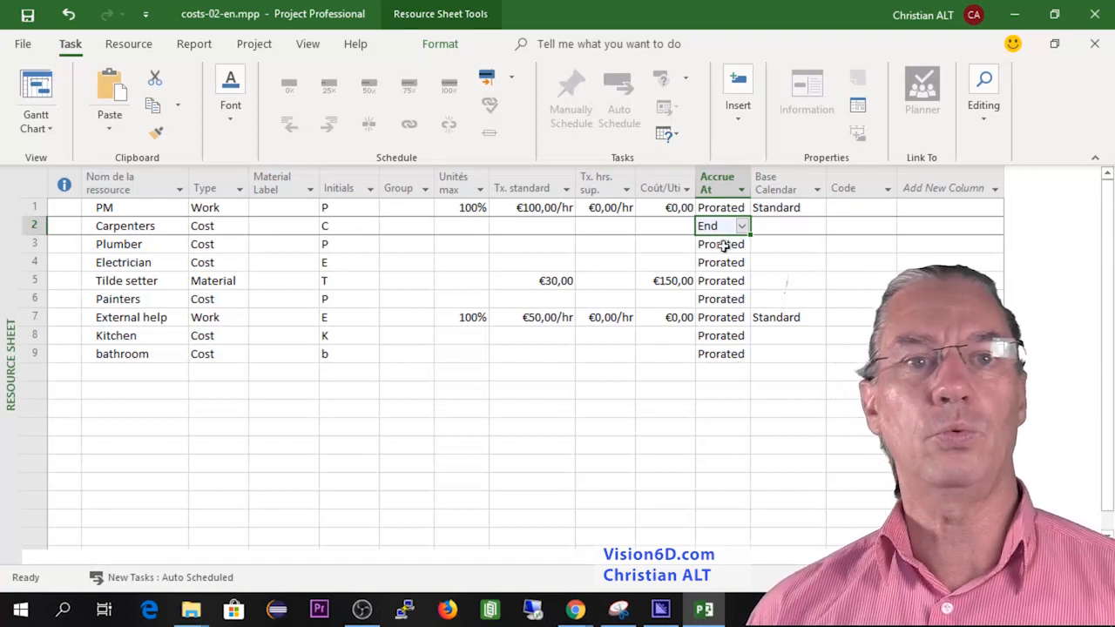